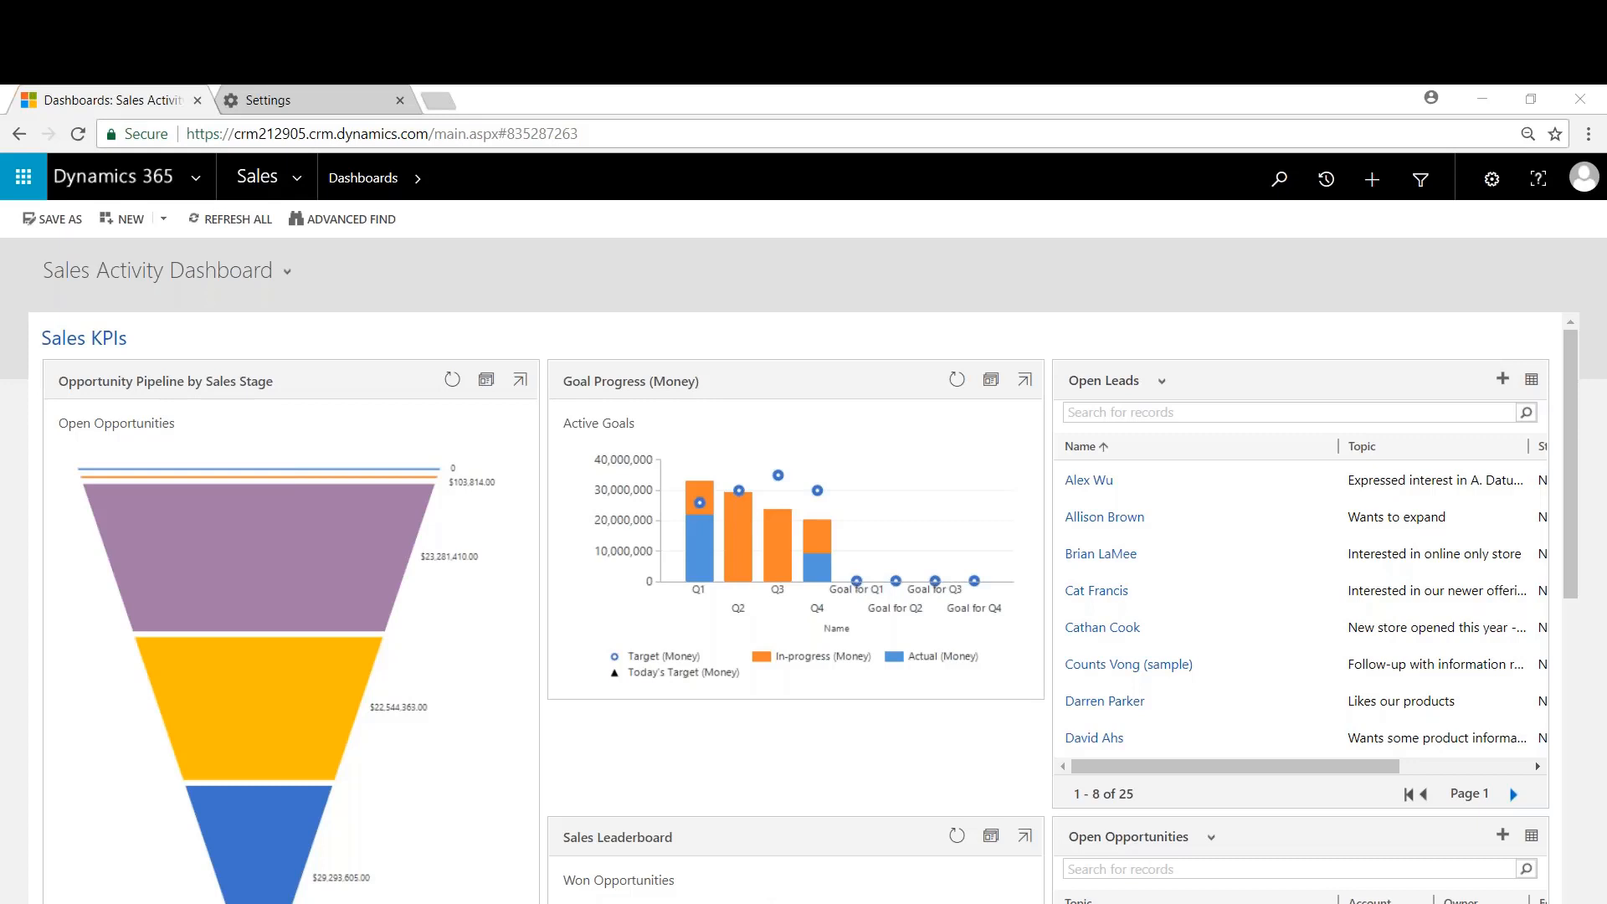
{"action": "mouse_move", "coordinate": [551, 440]}
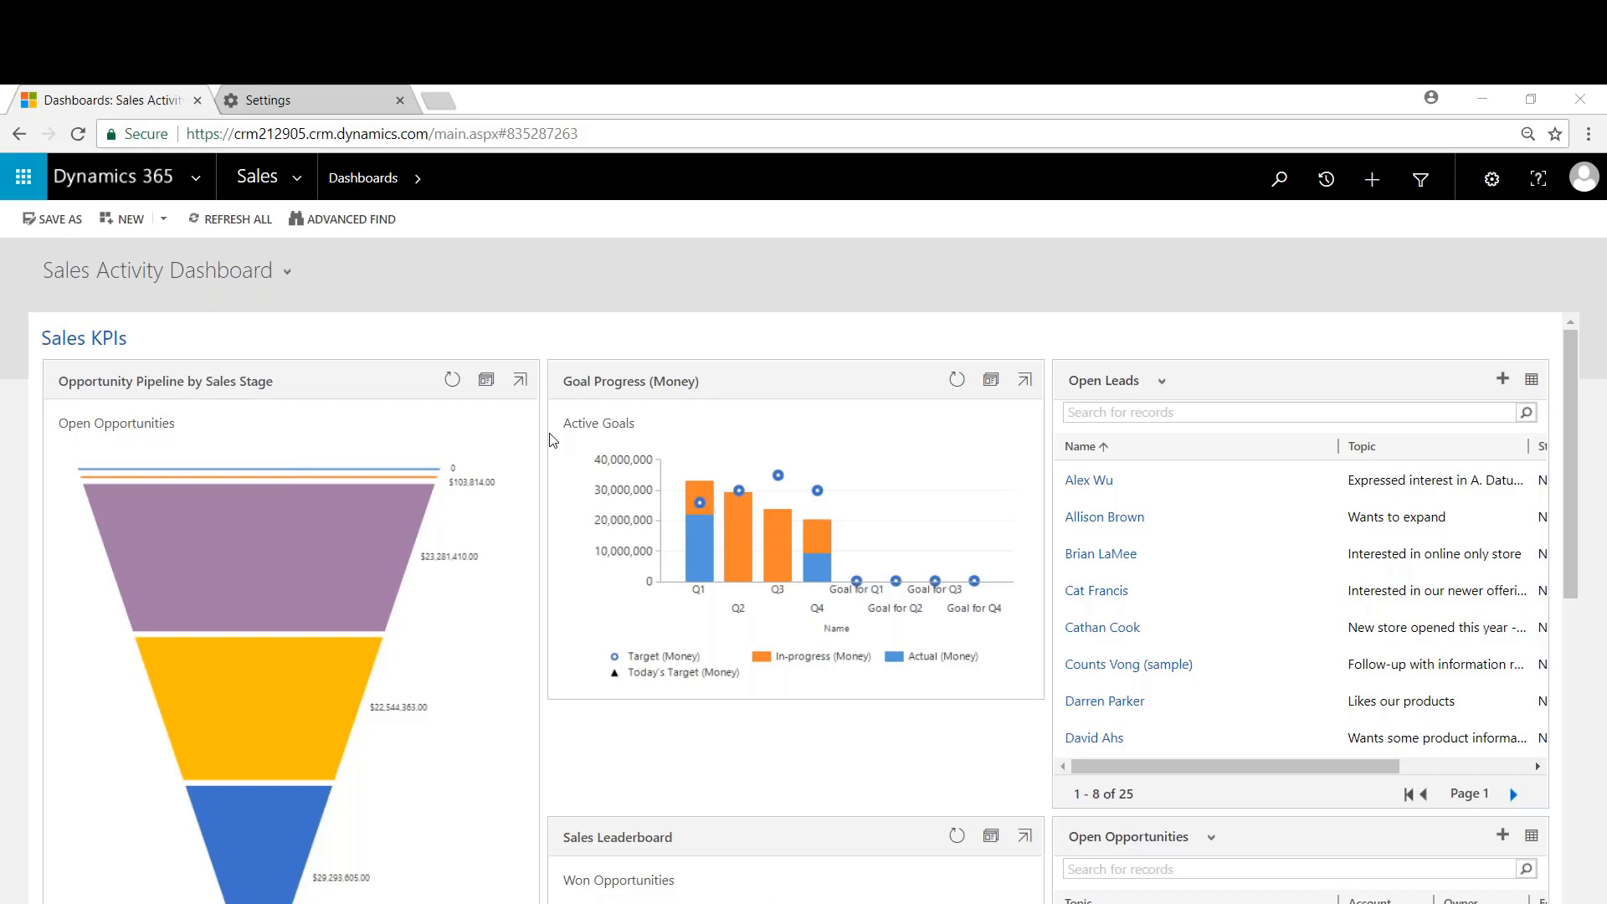
{"action": "mouse_move", "coordinate": [597, 423]}
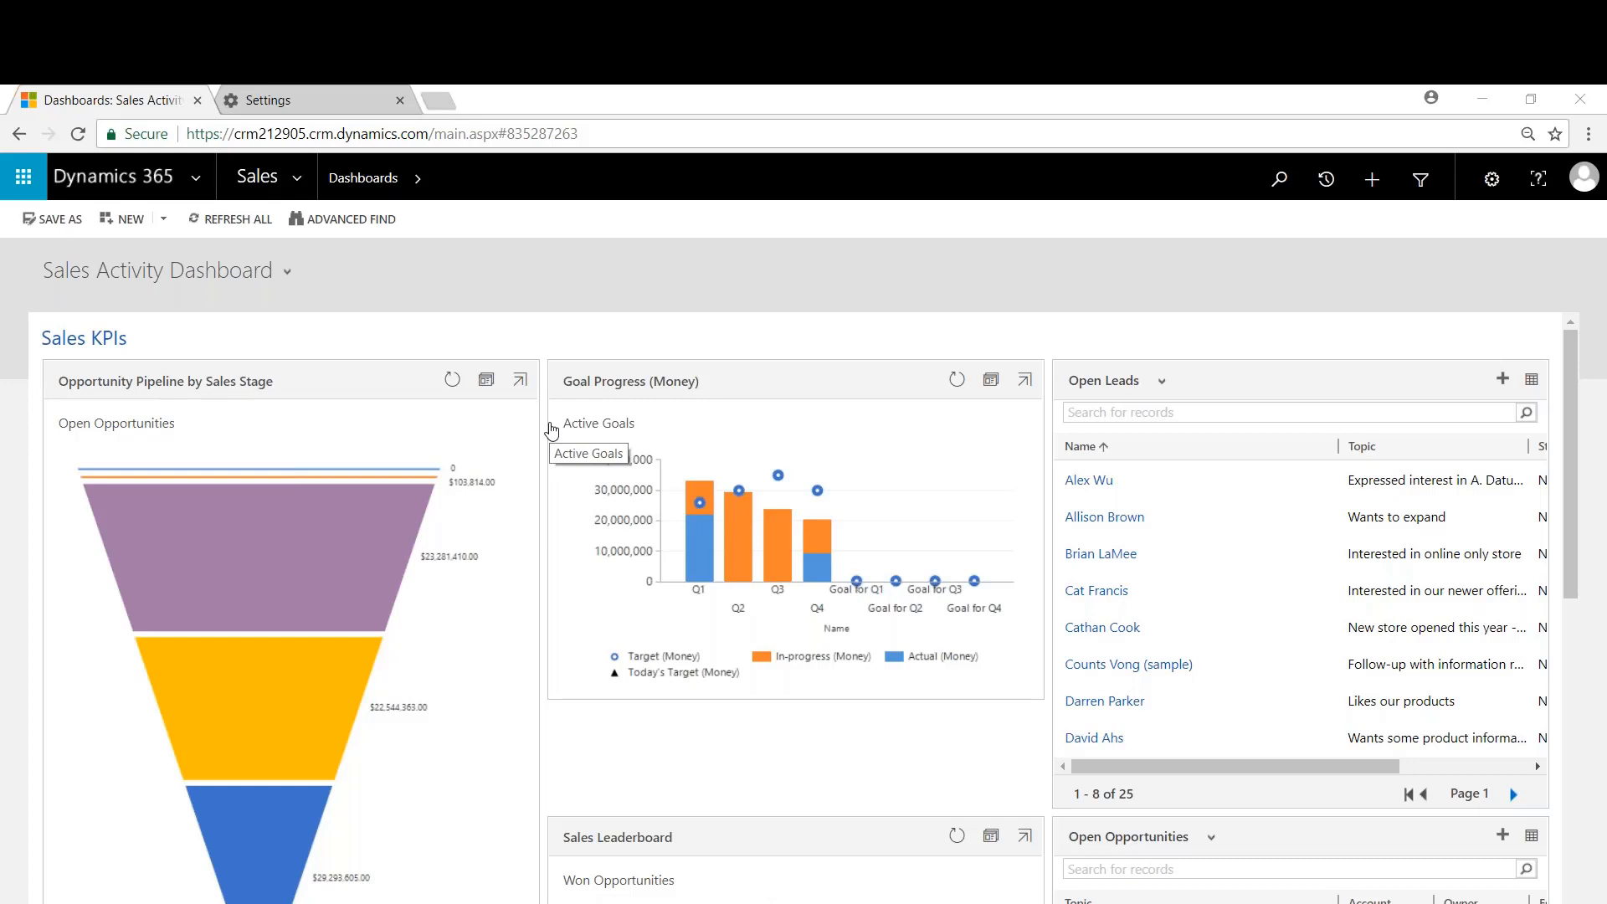
{"action": "mouse_move", "coordinate": [298, 184]}
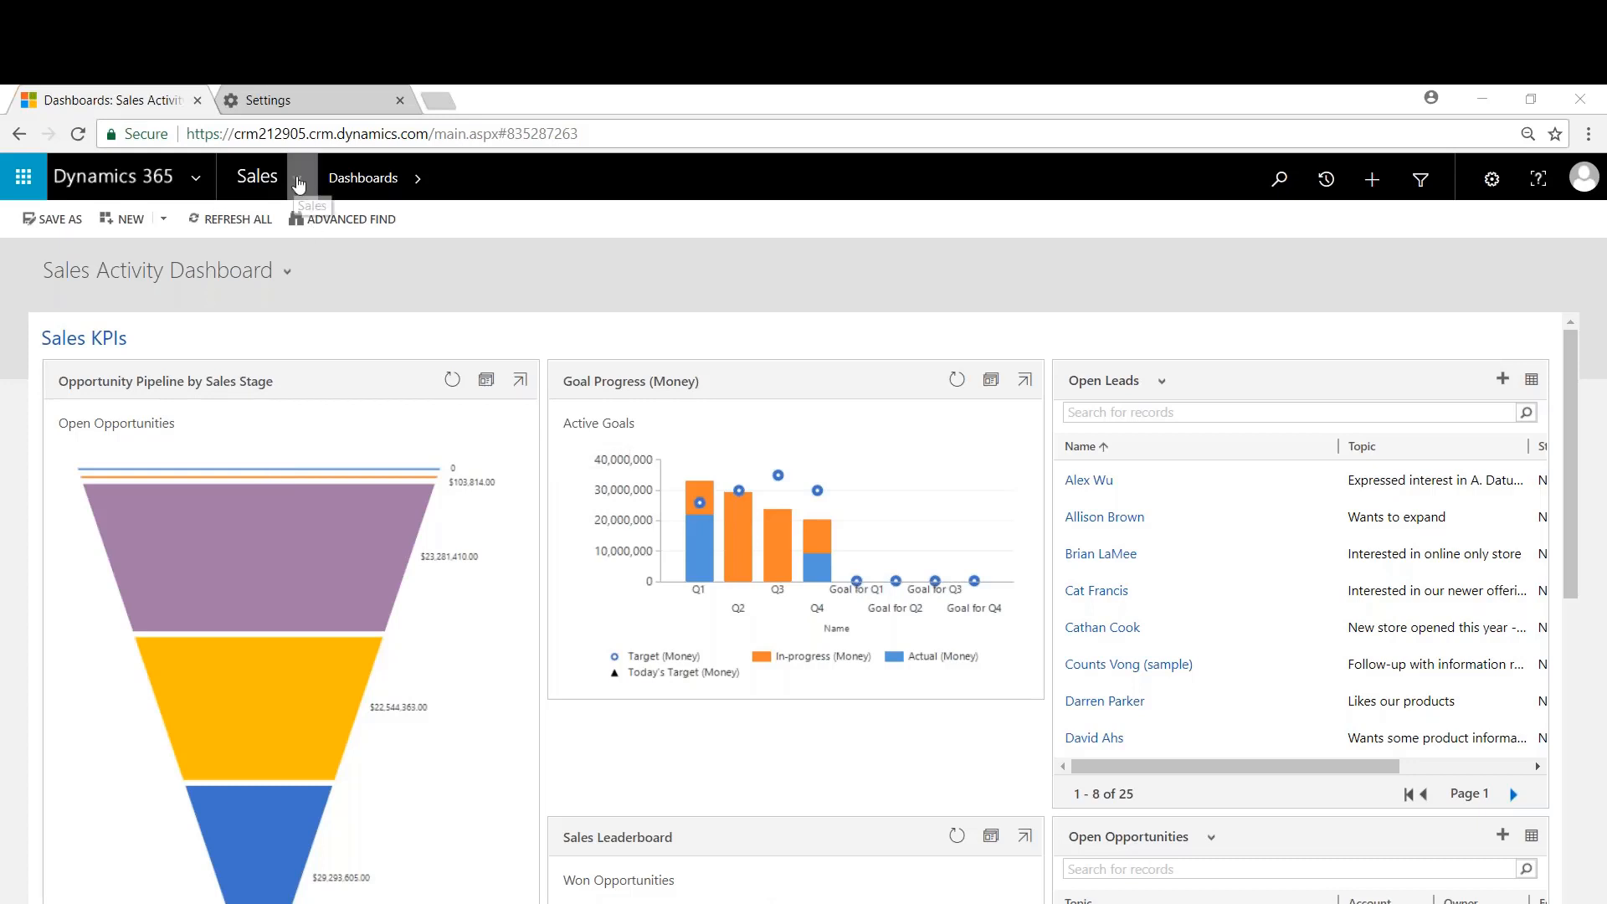
- Expand the Sales site map showing Goals, Goal Metrics and Rollup Queries
{"action": "left_click", "coordinate": [296, 177]}
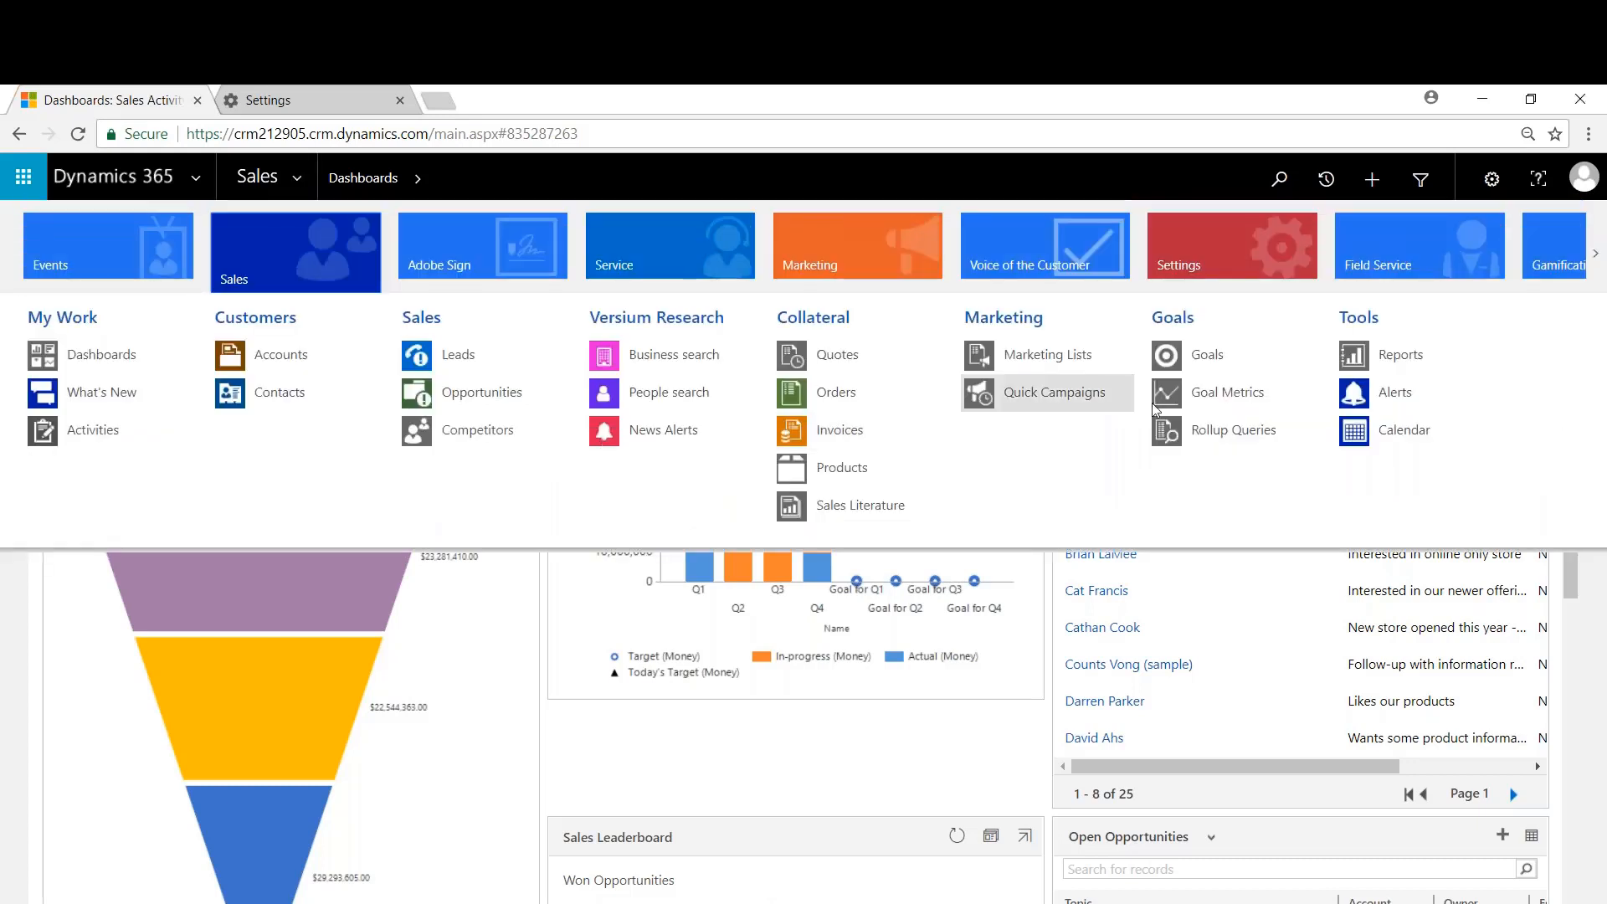
{"action": "mouse_move", "coordinate": [1228, 392]}
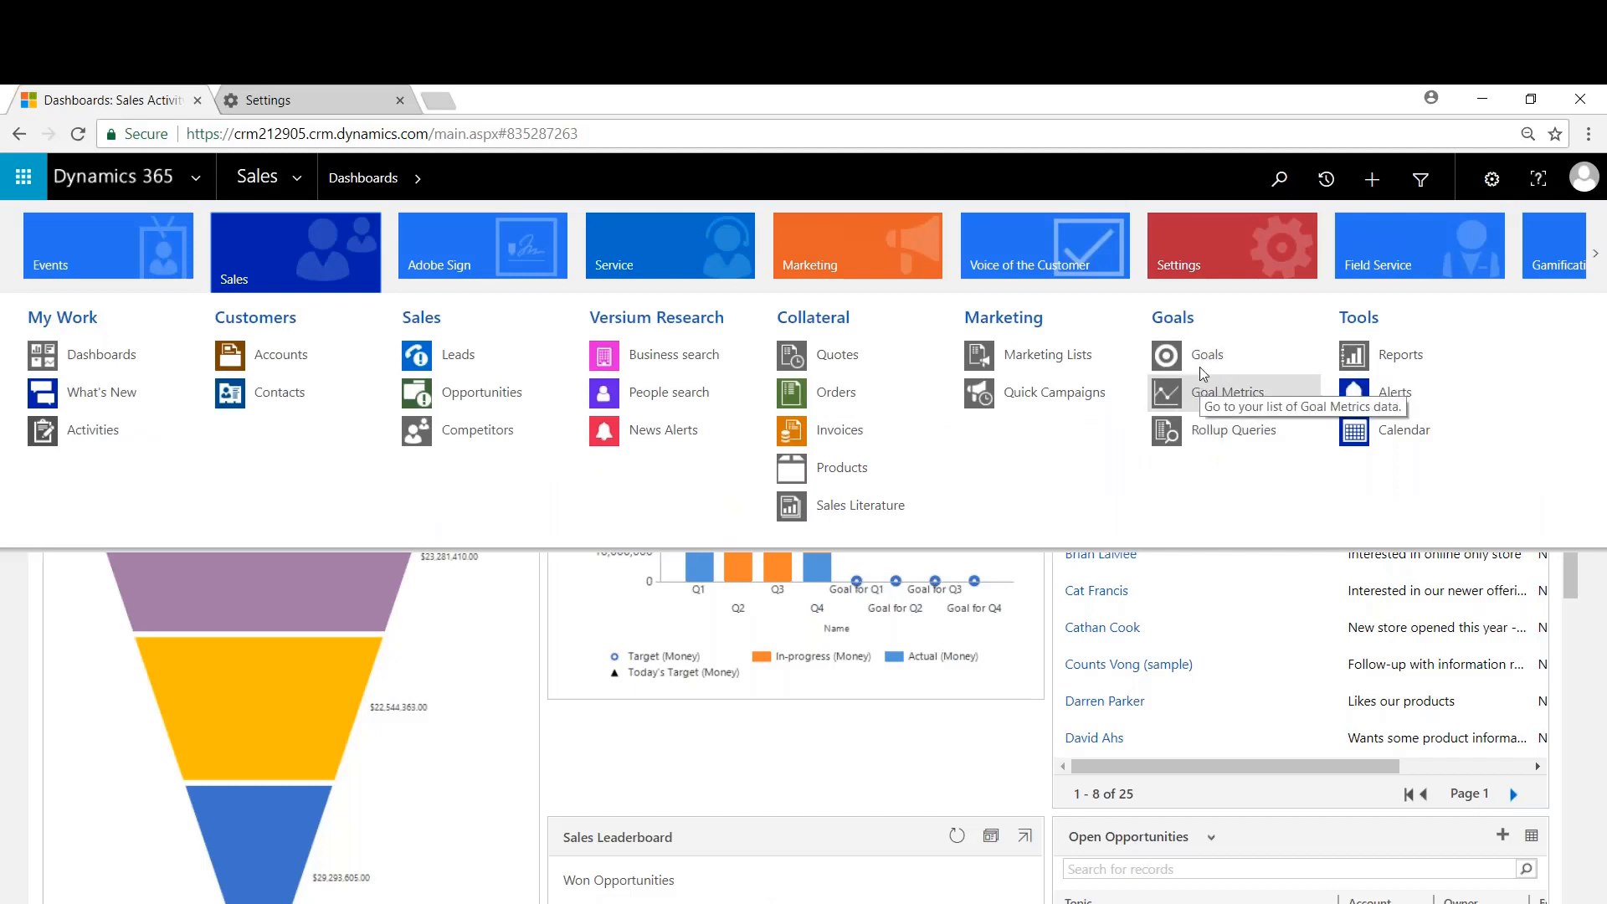
{"action": "mouse_move", "coordinate": [1234, 430]}
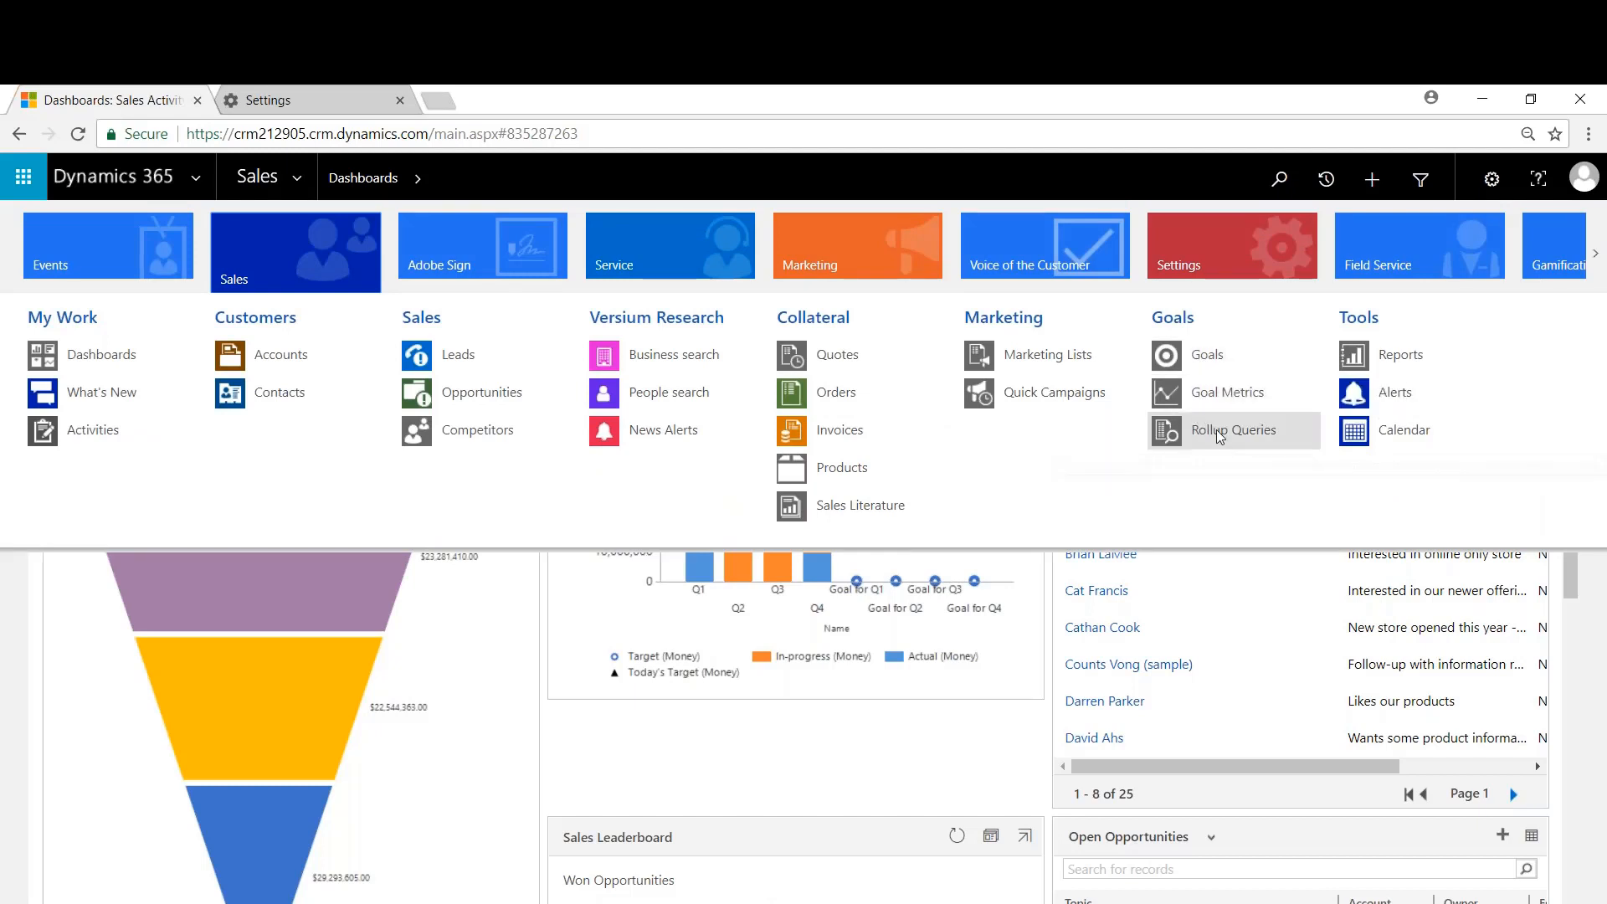
{"action": "mouse_move", "coordinate": [1234, 392]}
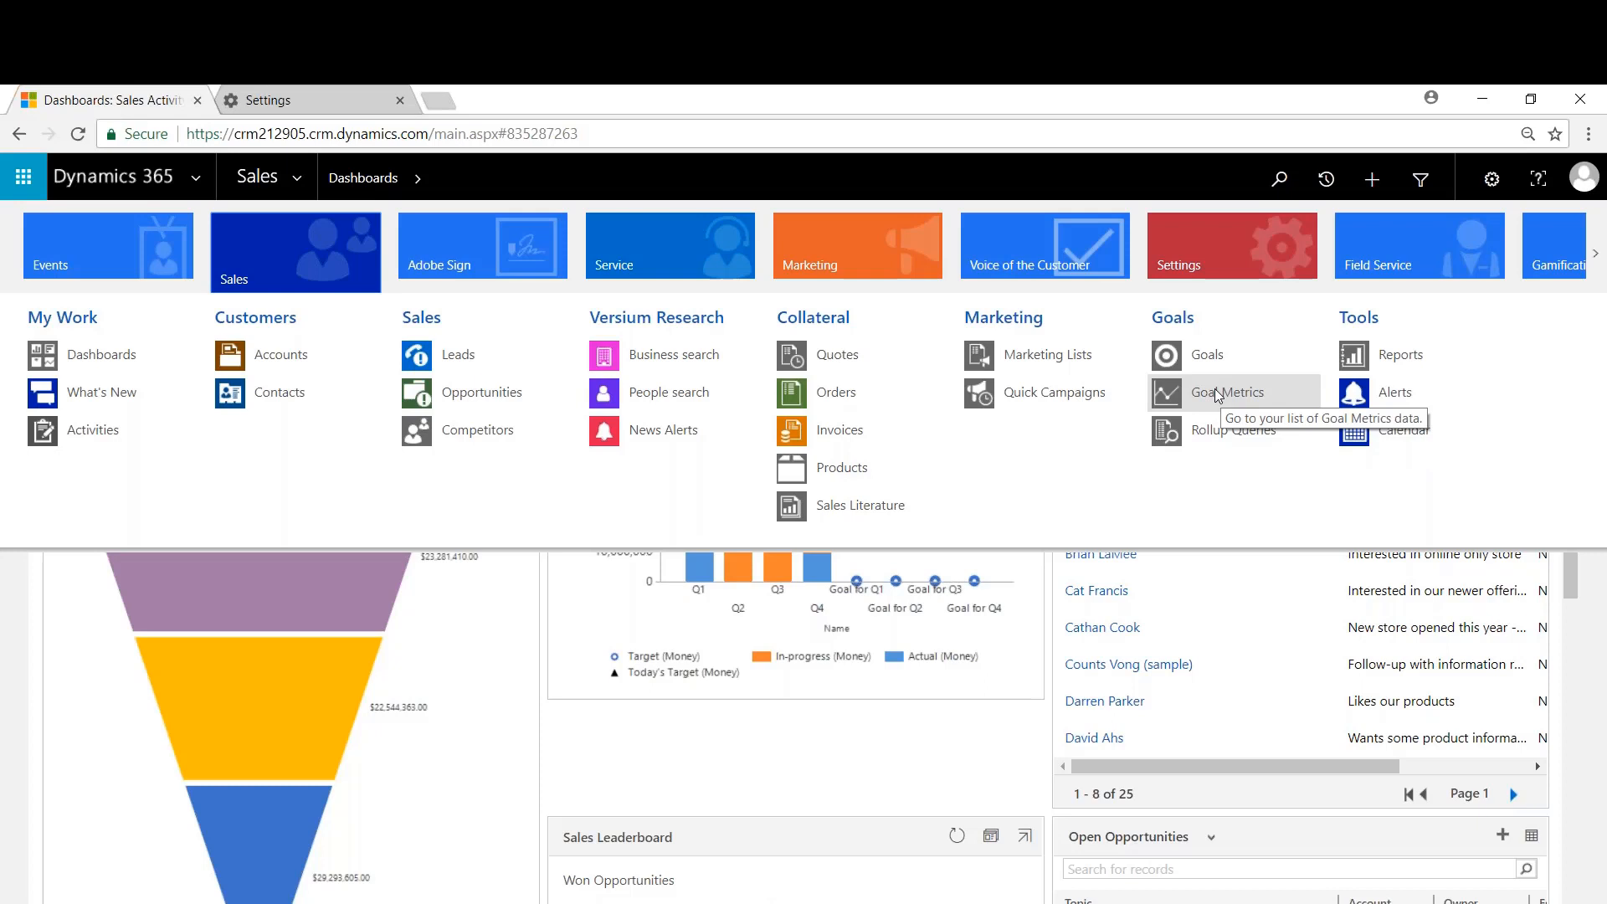
- Review the Revenue metric's rollup fields in Goal Metrics, then start a new goal metric
{"action": "left_click", "coordinate": [1227, 391]}
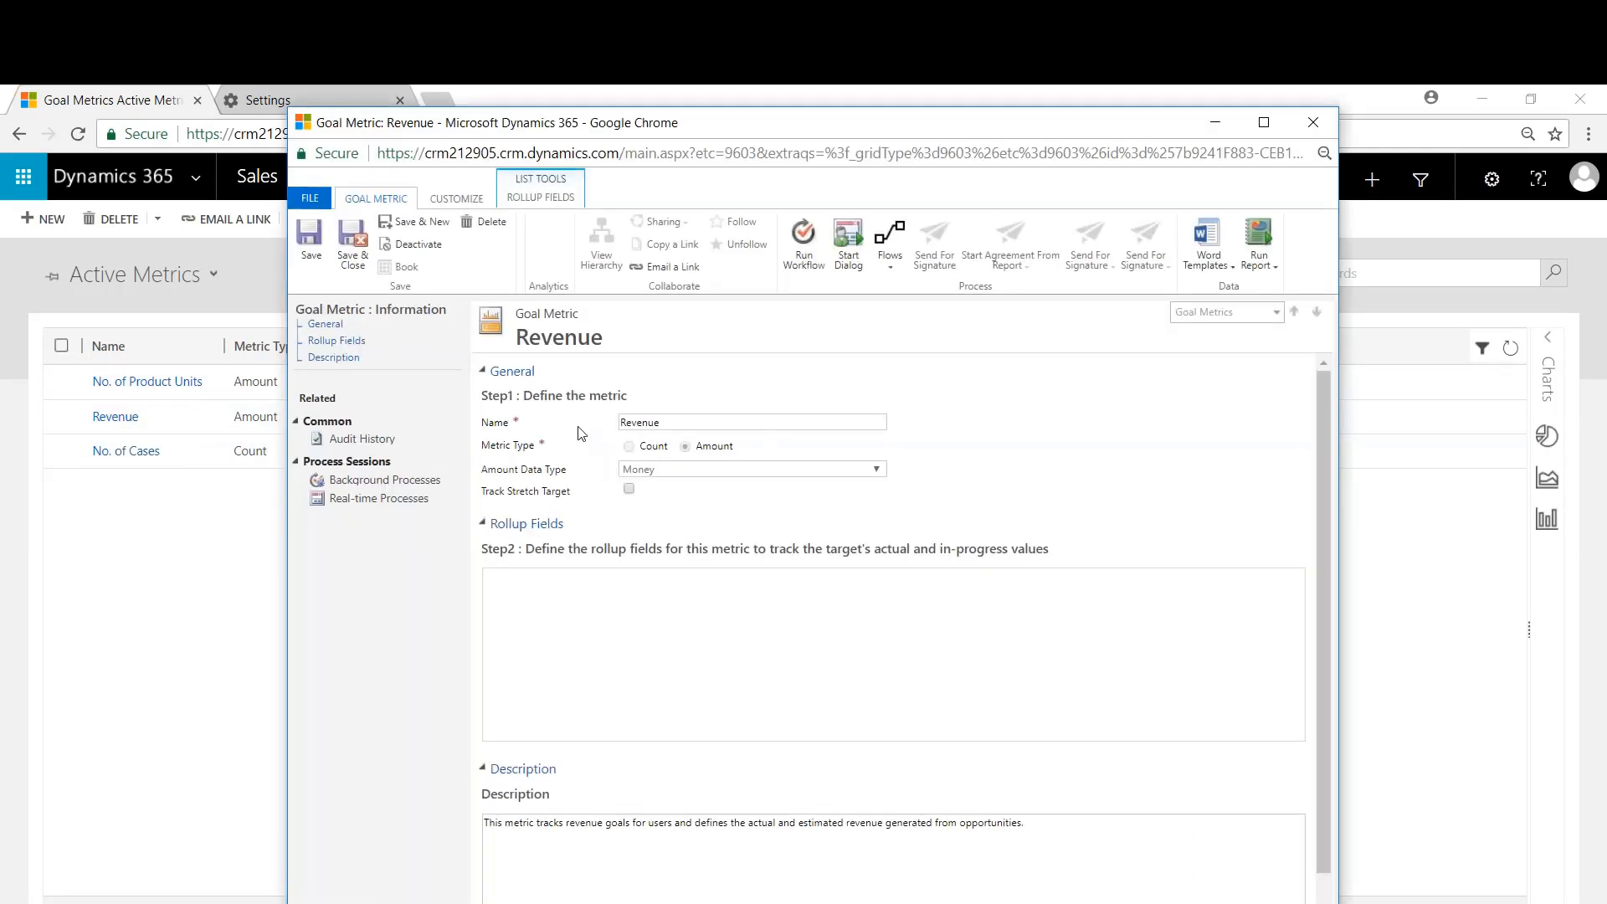
{"action": "mouse_move", "coordinate": [613, 463]}
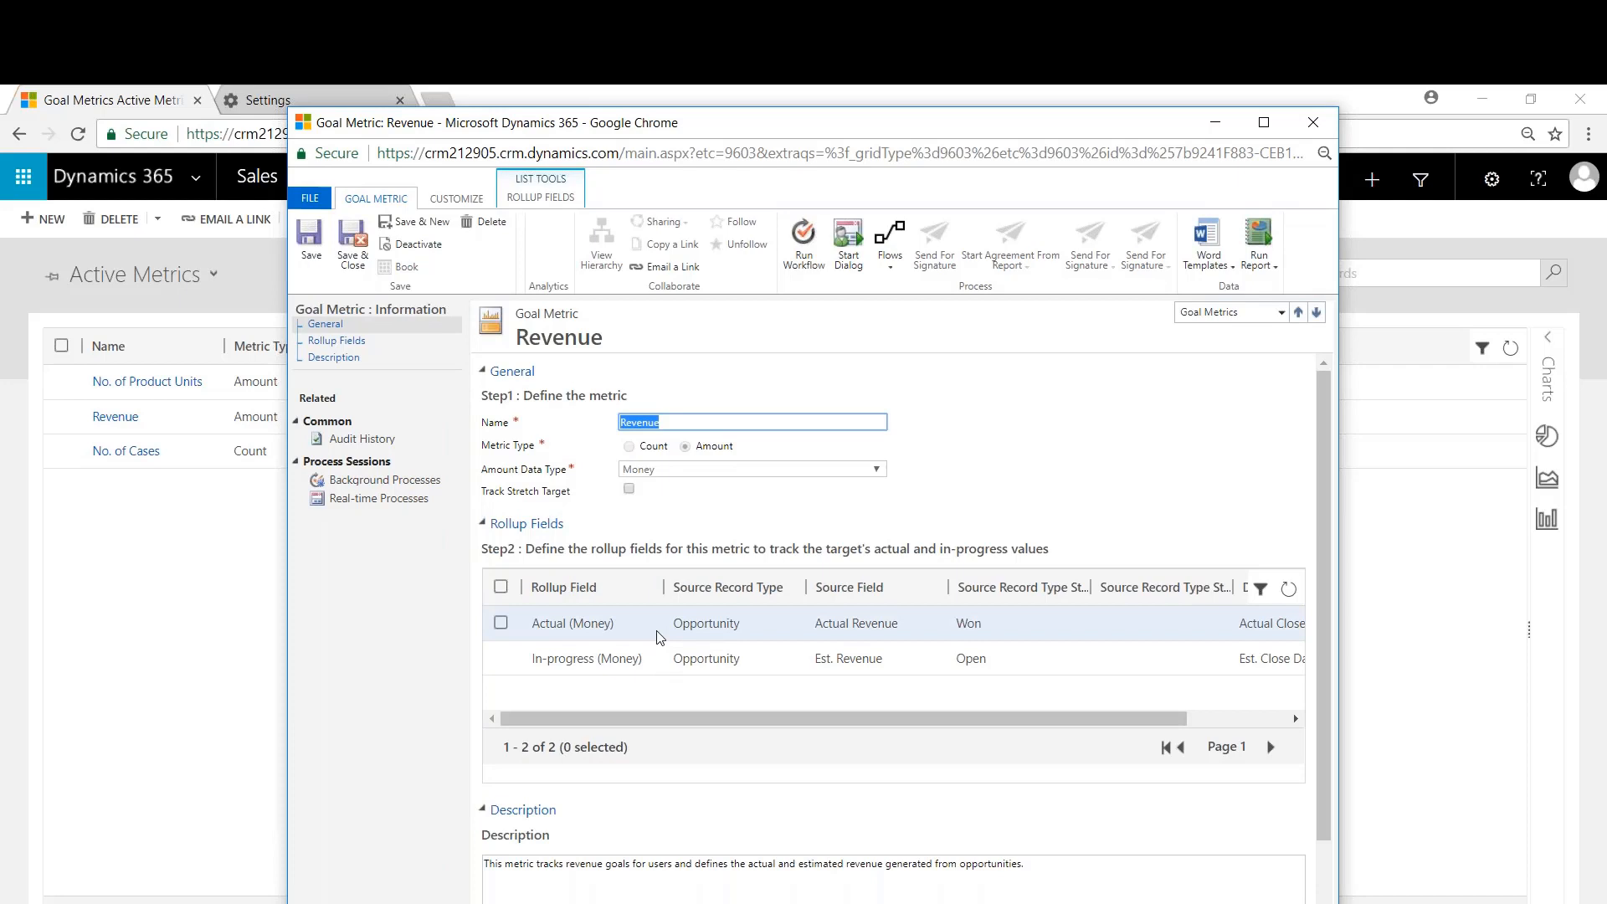
{"action": "mouse_move", "coordinate": [656, 652]}
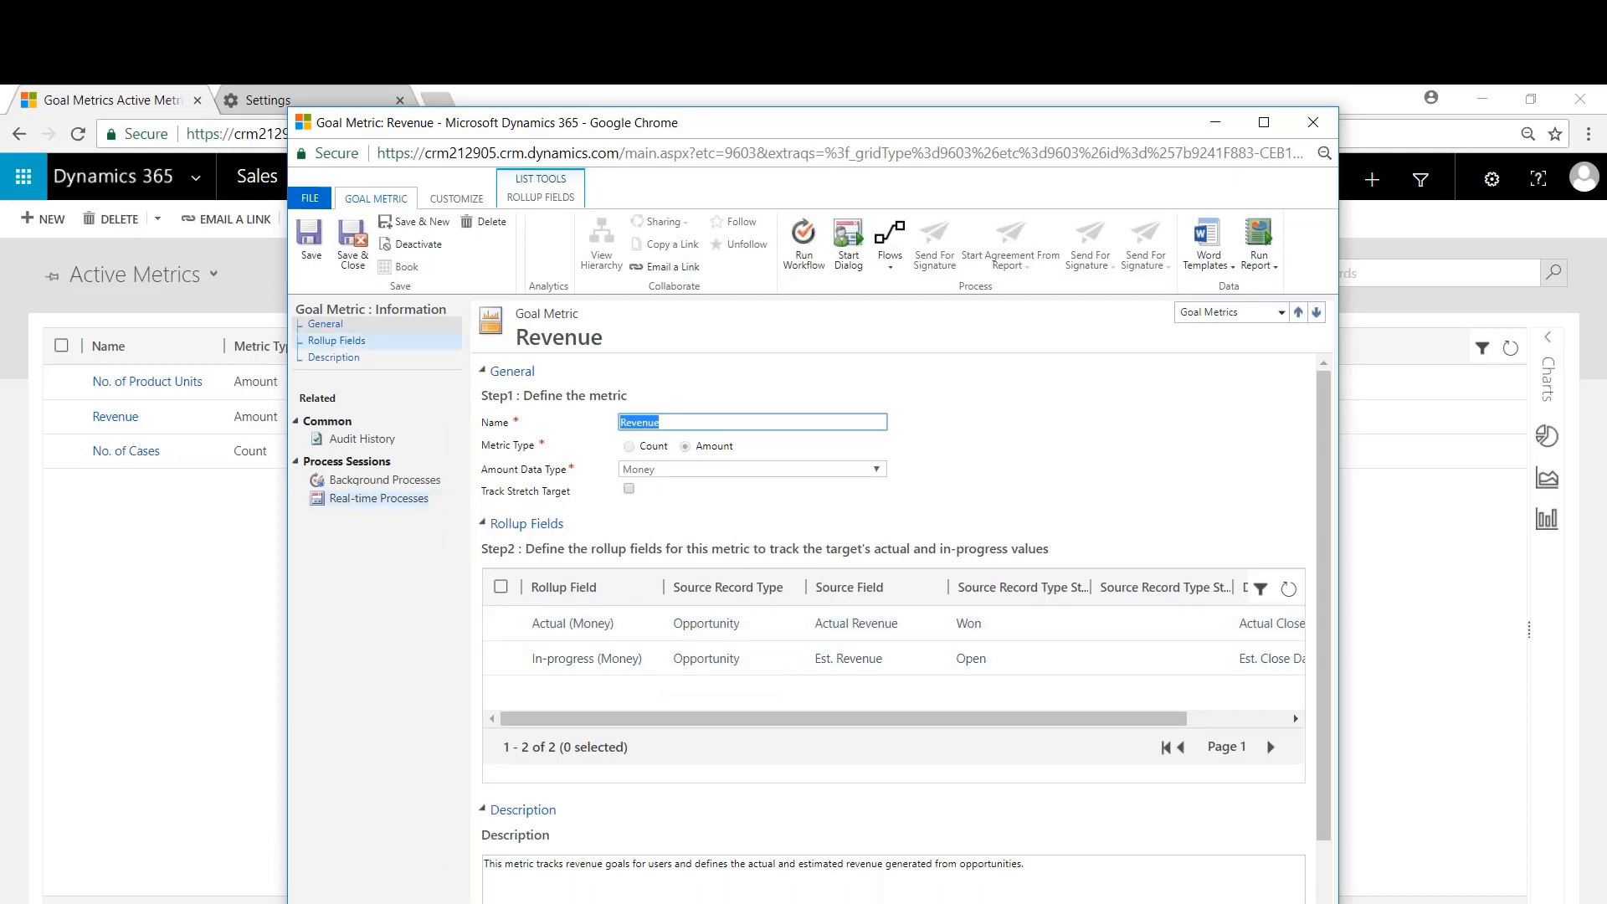
{"action": "left_click", "coordinate": [1313, 123]}
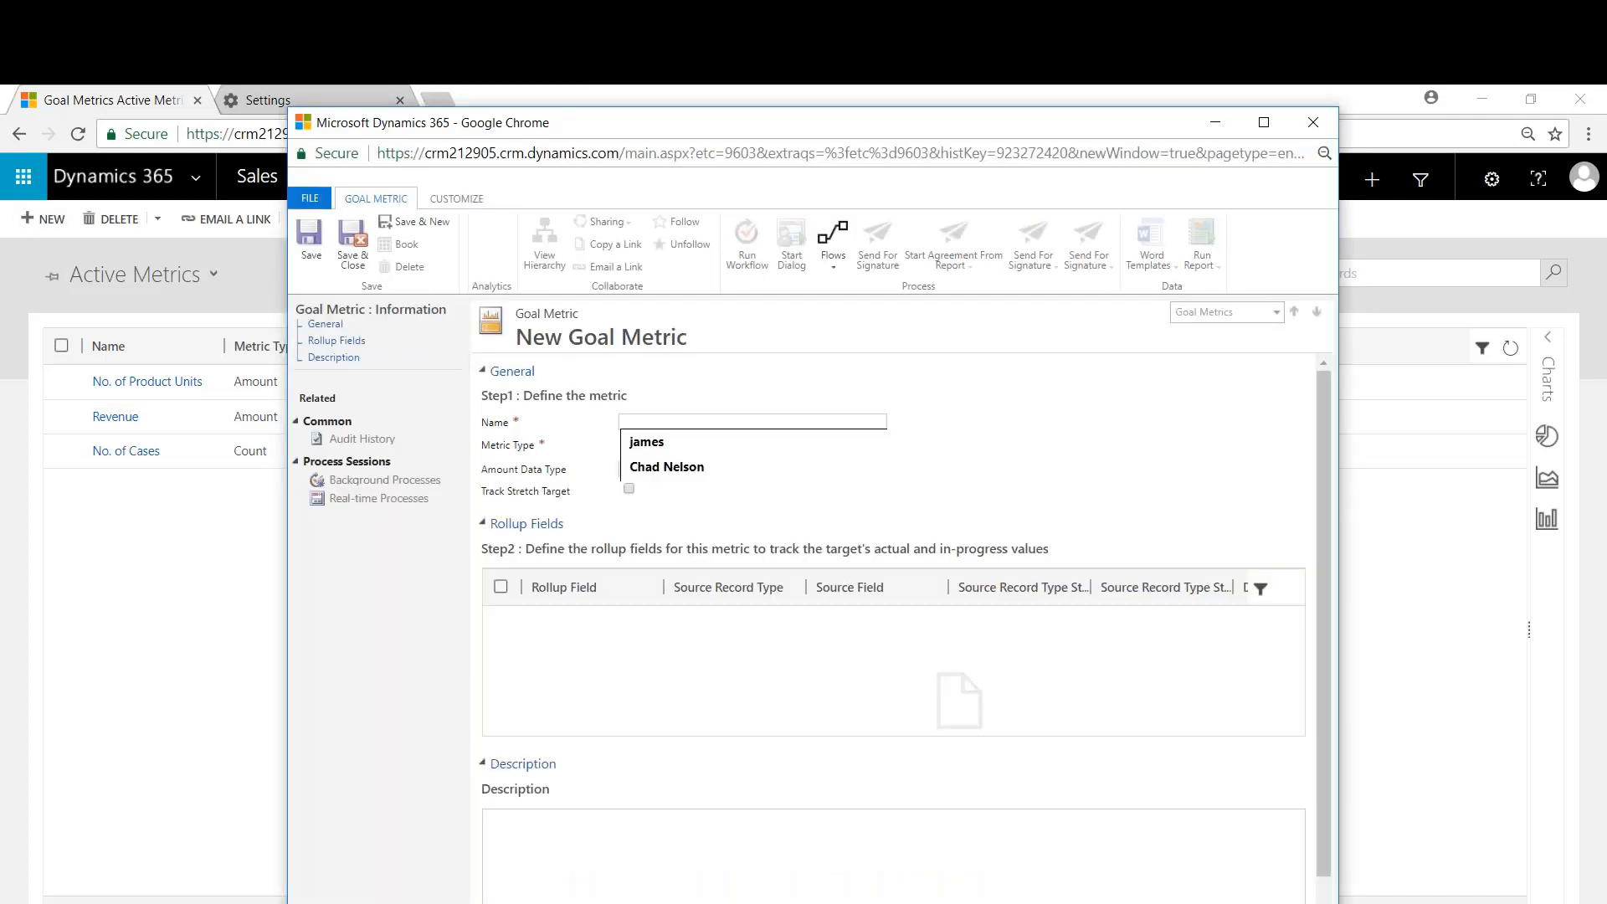
- Save a new goal metric named Paid Invoices, Amount type with Money data
{"action": "type", "text": "Paid Invoices"}
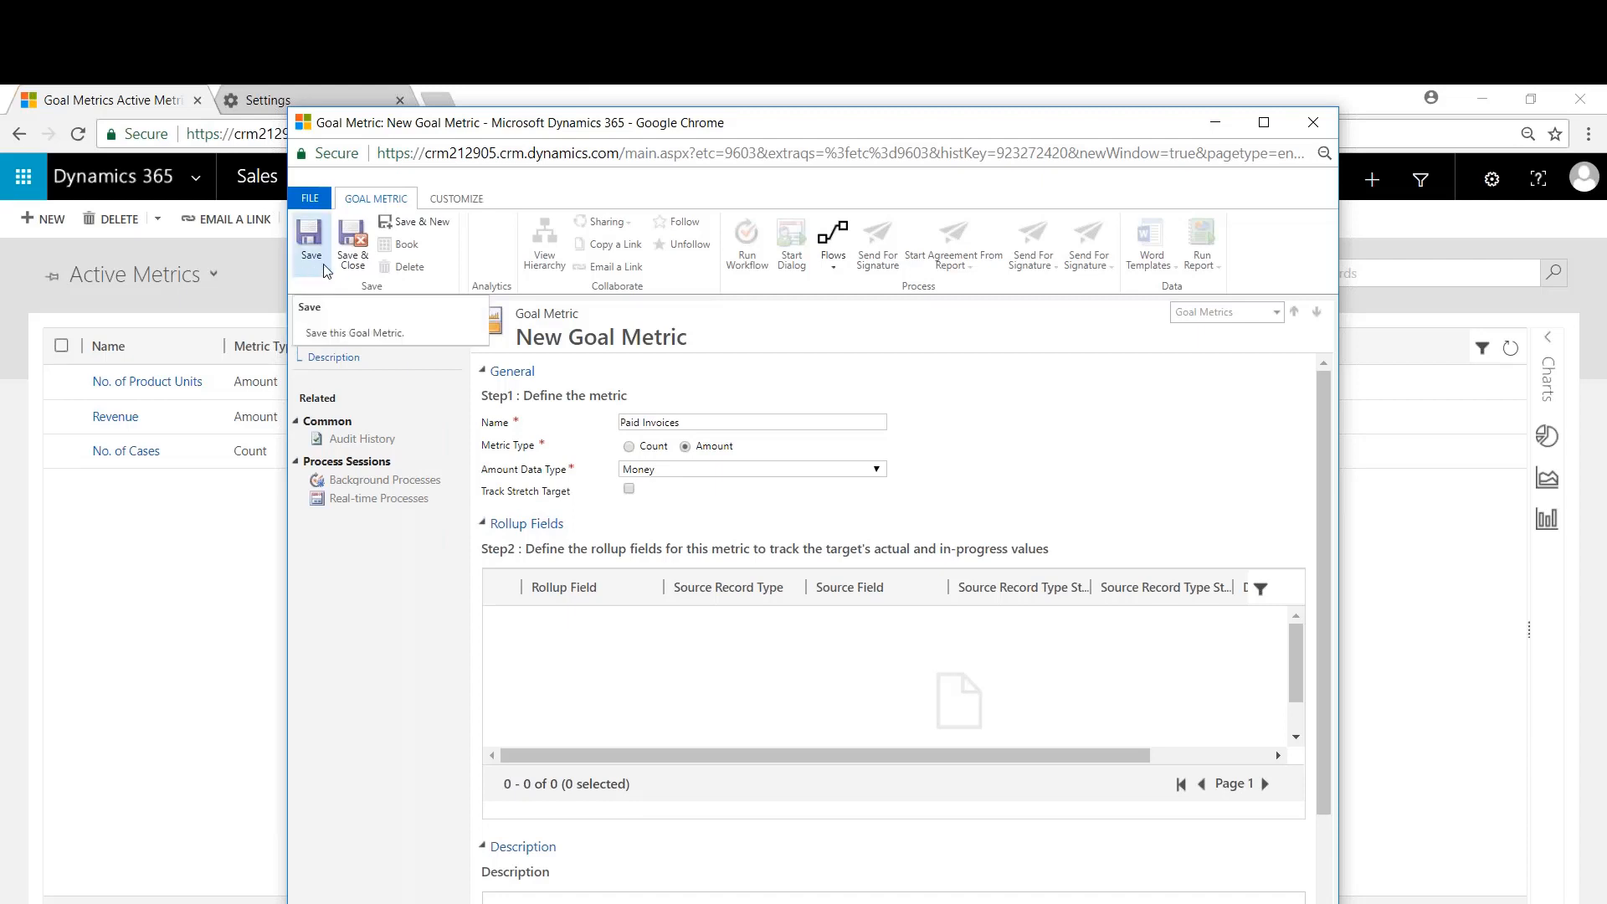
{"action": "left_click", "coordinate": [309, 243]}
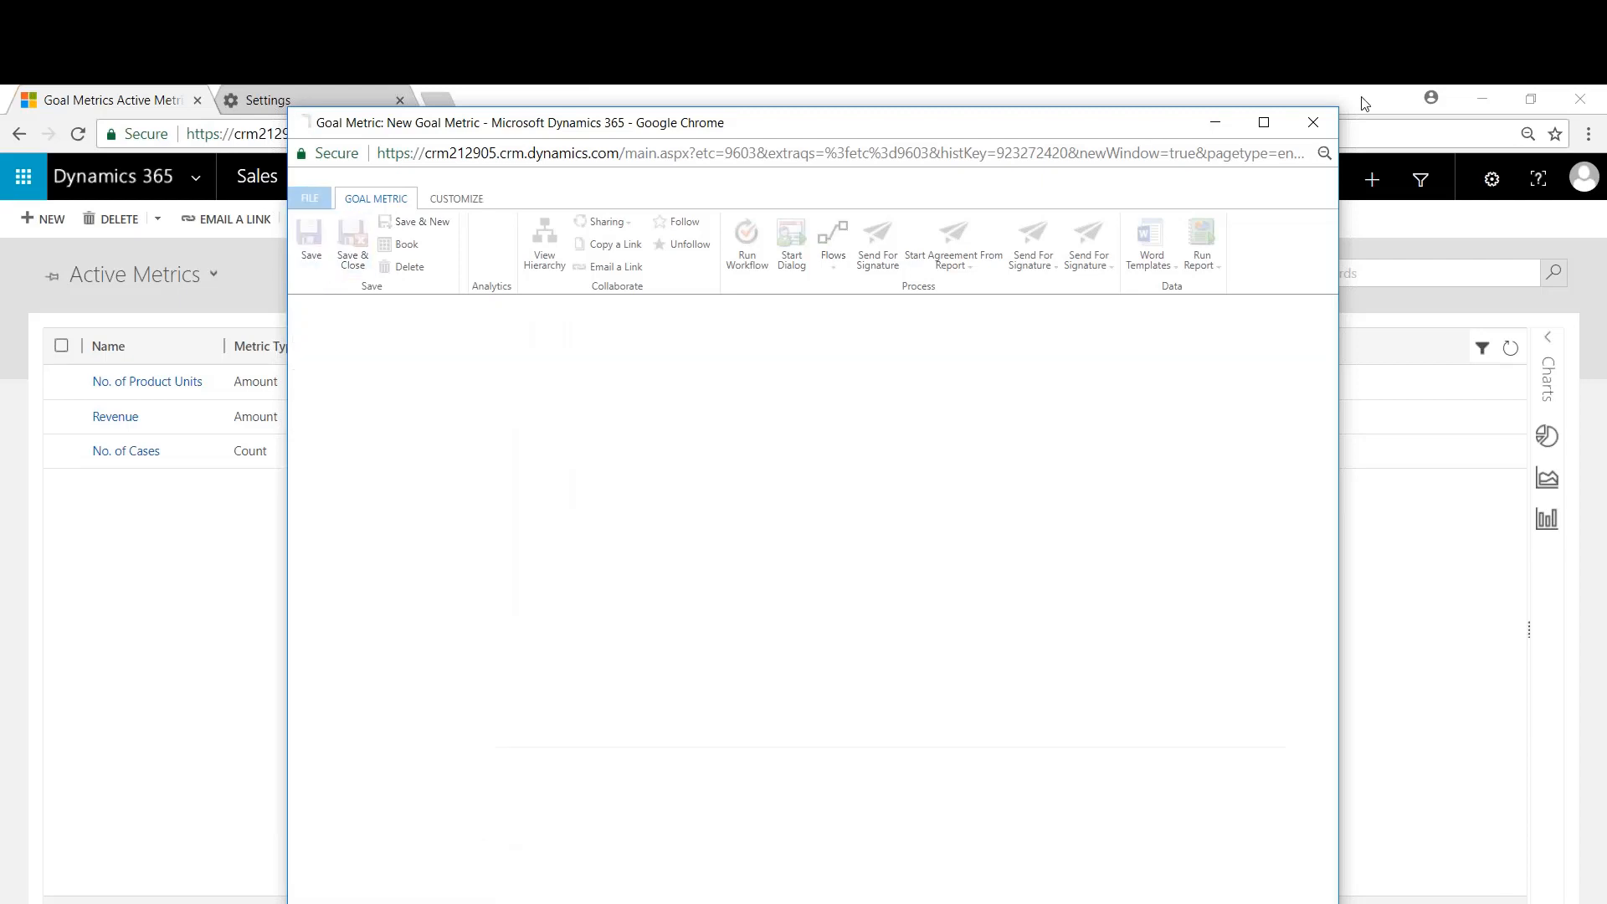
{"action": "left_click", "coordinate": [310, 243]}
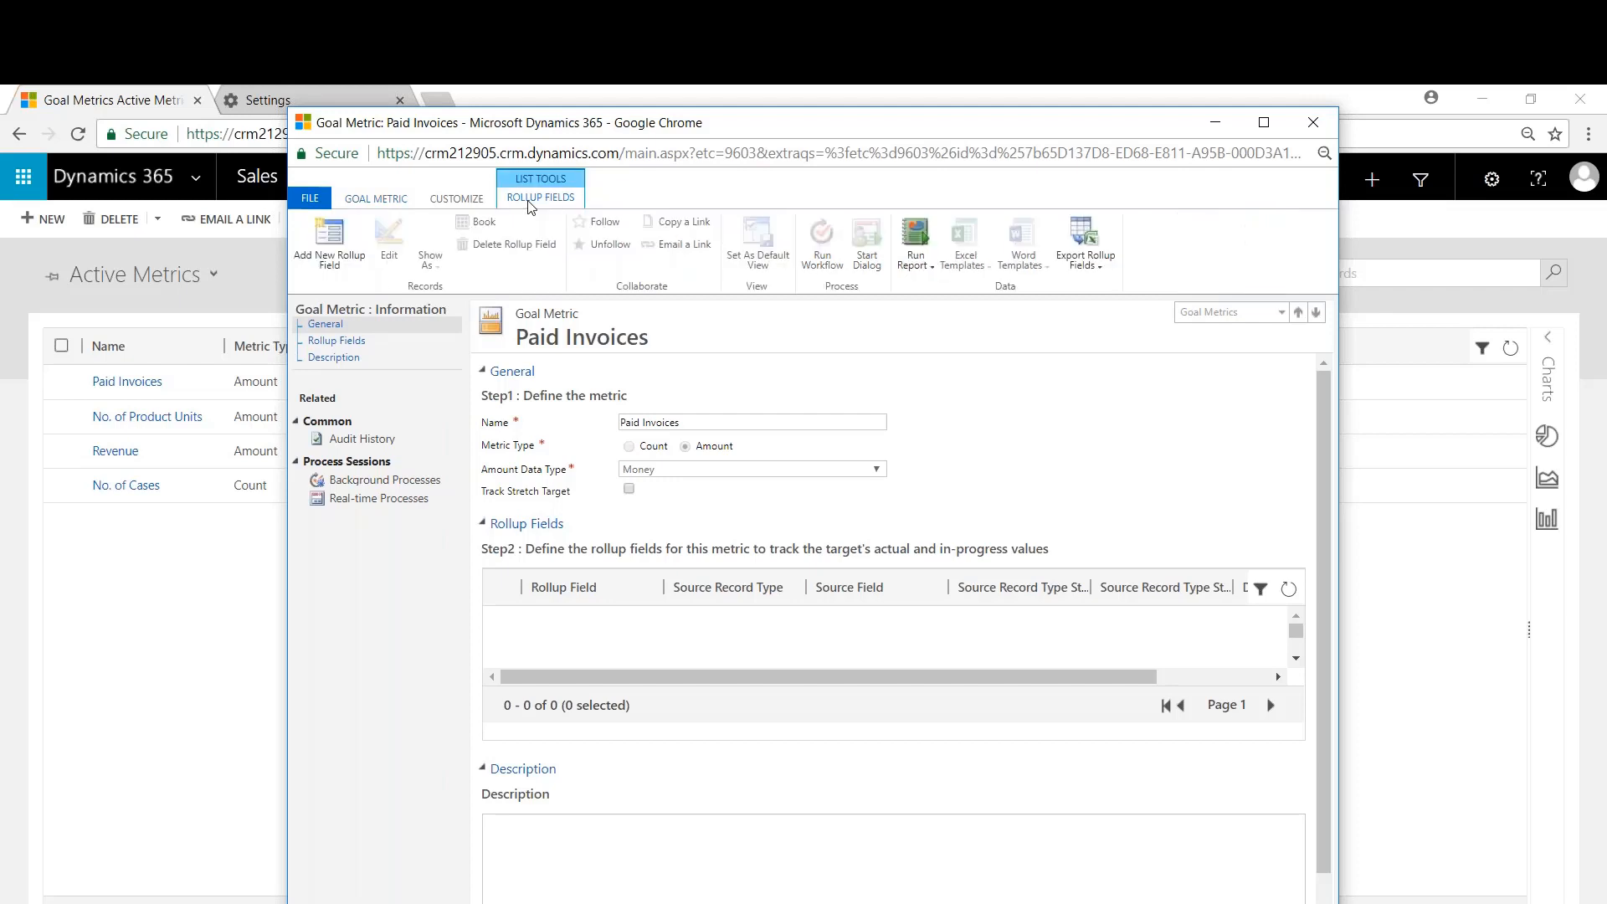
{"action": "mouse_move", "coordinate": [330, 241]}
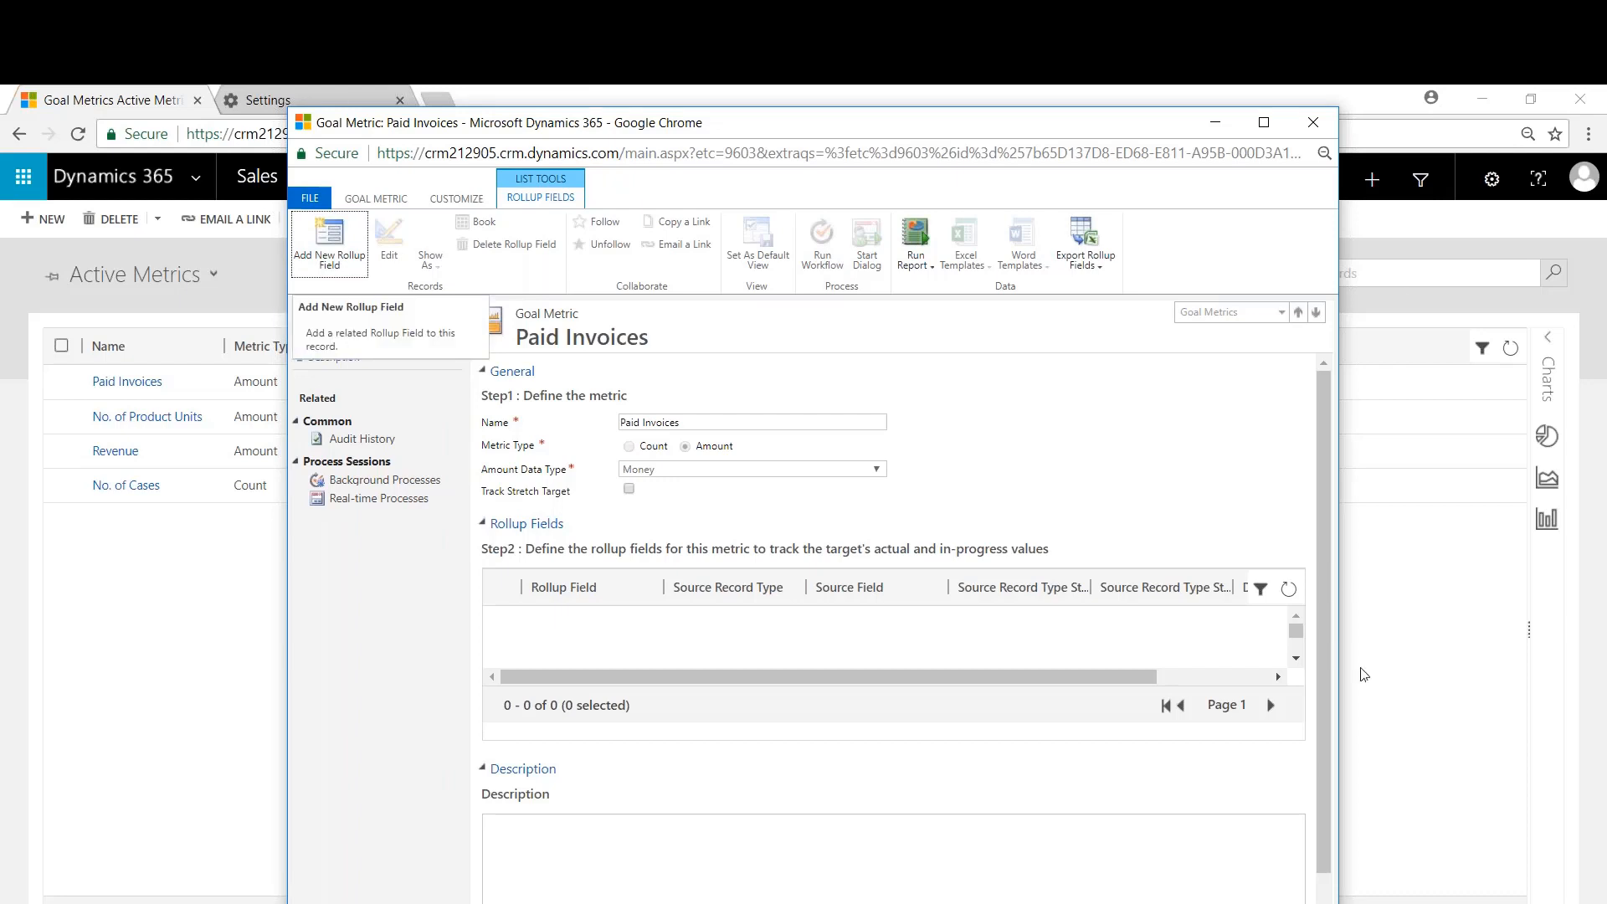
- Start an Actual (Money) rollup field sourced from Invoice Total Amount
{"action": "left_click", "coordinate": [330, 245]}
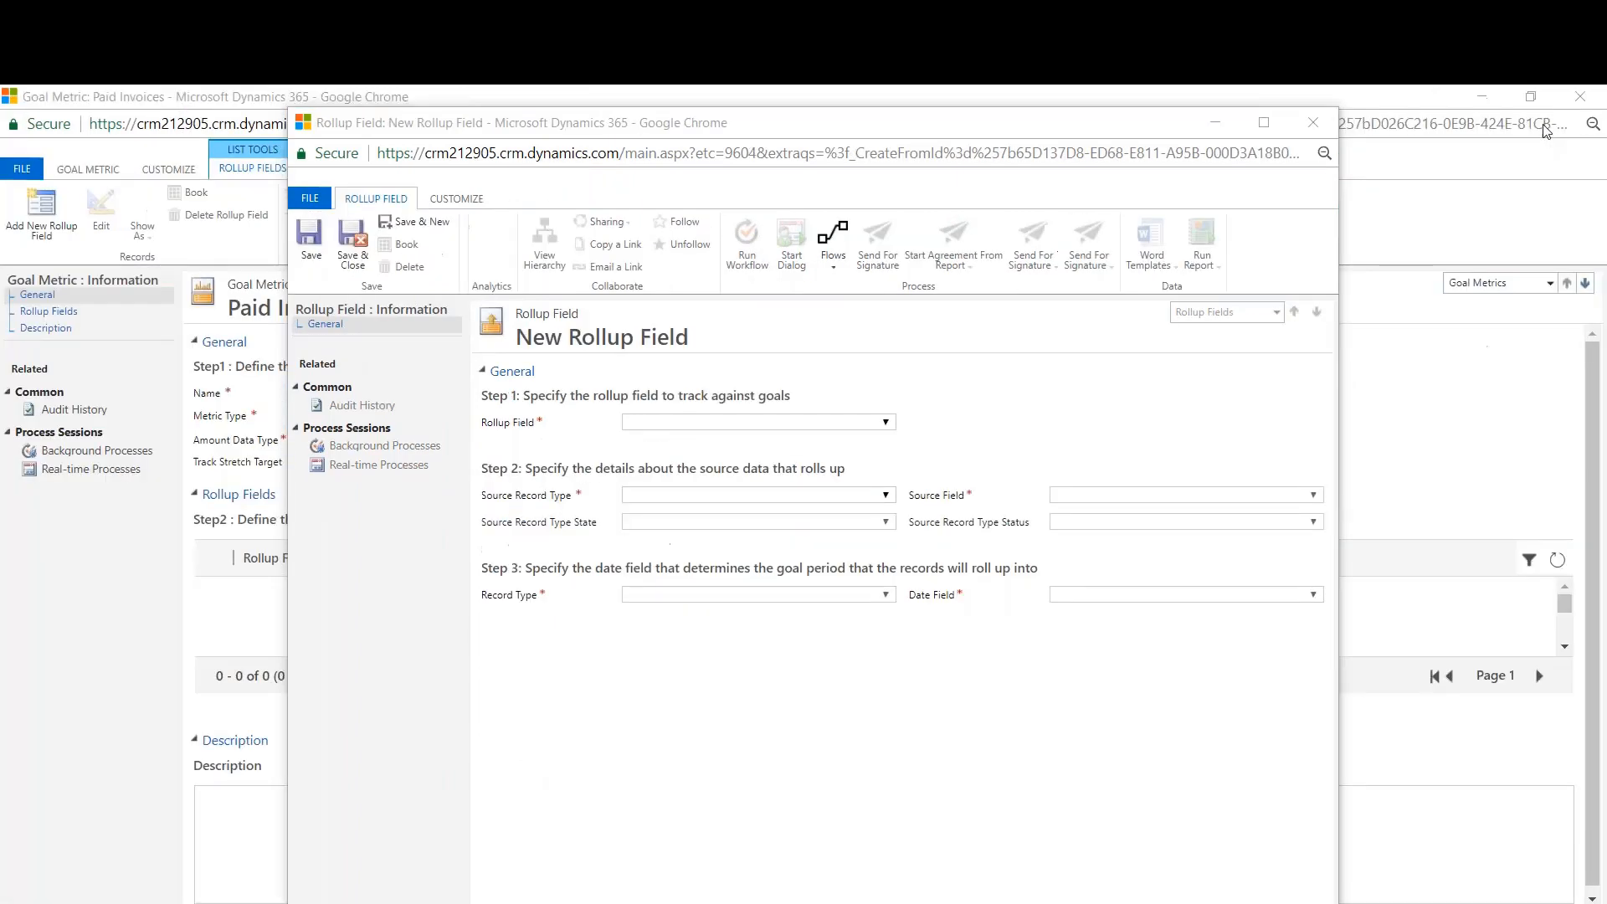
{"action": "left_click", "coordinate": [757, 494]}
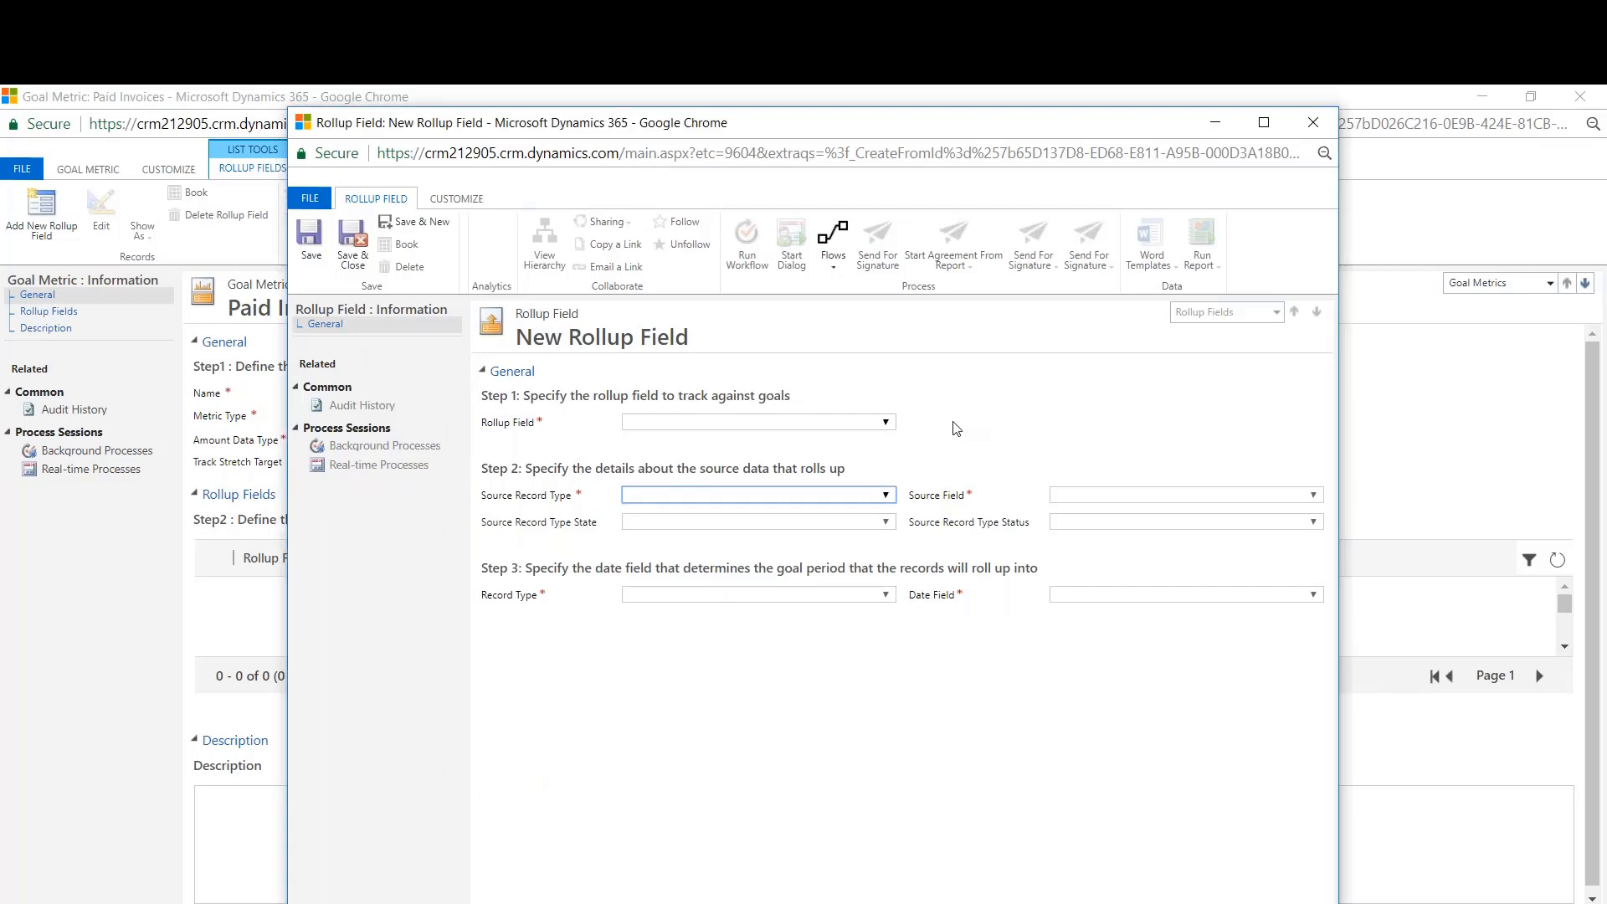
{"action": "mouse_move", "coordinate": [895, 420]}
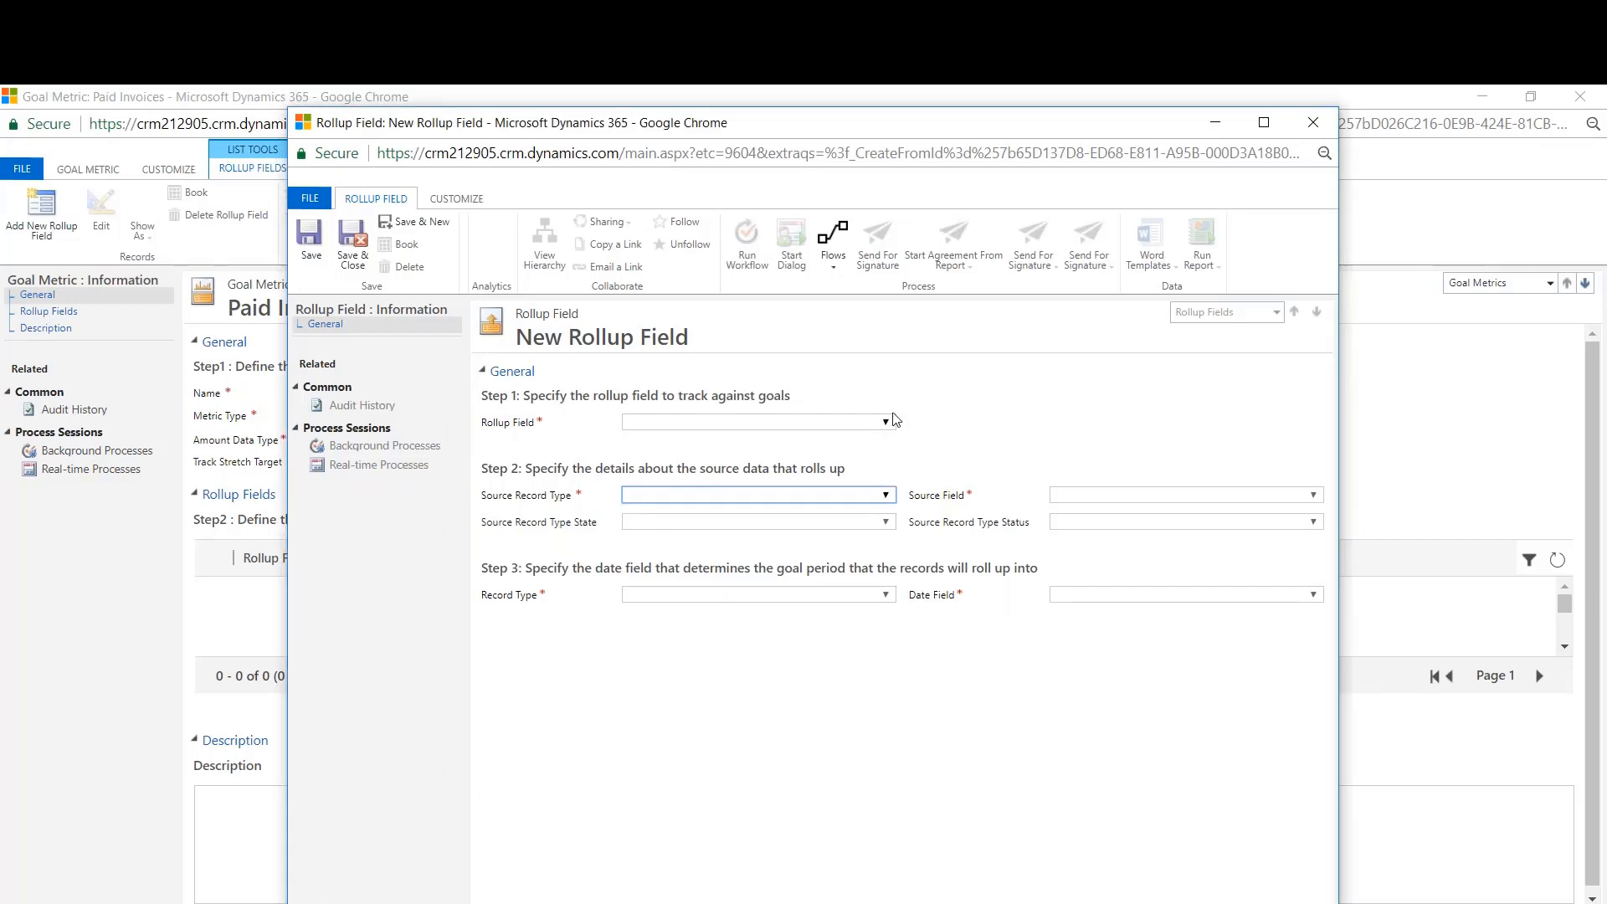
{"action": "left_click", "coordinate": [884, 422]}
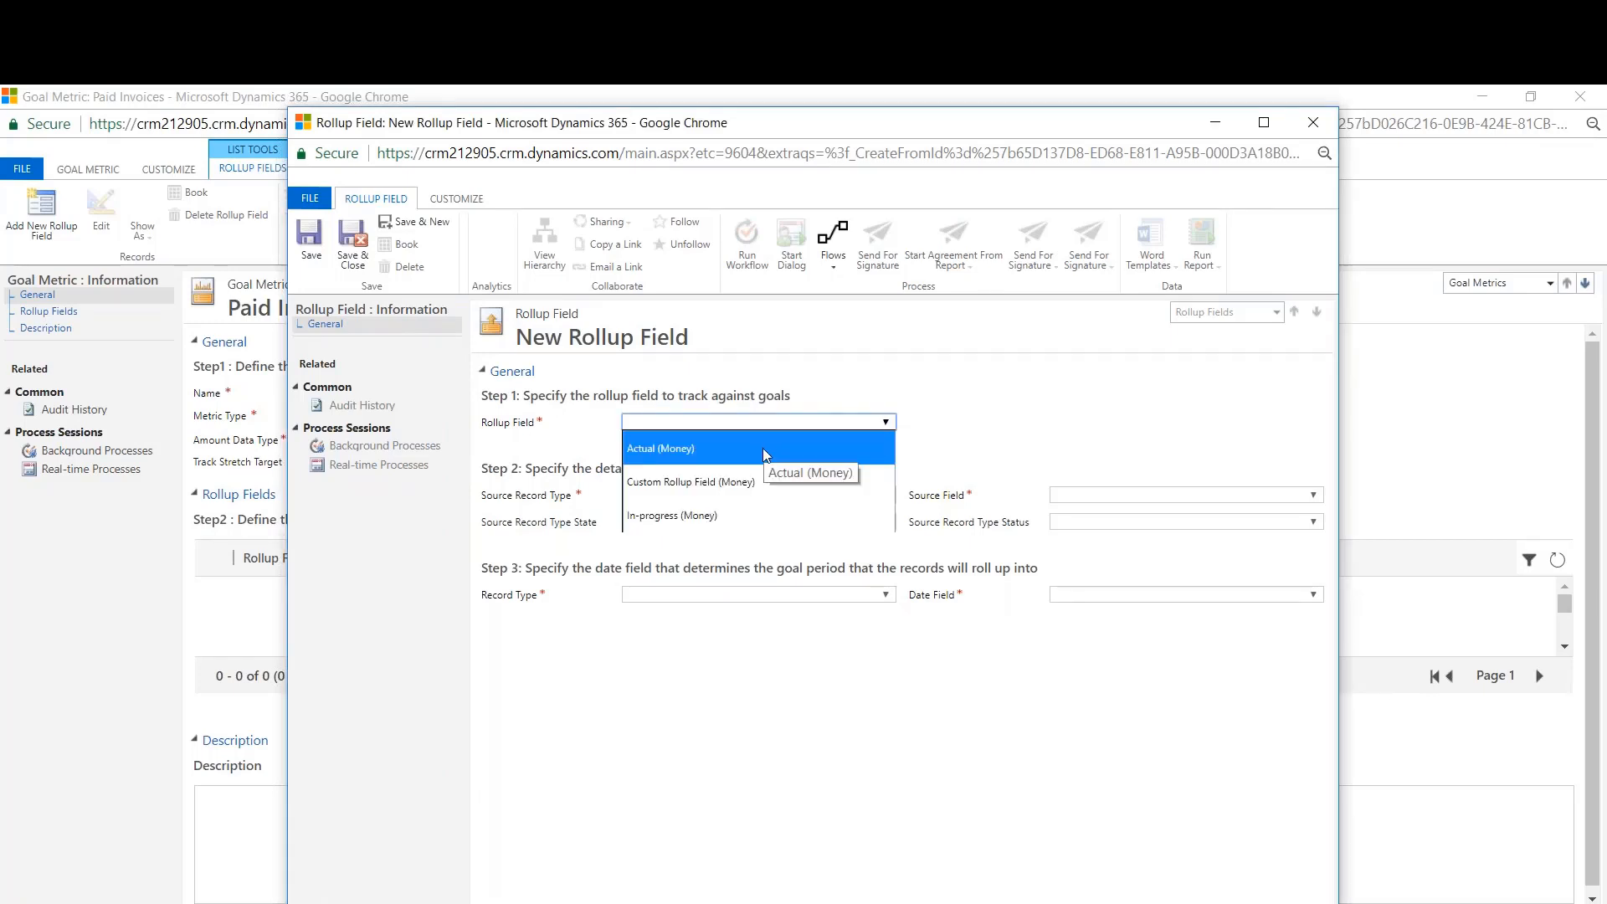
{"action": "left_click", "coordinate": [659, 449]}
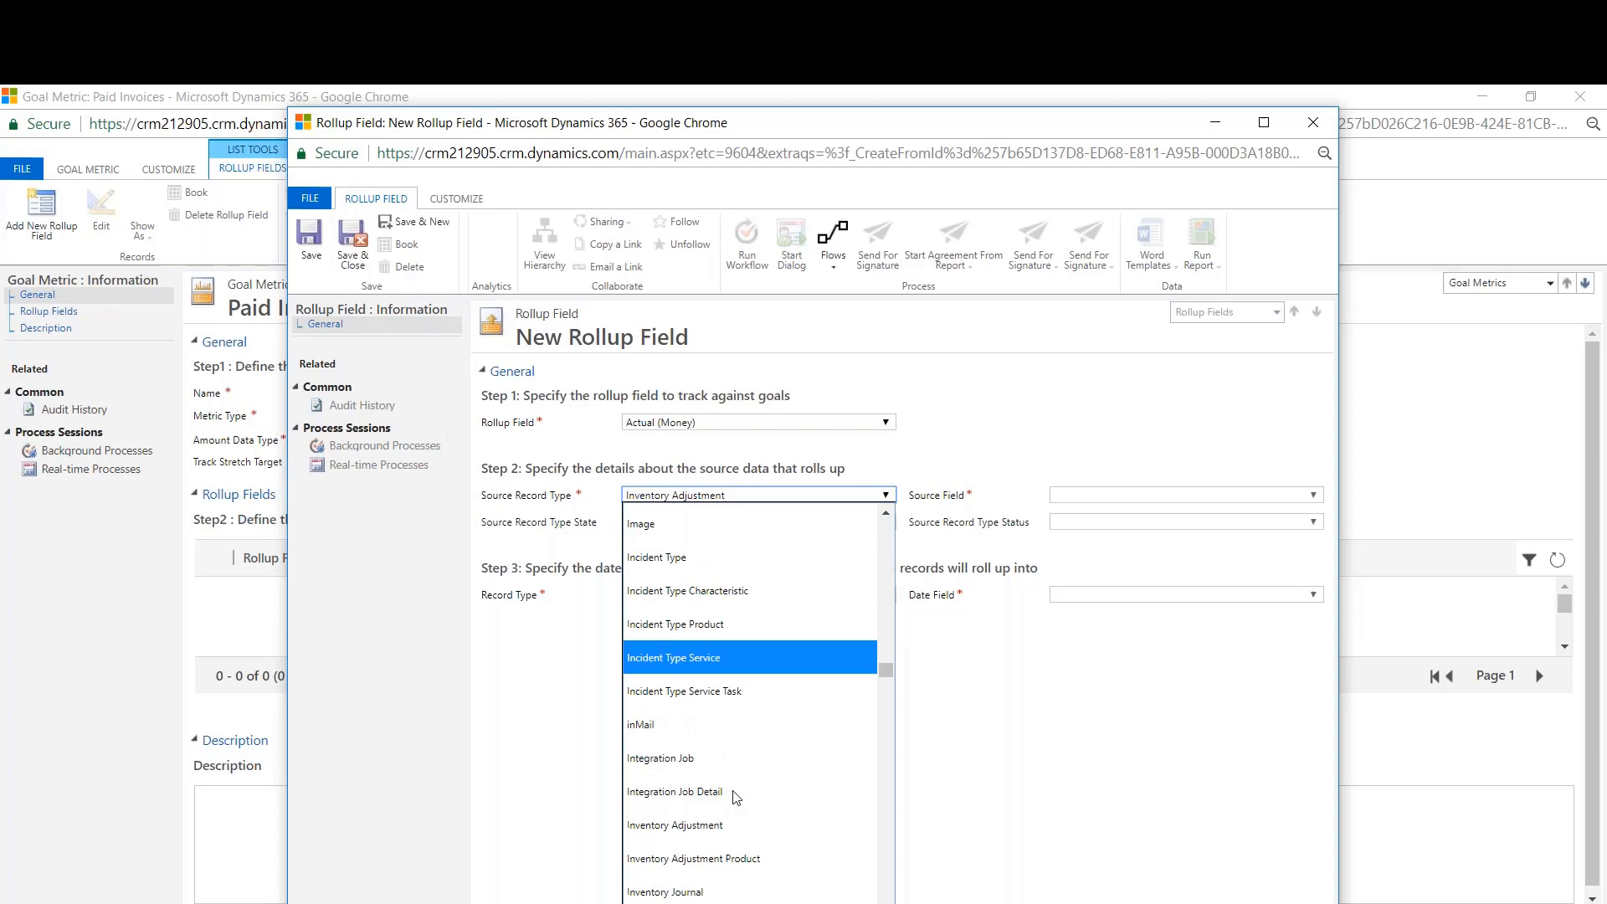
{"action": "scroll", "scroll_direction": "down", "scroll_amount": 3}
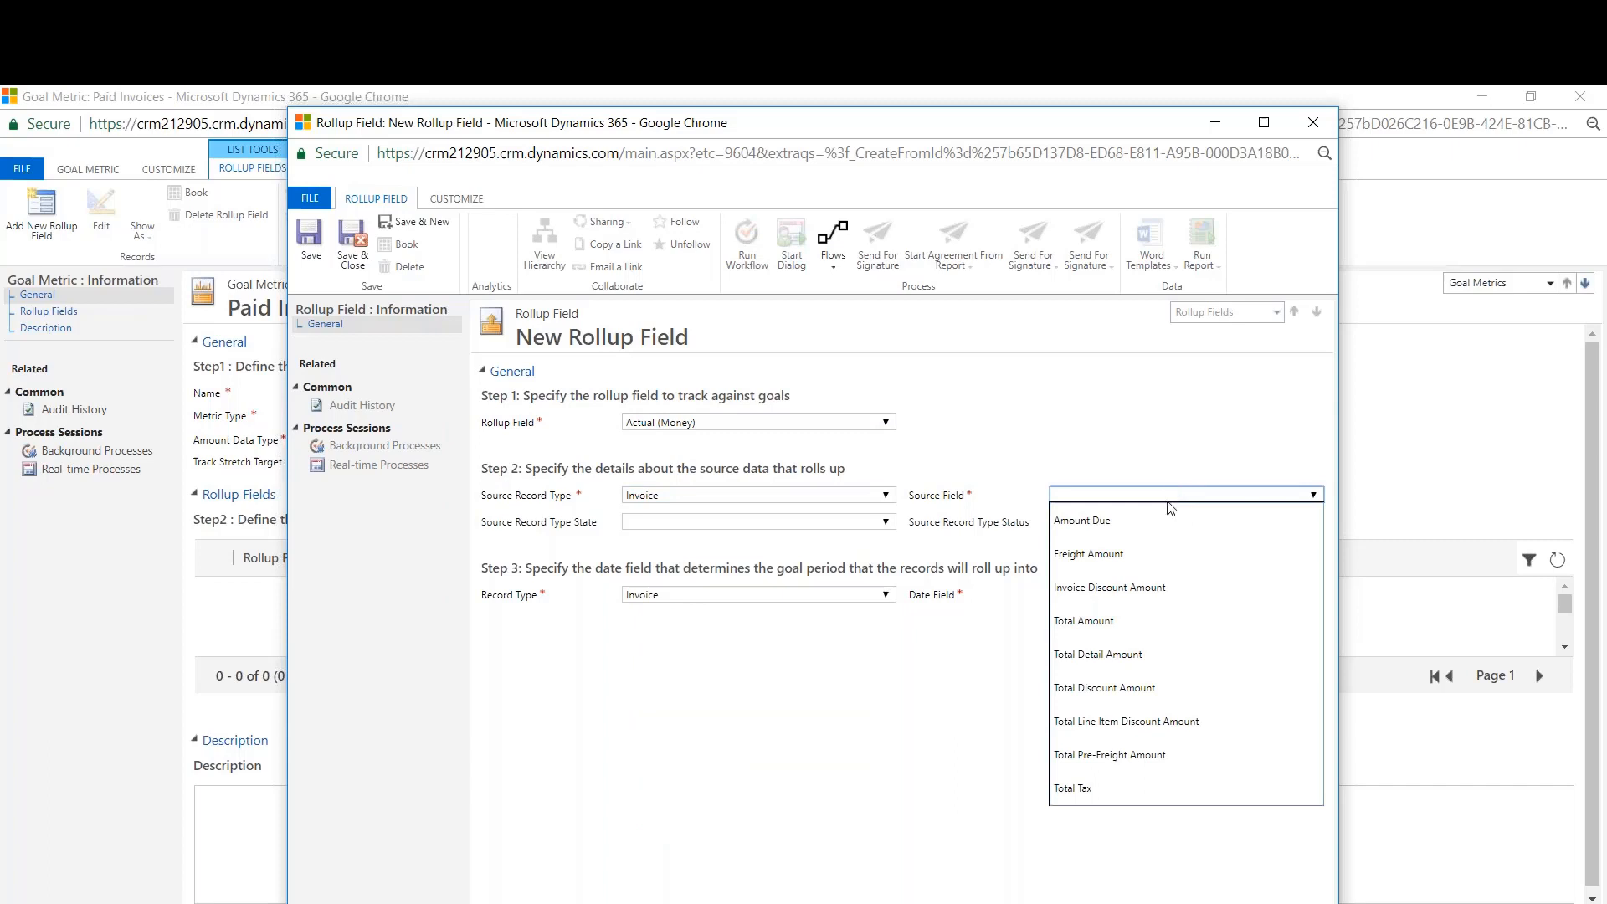
{"action": "left_click", "coordinate": [1084, 619]}
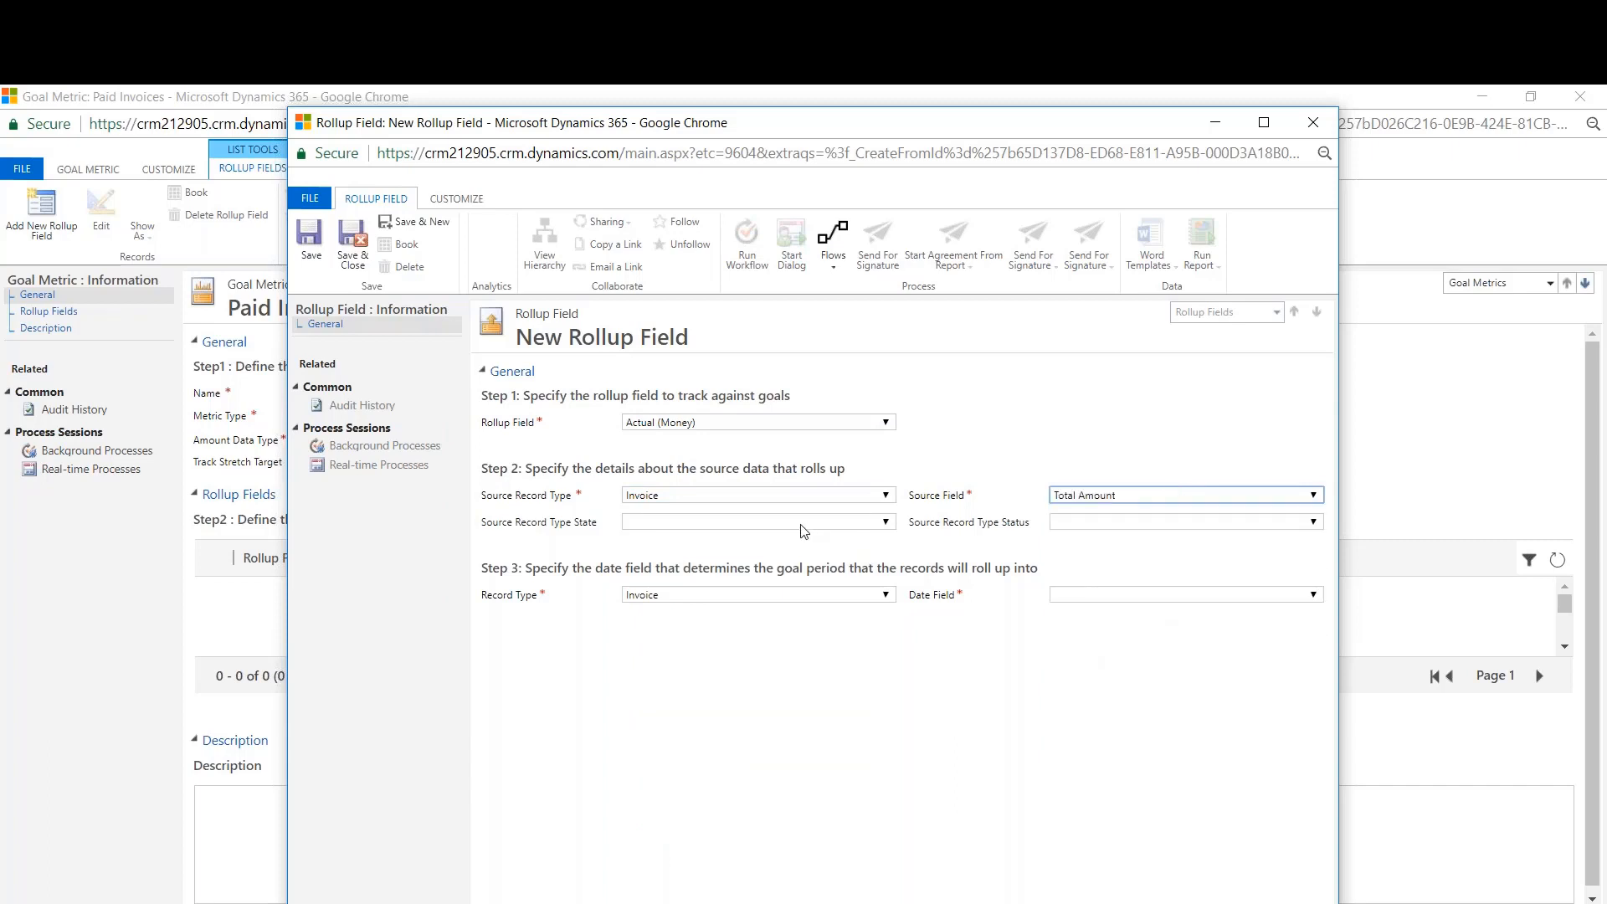
- Restrict it to Paid, Complete invoices rolled up by Created On, and save the rollup
{"action": "left_click", "coordinate": [884, 522]}
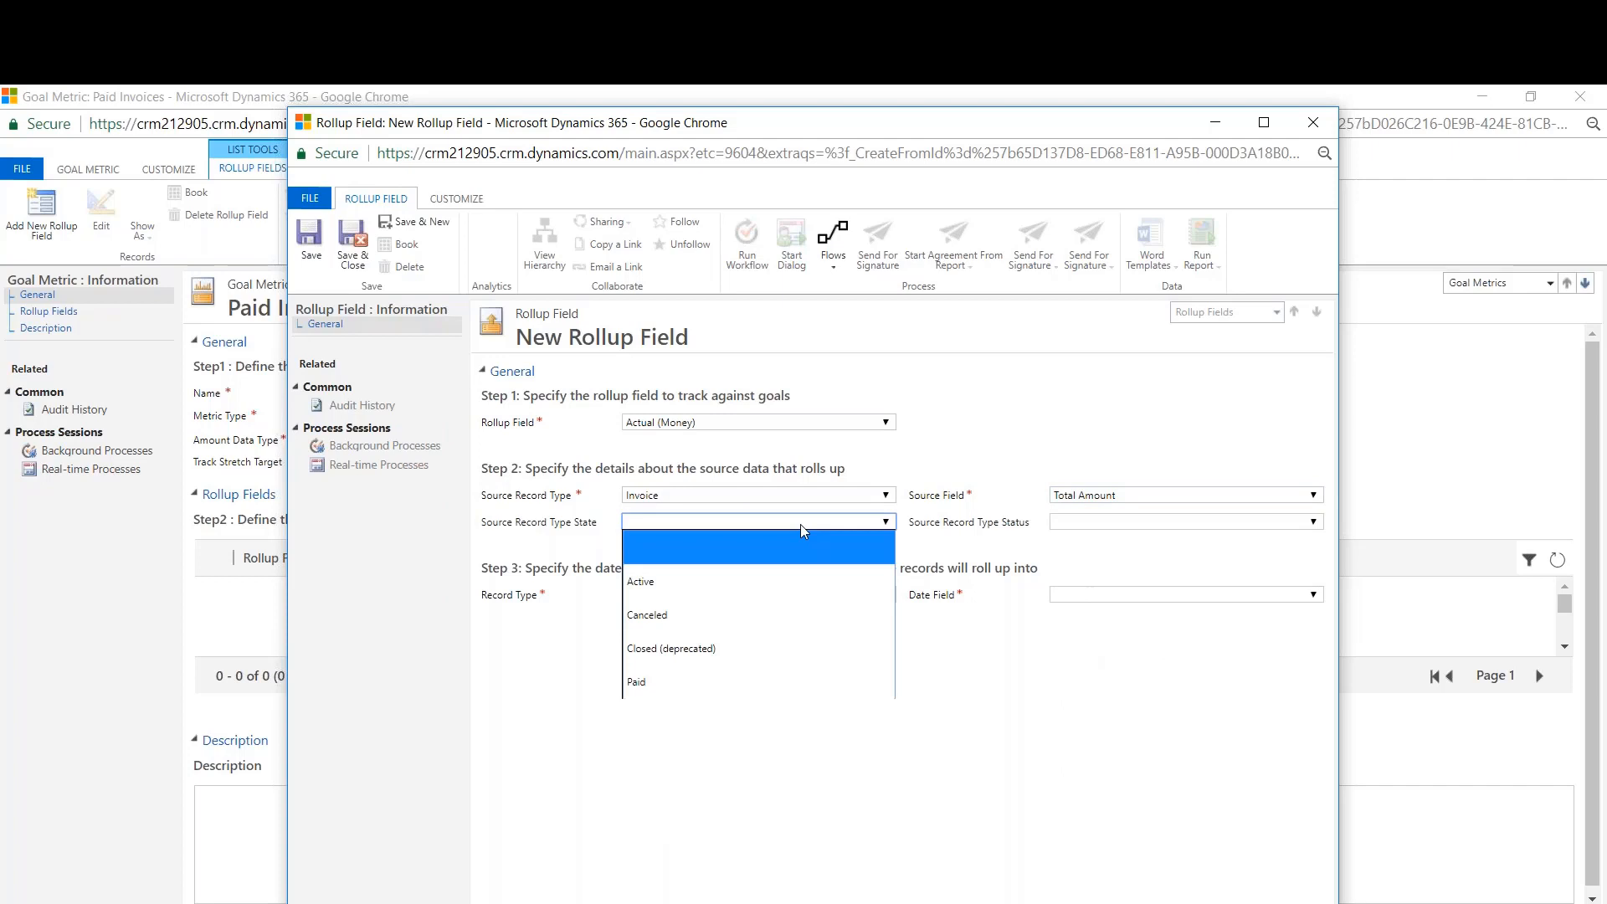
{"action": "mouse_move", "coordinate": [680, 646]}
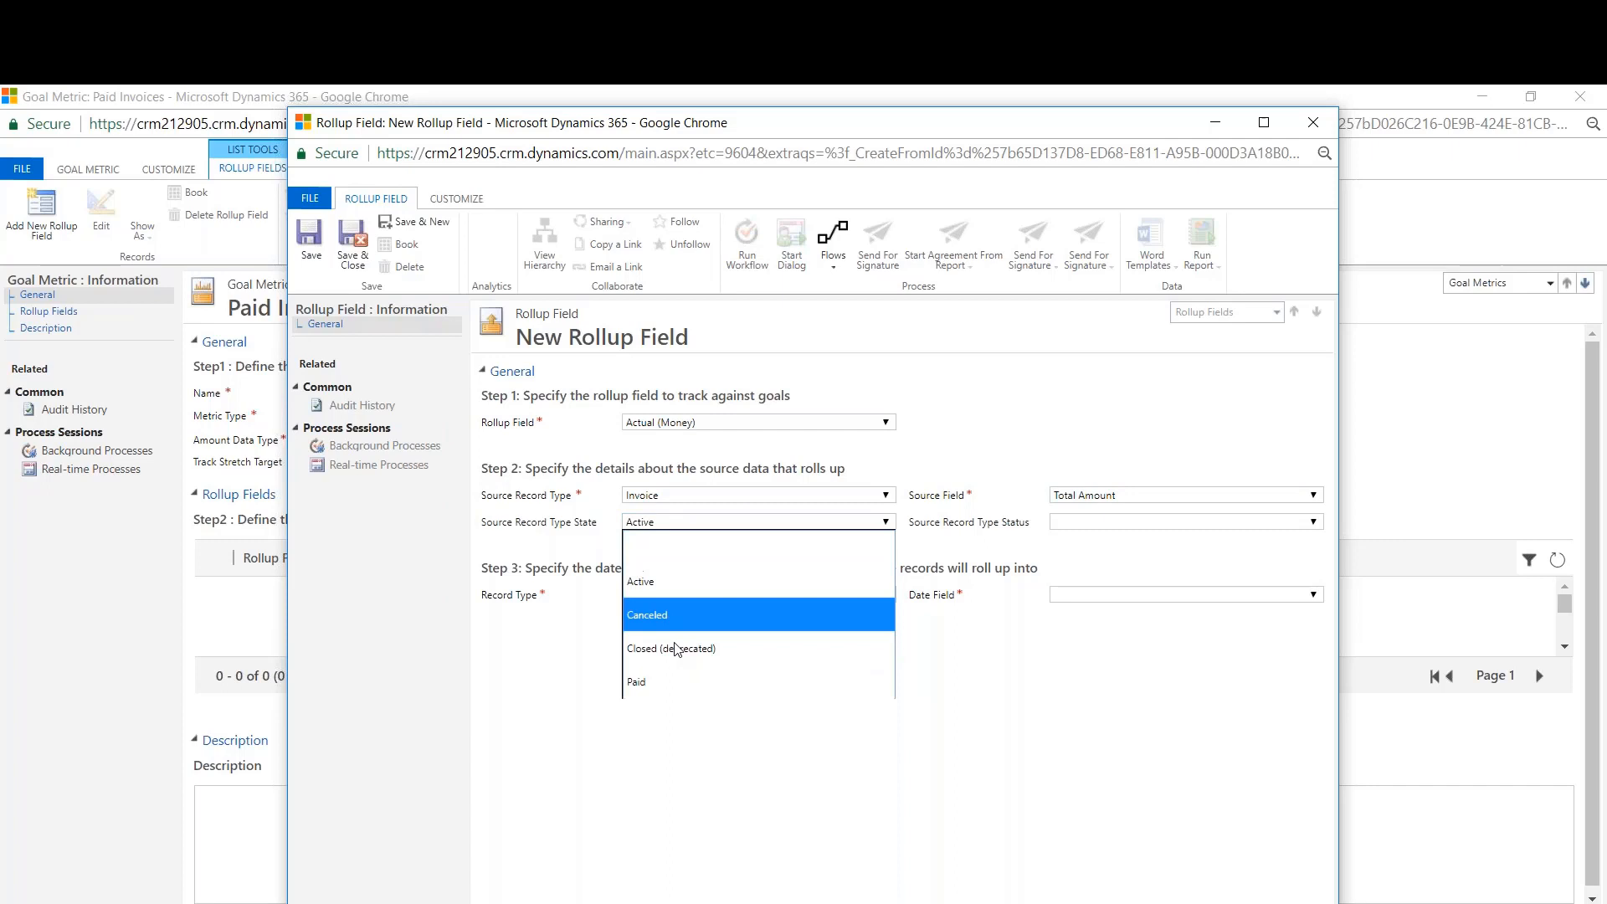
{"action": "left_click", "coordinate": [636, 681]}
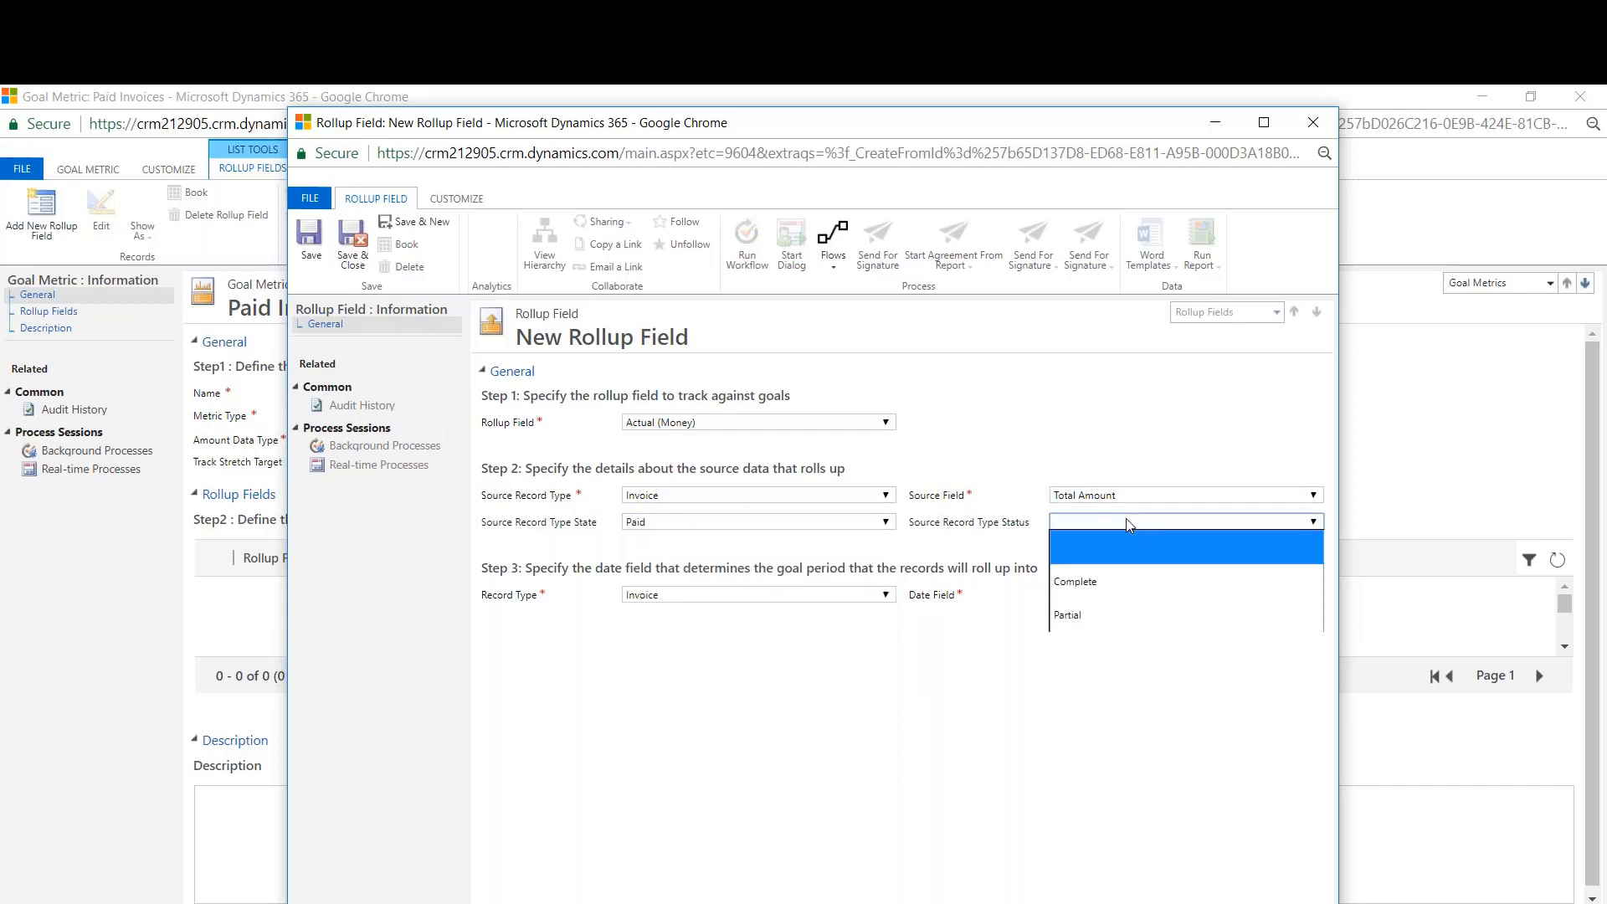
{"action": "left_click", "coordinate": [1075, 581]}
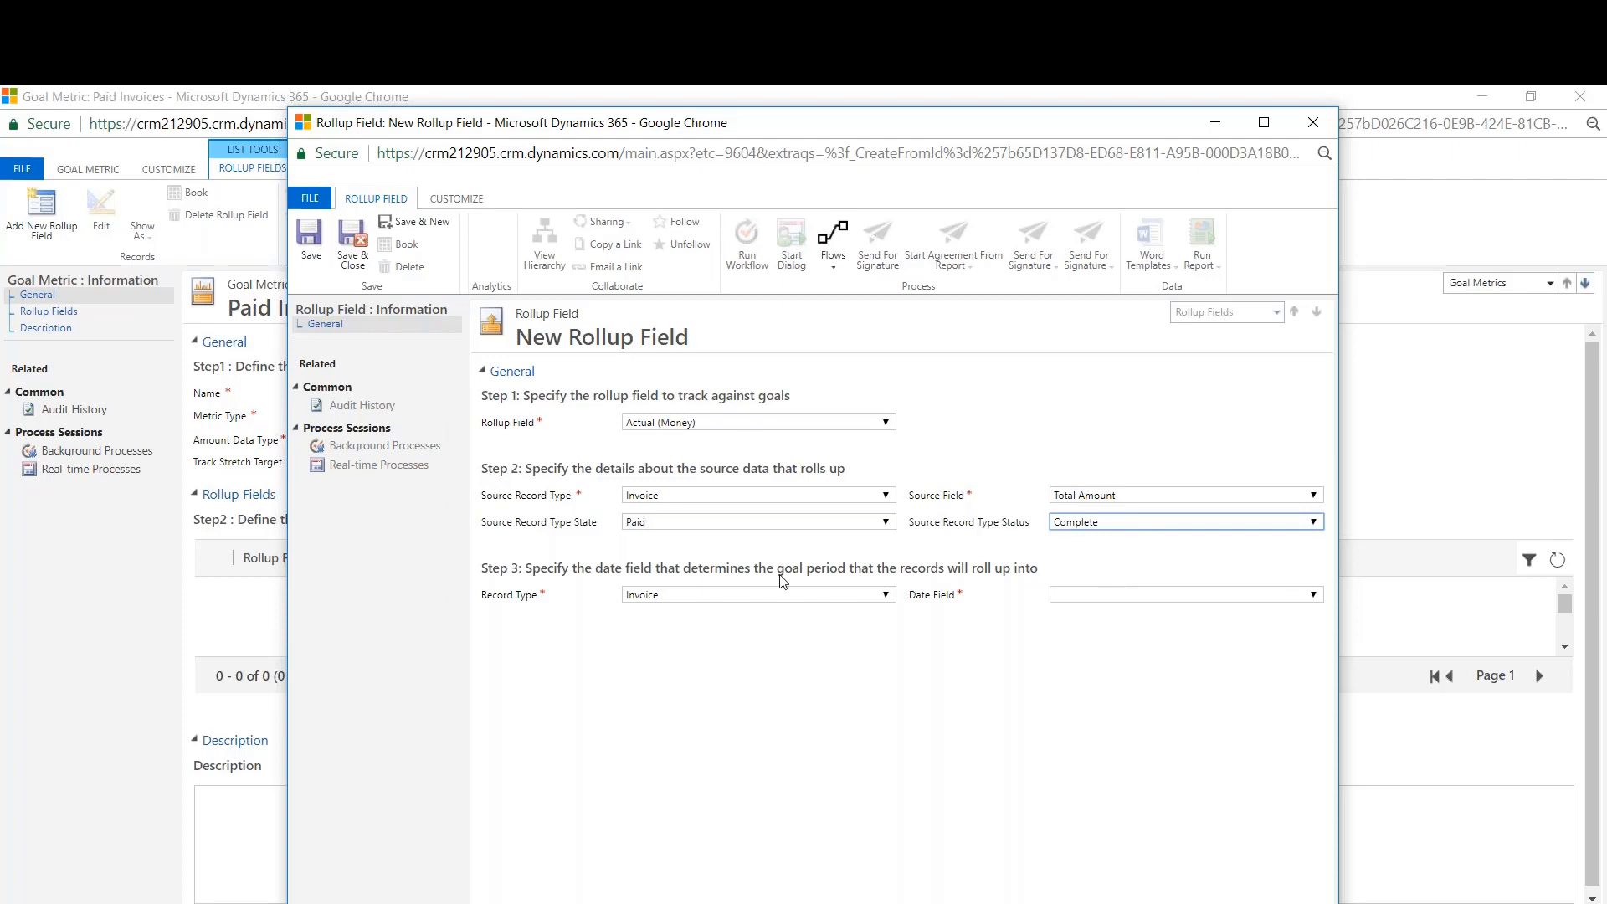
{"action": "mouse_move", "coordinate": [1070, 609]}
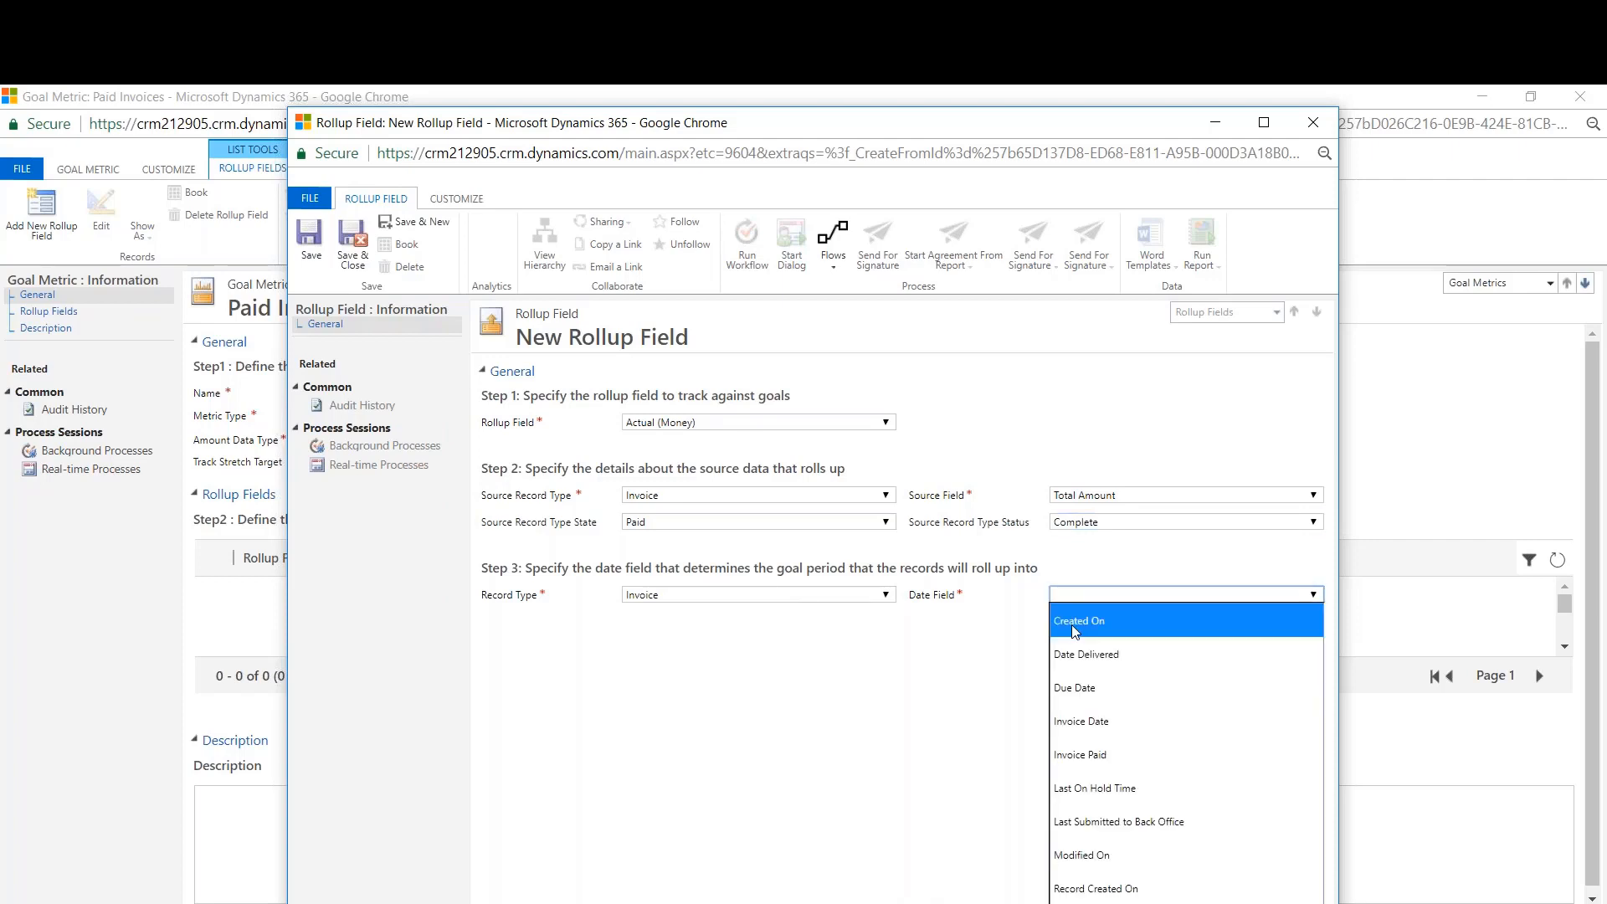
{"action": "left_click", "coordinate": [1078, 620]}
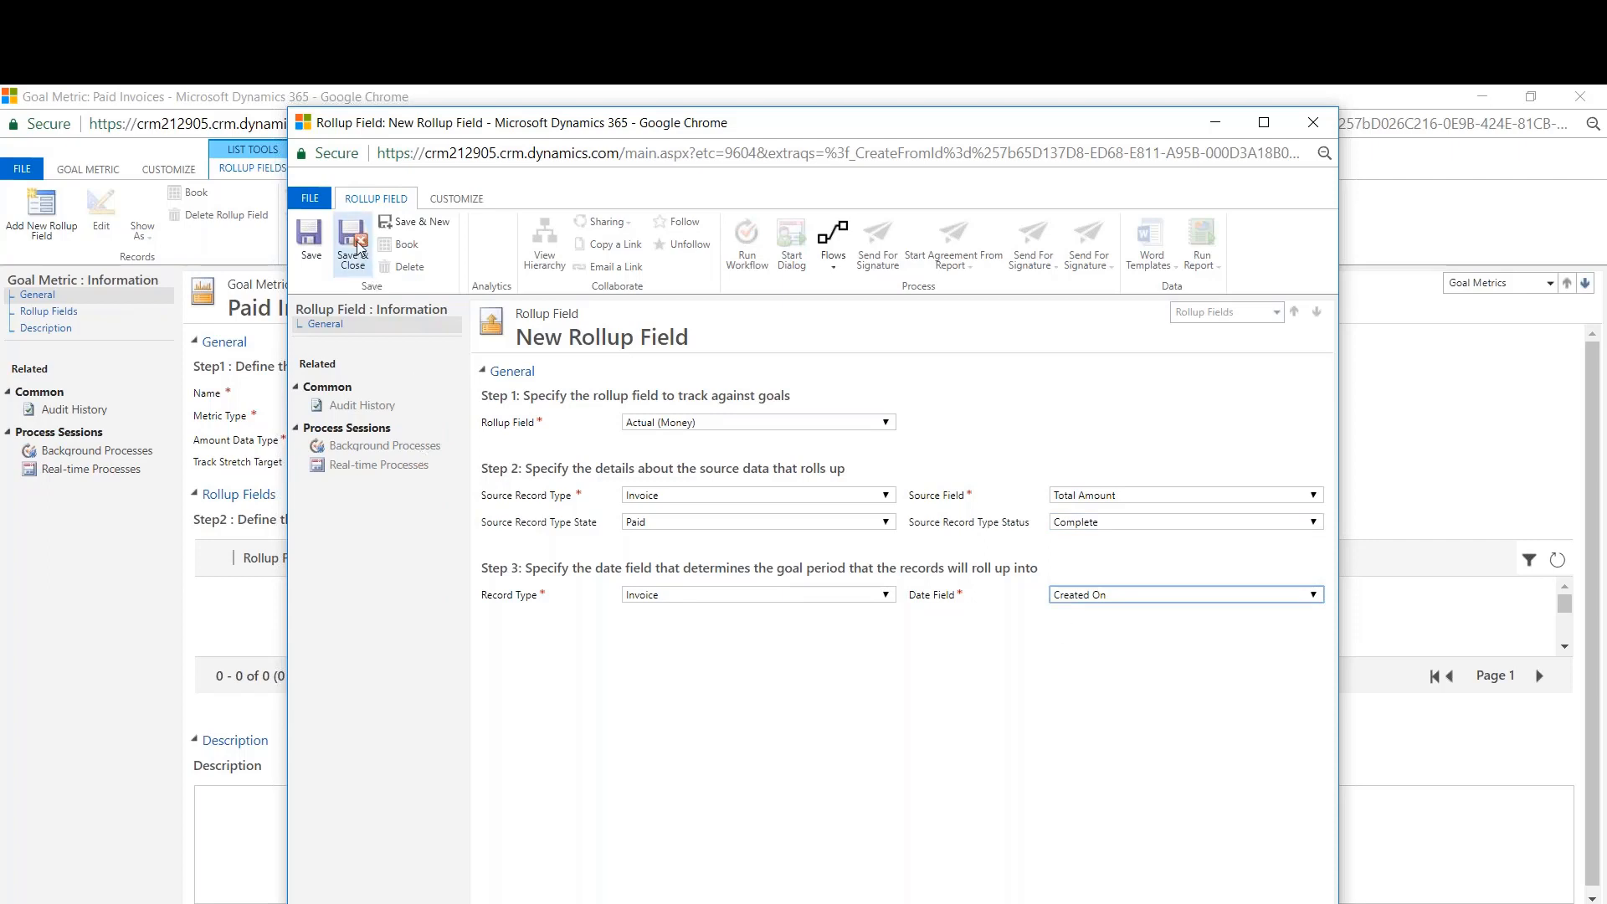
{"action": "left_click", "coordinate": [351, 242]}
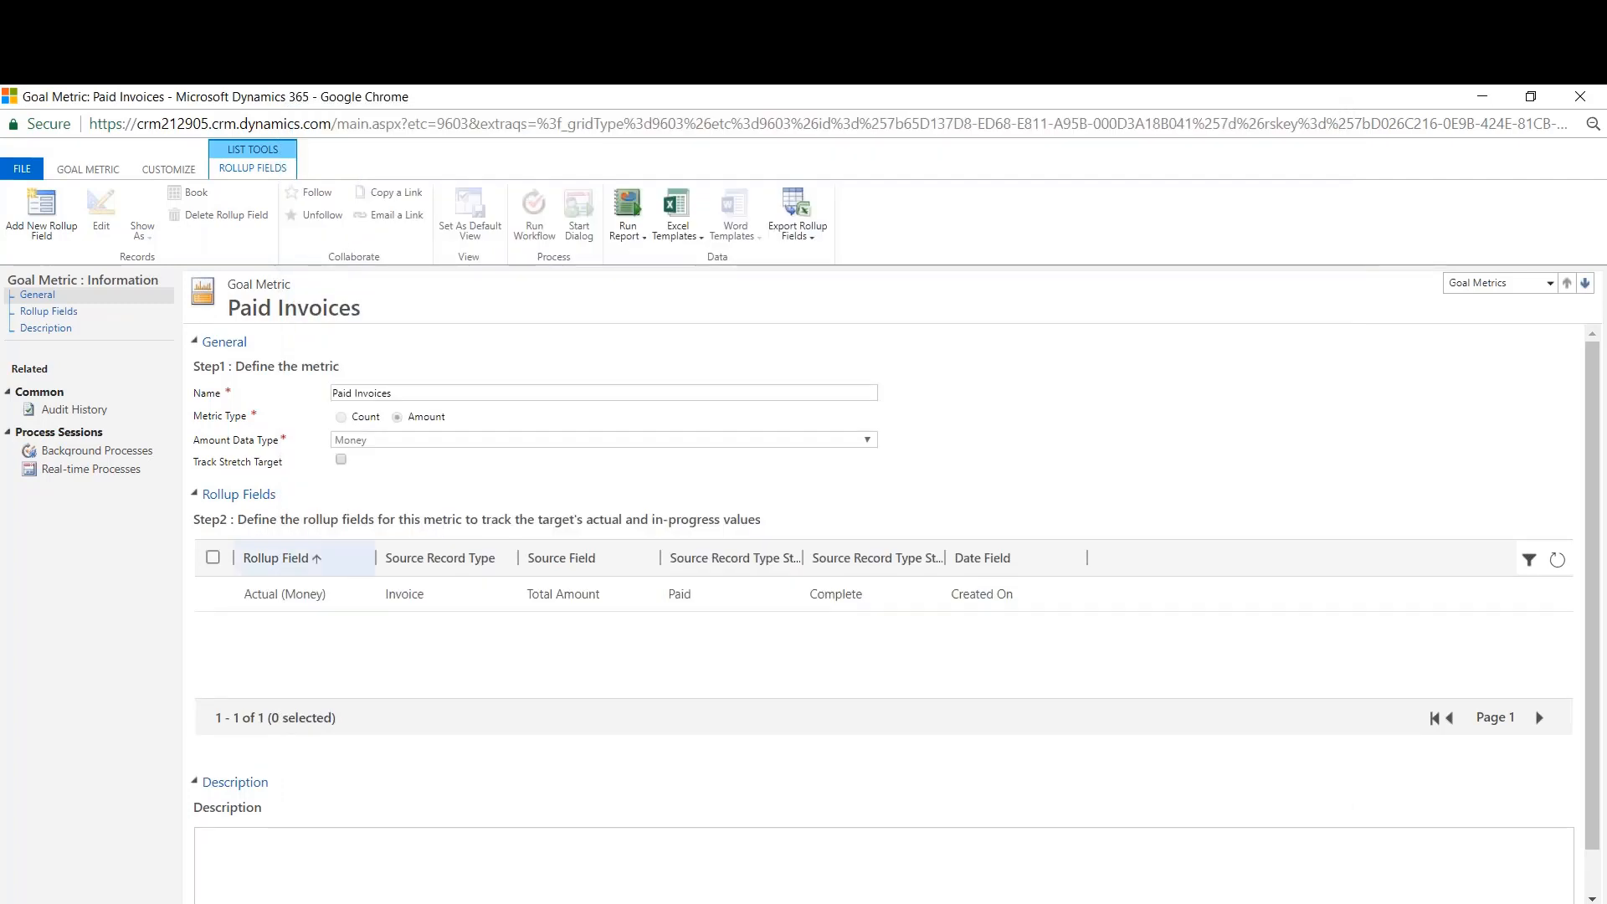
{"action": "mouse_move", "coordinate": [40, 211]}
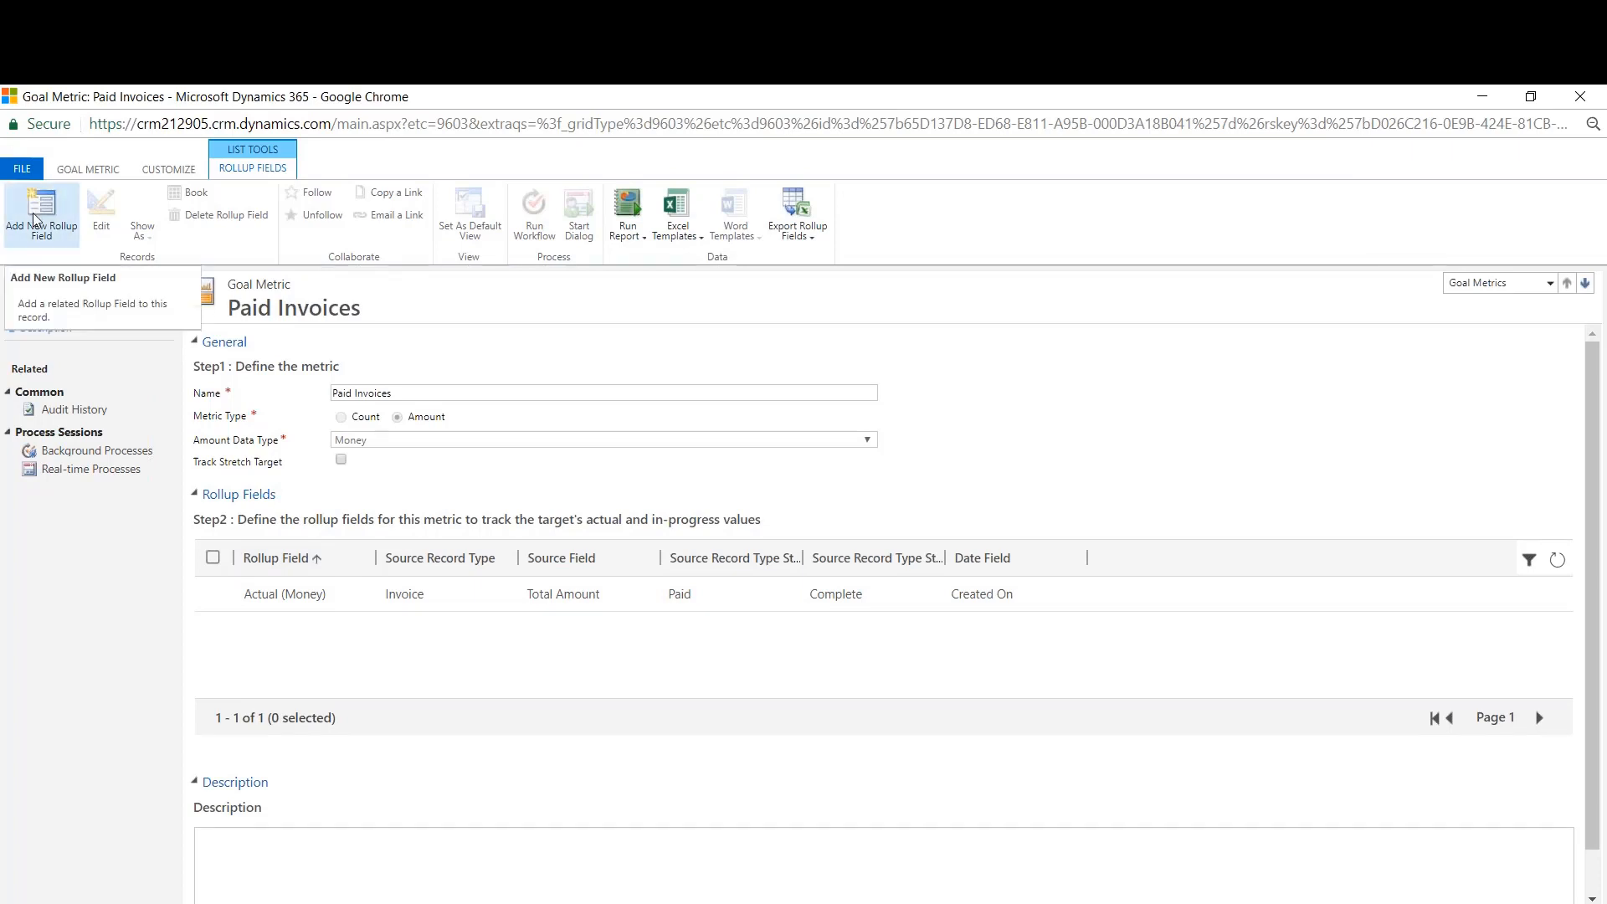
- Start an In-progress (Money) rollup field summing Invoice Amount Due
{"action": "left_click", "coordinate": [40, 216]}
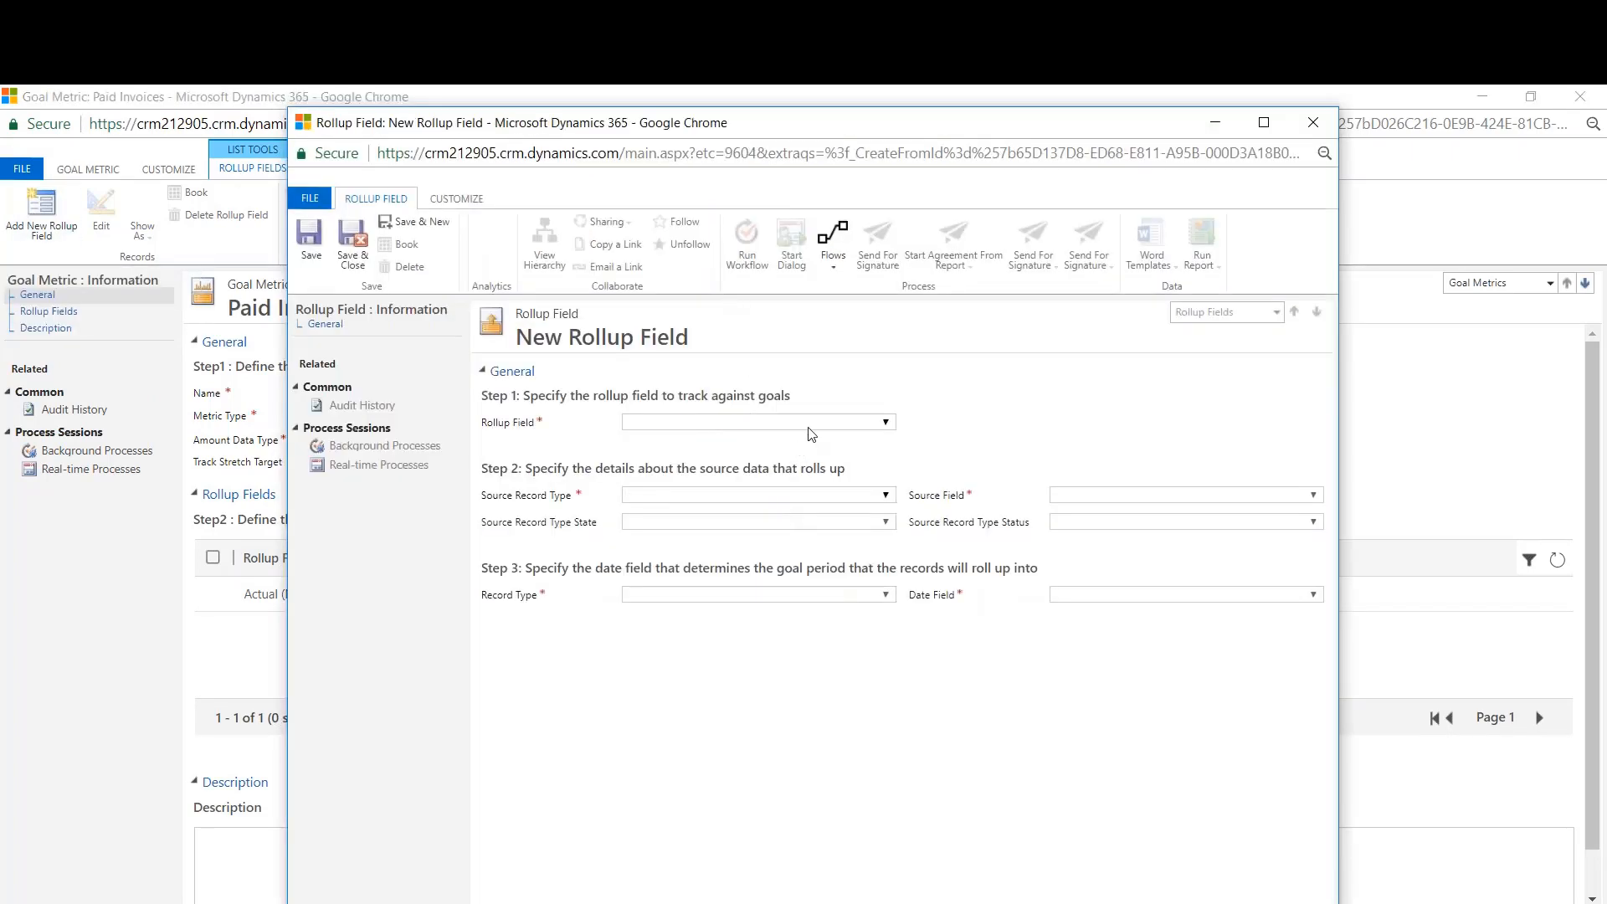
{"action": "left_click", "coordinate": [882, 422]}
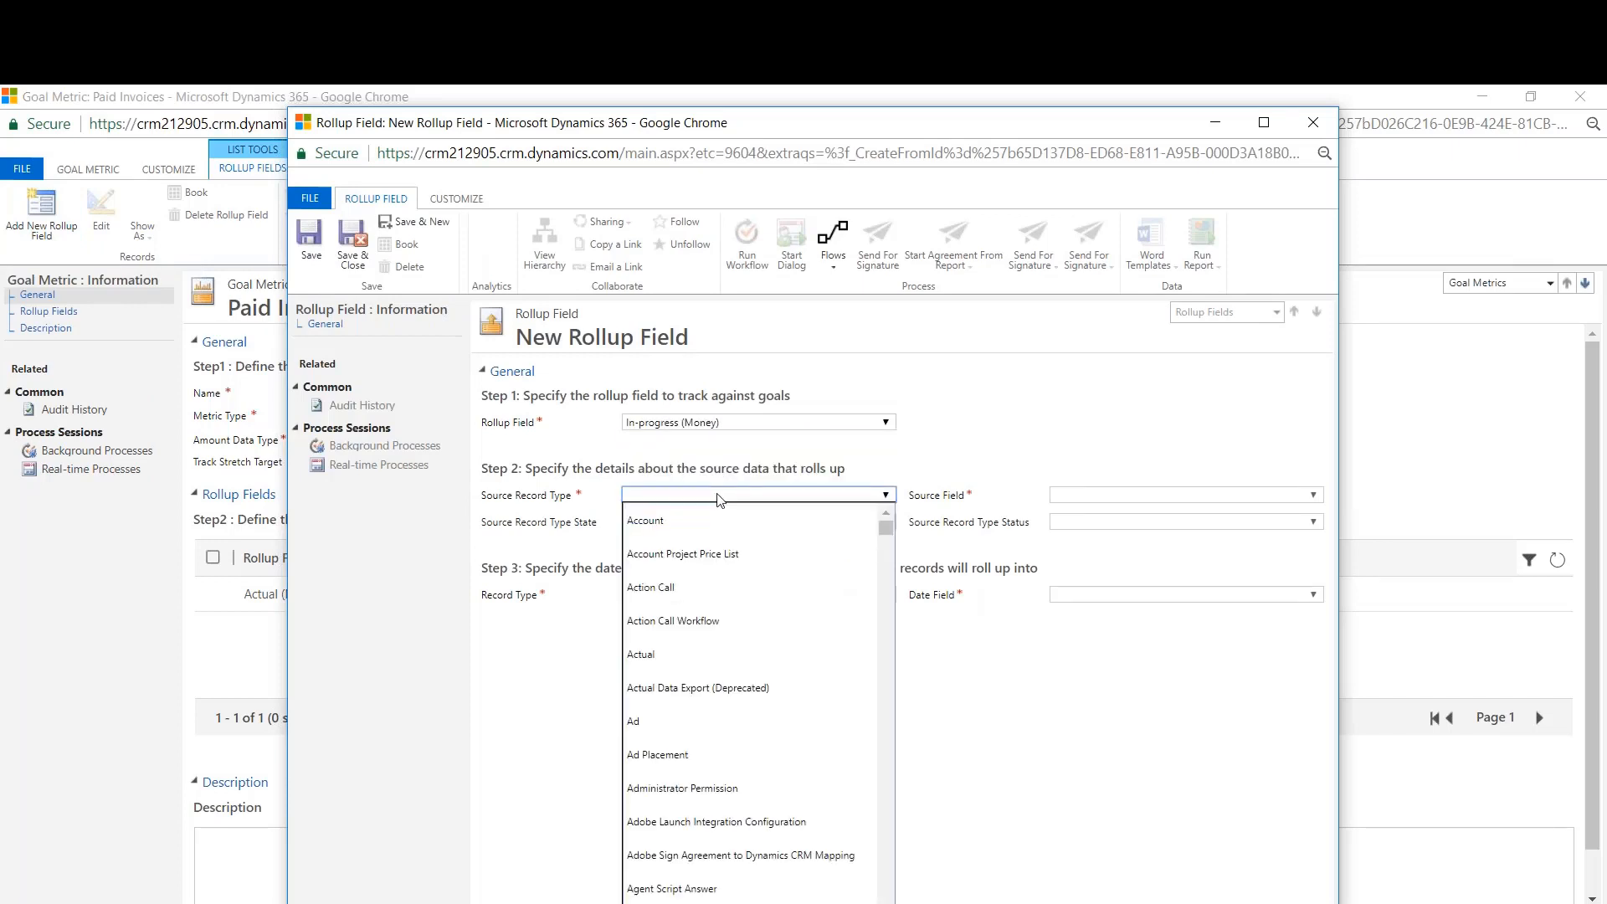
{"action": "scroll", "scroll_direction": "down", "scroll_amount": 3}
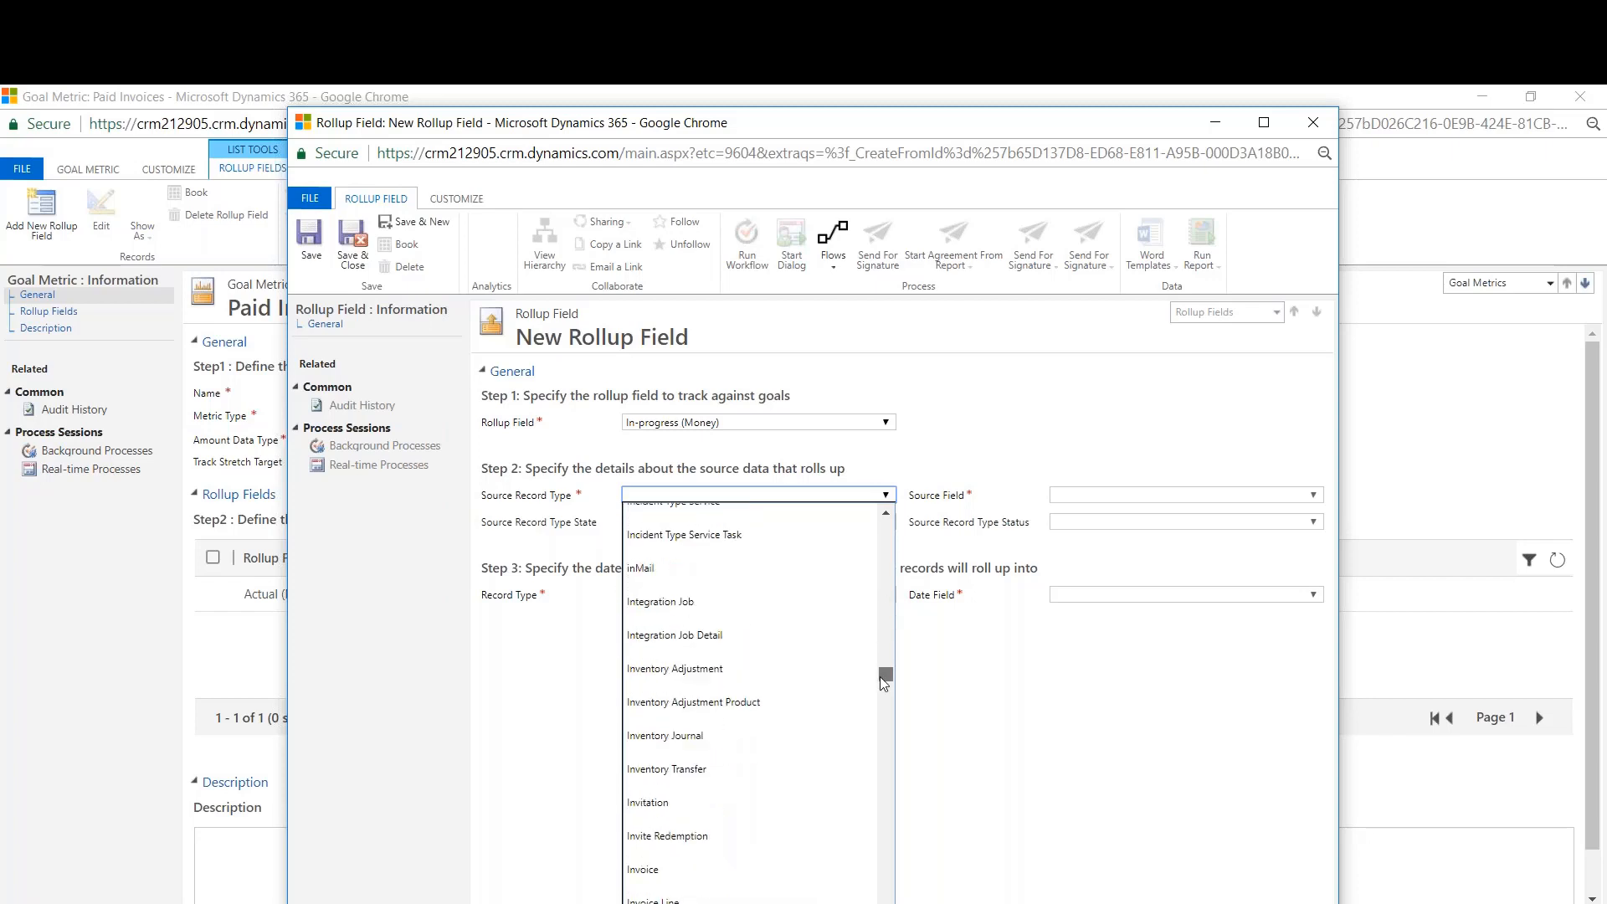
{"action": "left_click", "coordinate": [643, 869]}
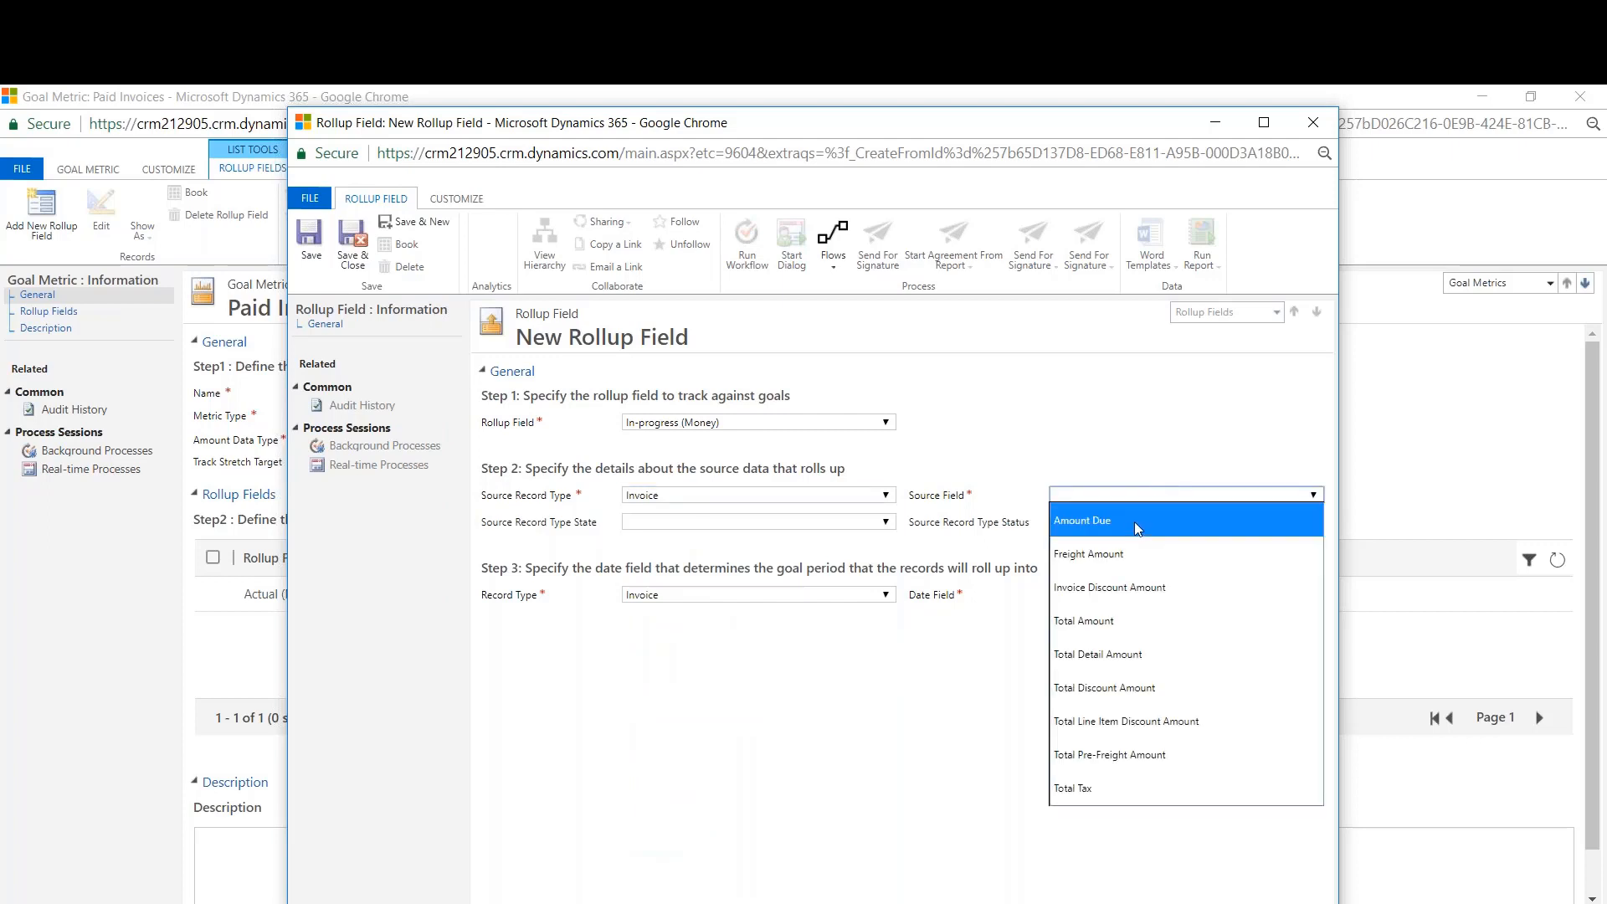
{"action": "left_click", "coordinate": [1083, 519]}
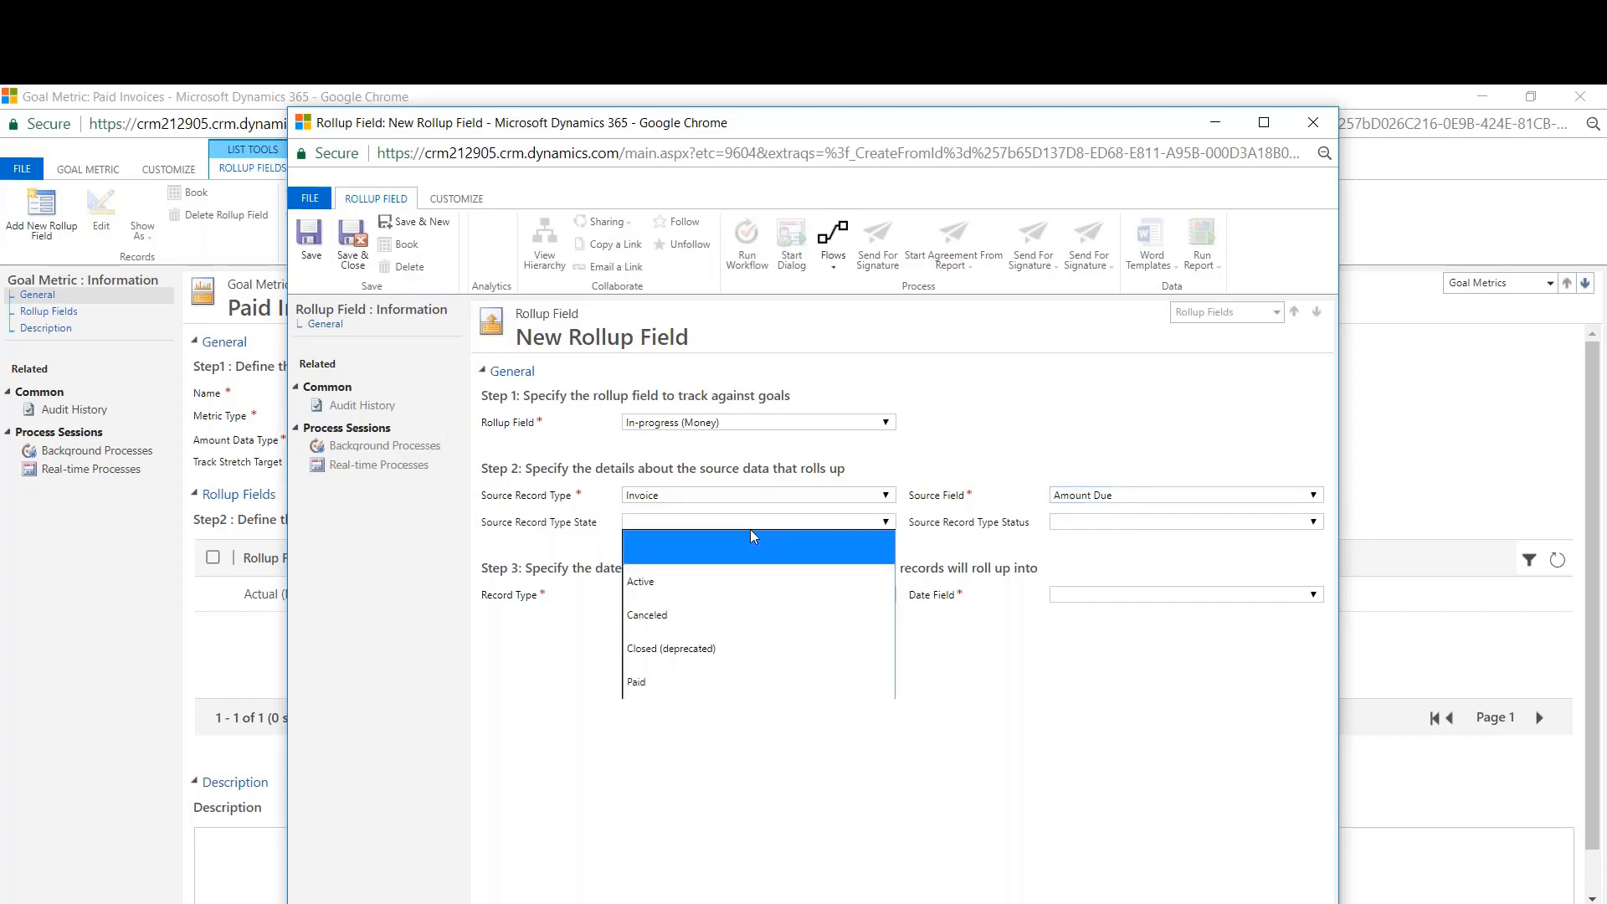
- Limit it to Active, Billed invoices by Created On, save it, and save and close the metric
{"action": "left_click", "coordinate": [639, 581]}
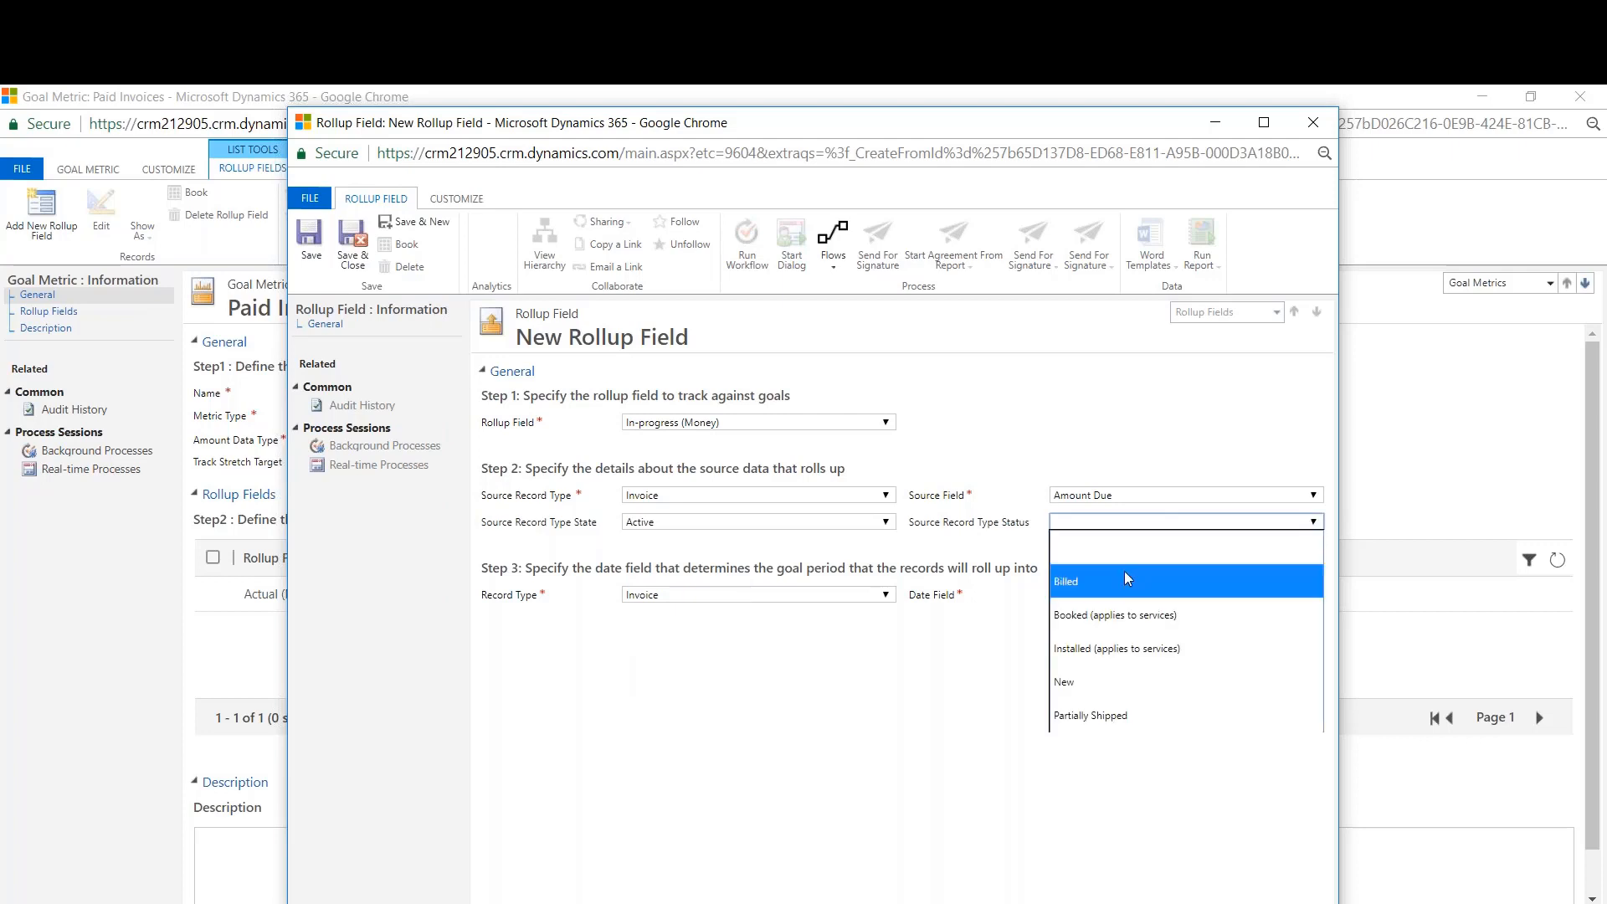
{"action": "mouse_move", "coordinate": [1122, 588]}
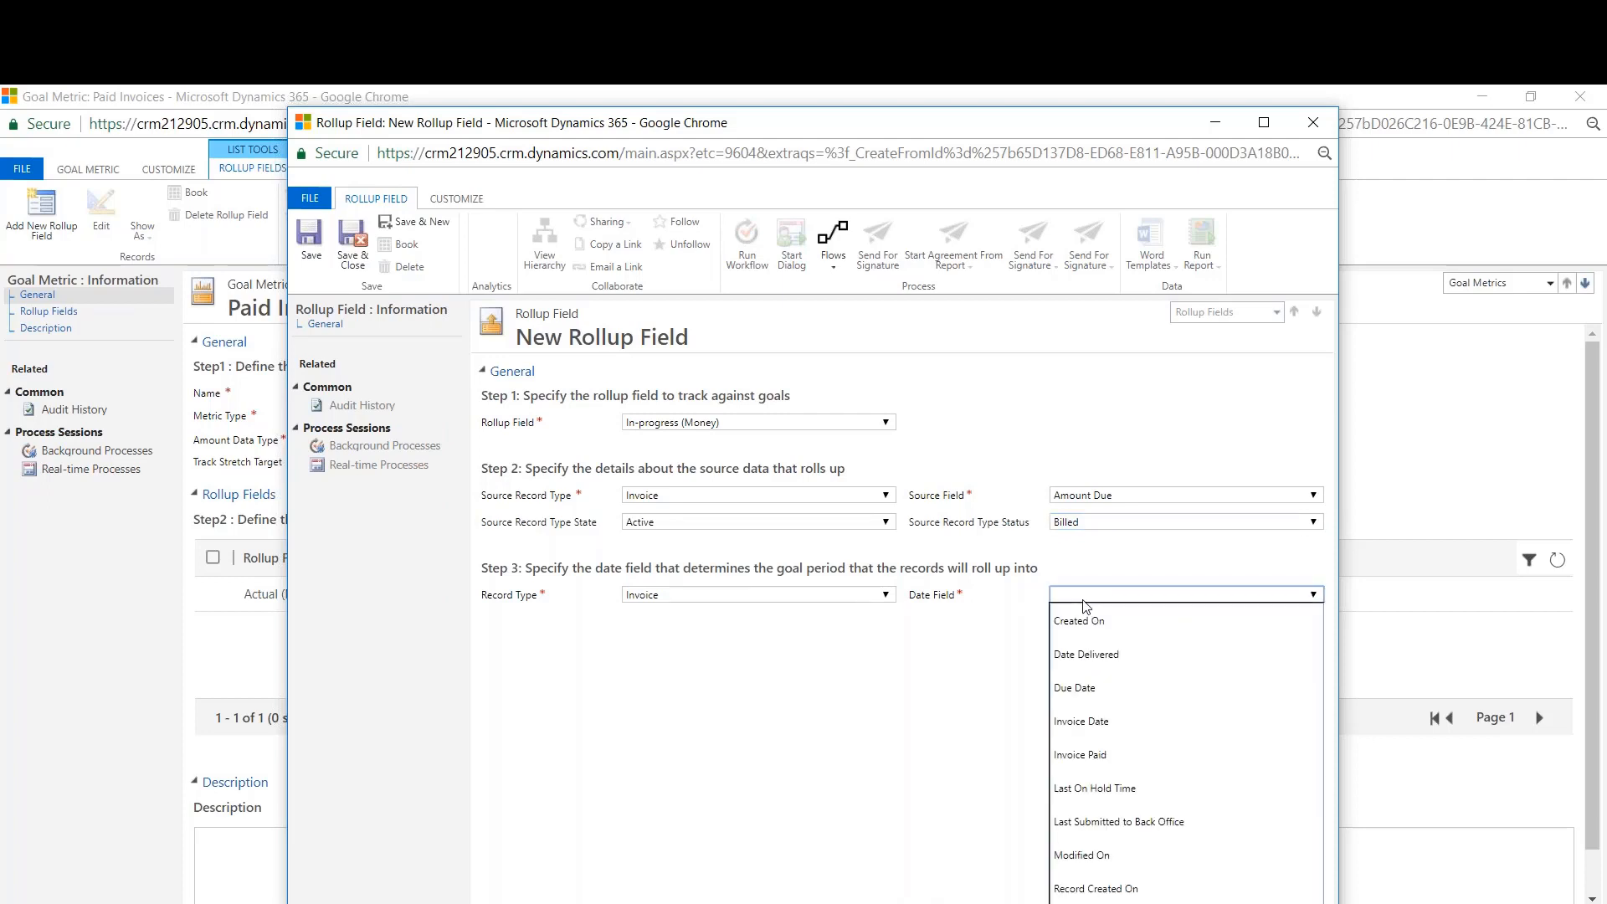
{"action": "left_click", "coordinate": [1078, 619]}
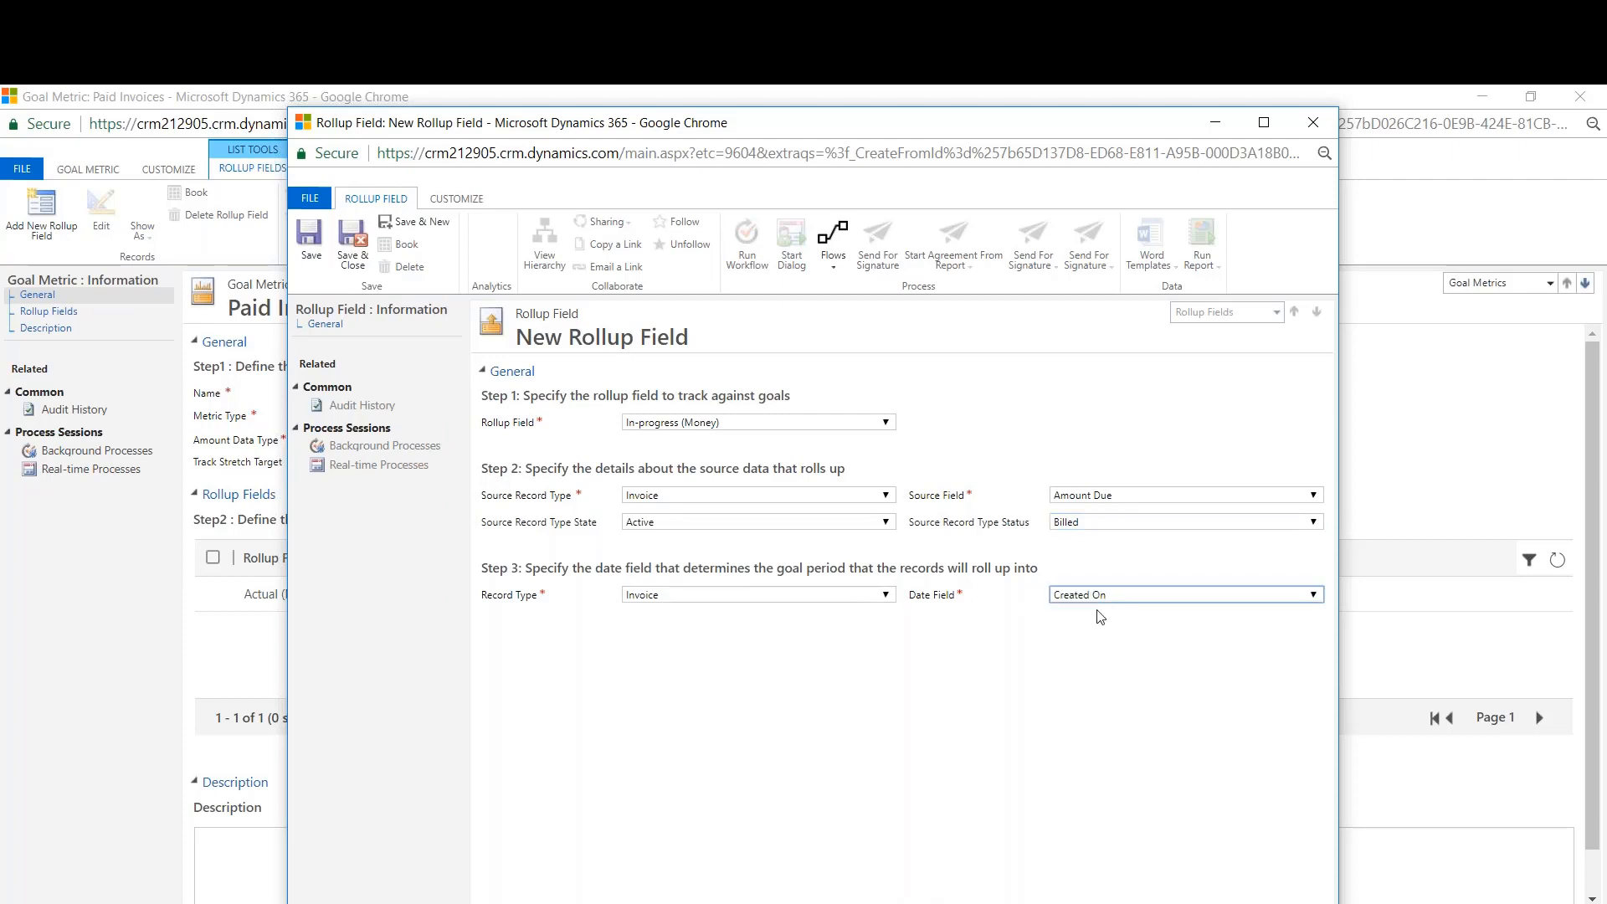
{"action": "mouse_move", "coordinate": [372, 266]}
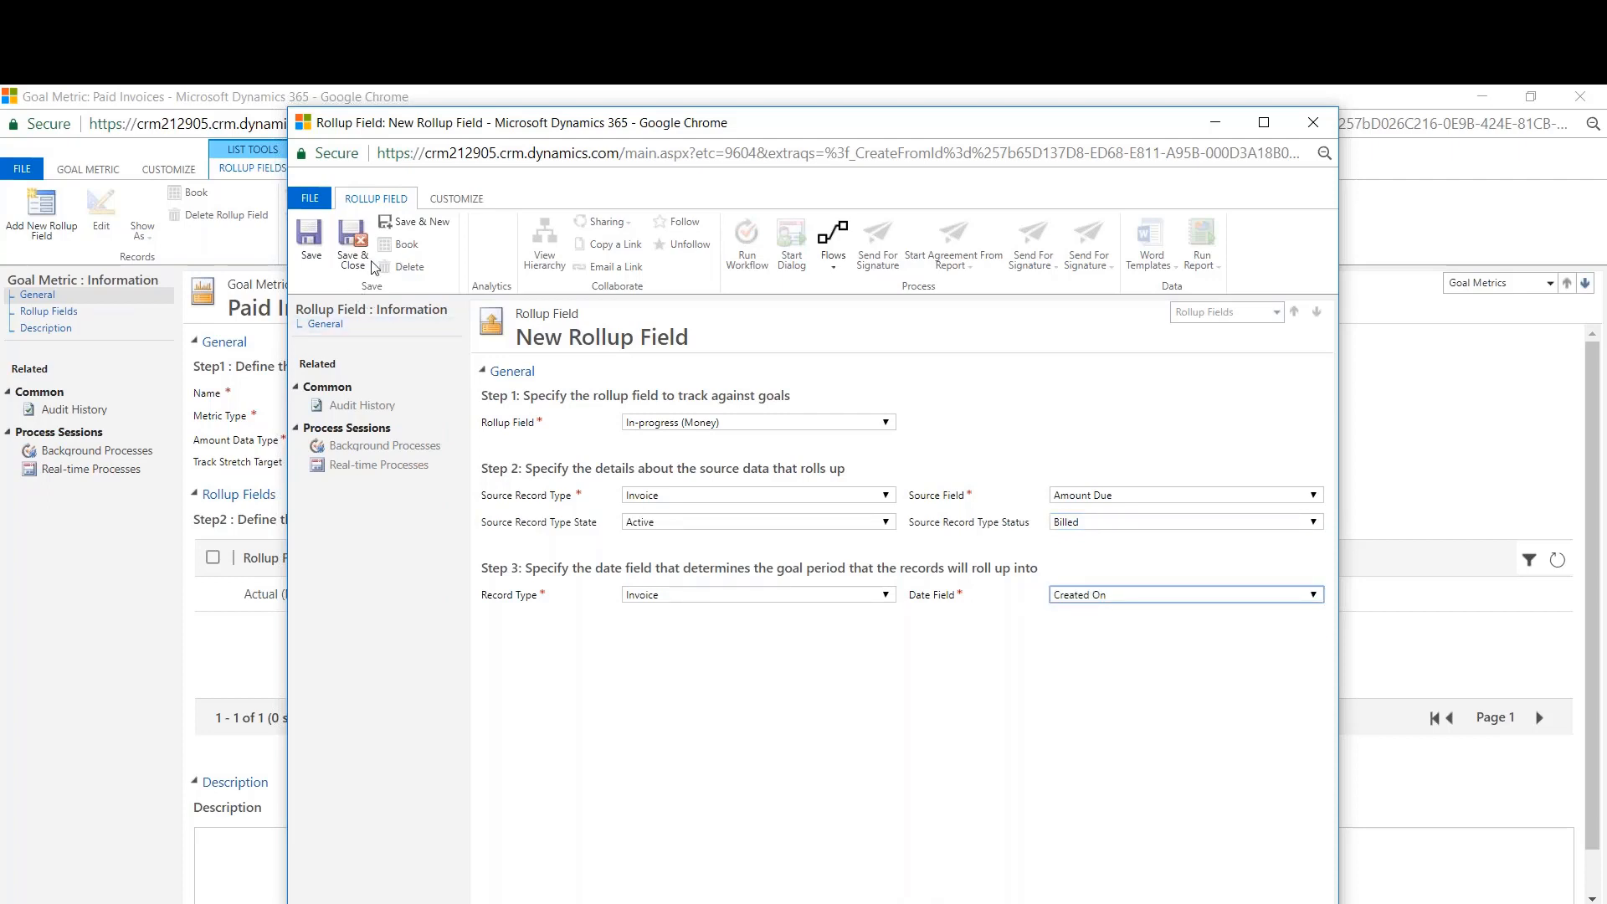
{"action": "mouse_move", "coordinate": [351, 243]}
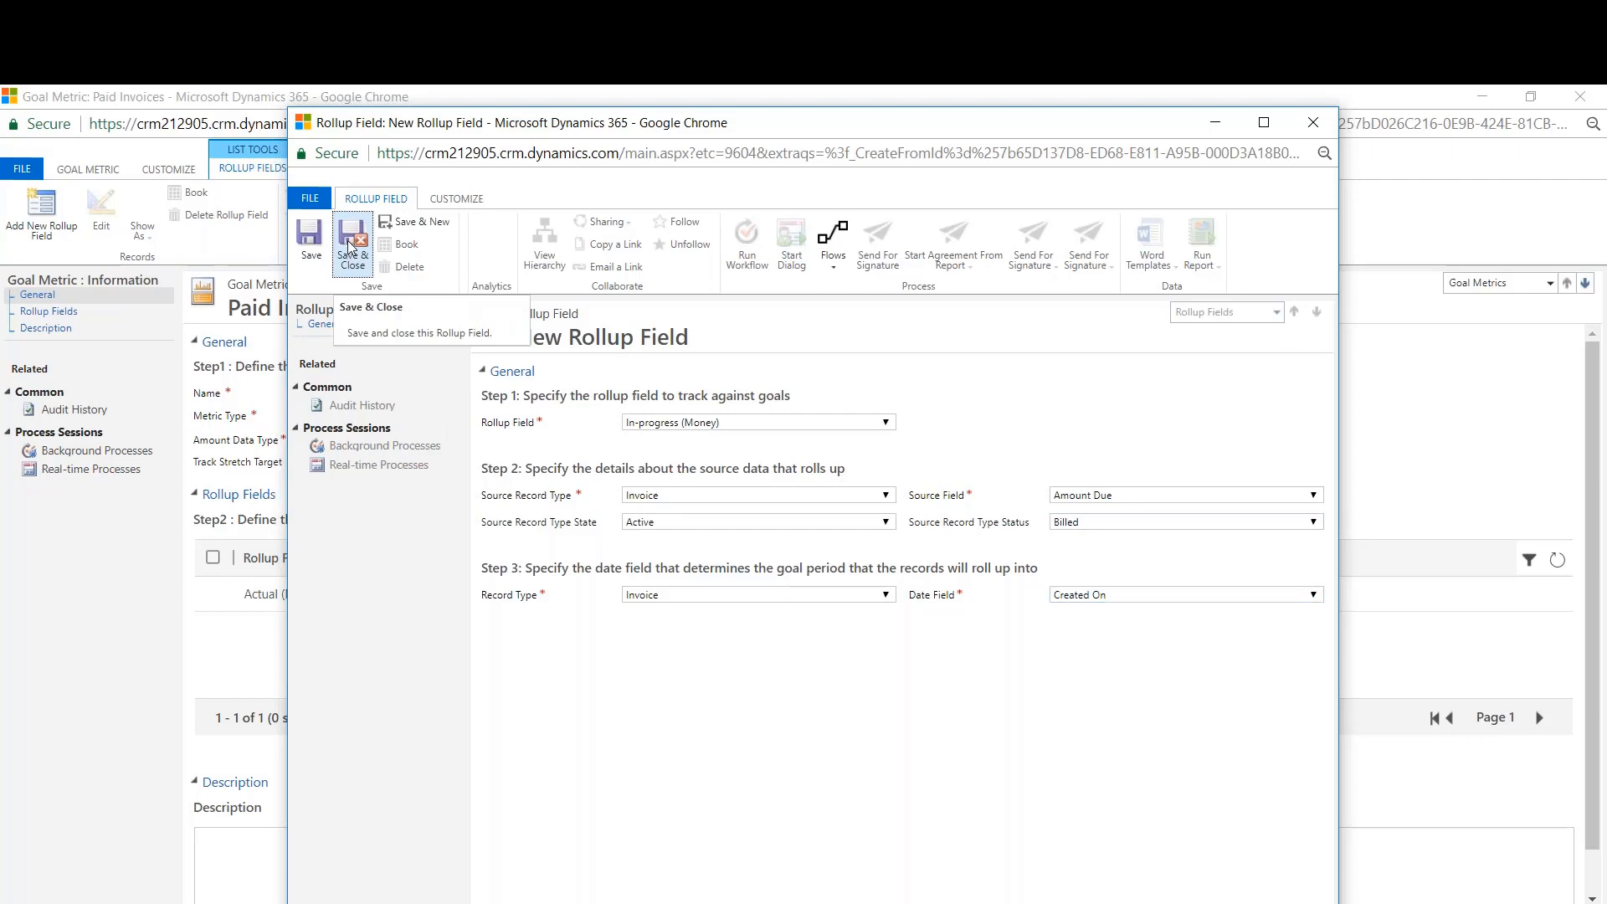
{"action": "left_click", "coordinate": [352, 238]}
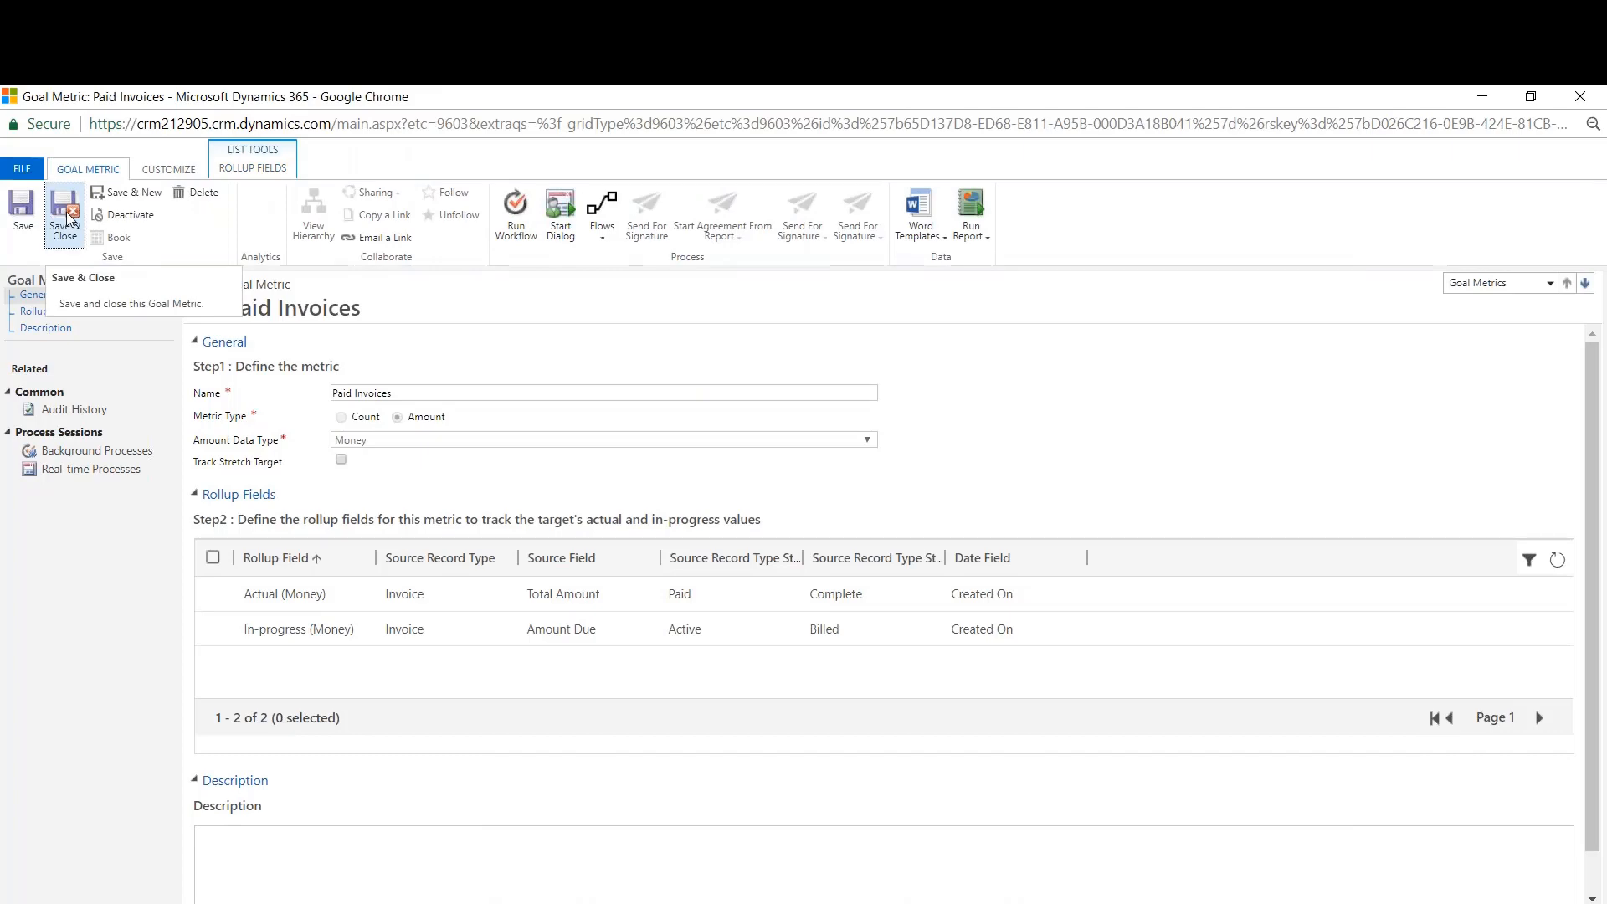
{"action": "left_click", "coordinate": [64, 213]}
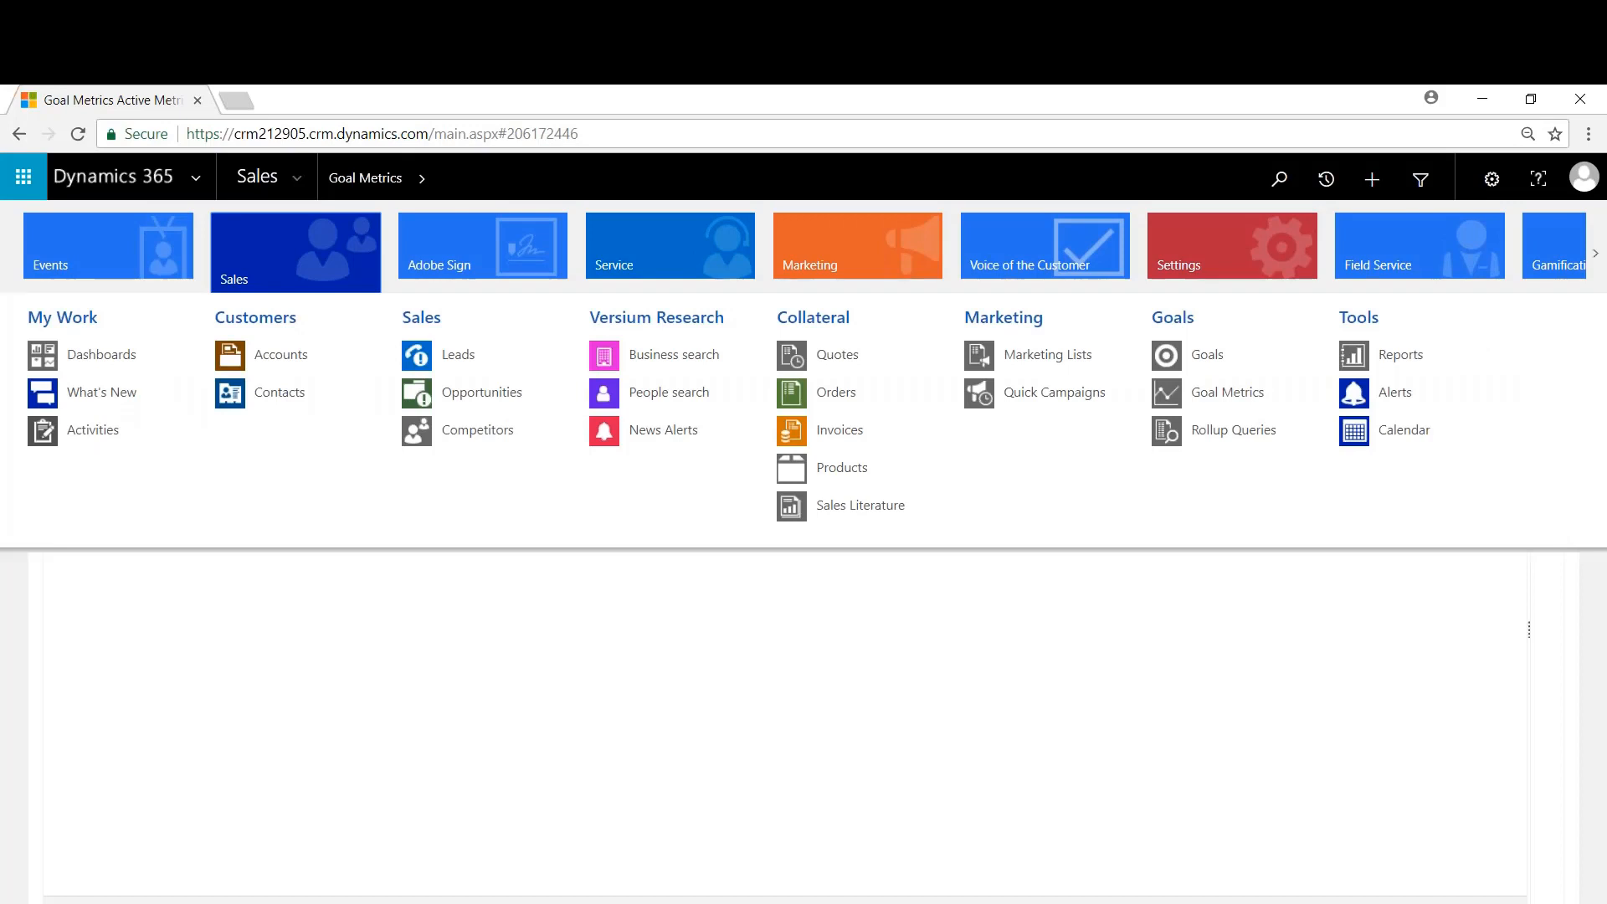
- Start a new goal from the Goals list, defaulting to Quarter 2 of FY2018
{"action": "left_click", "coordinate": [1207, 355]}
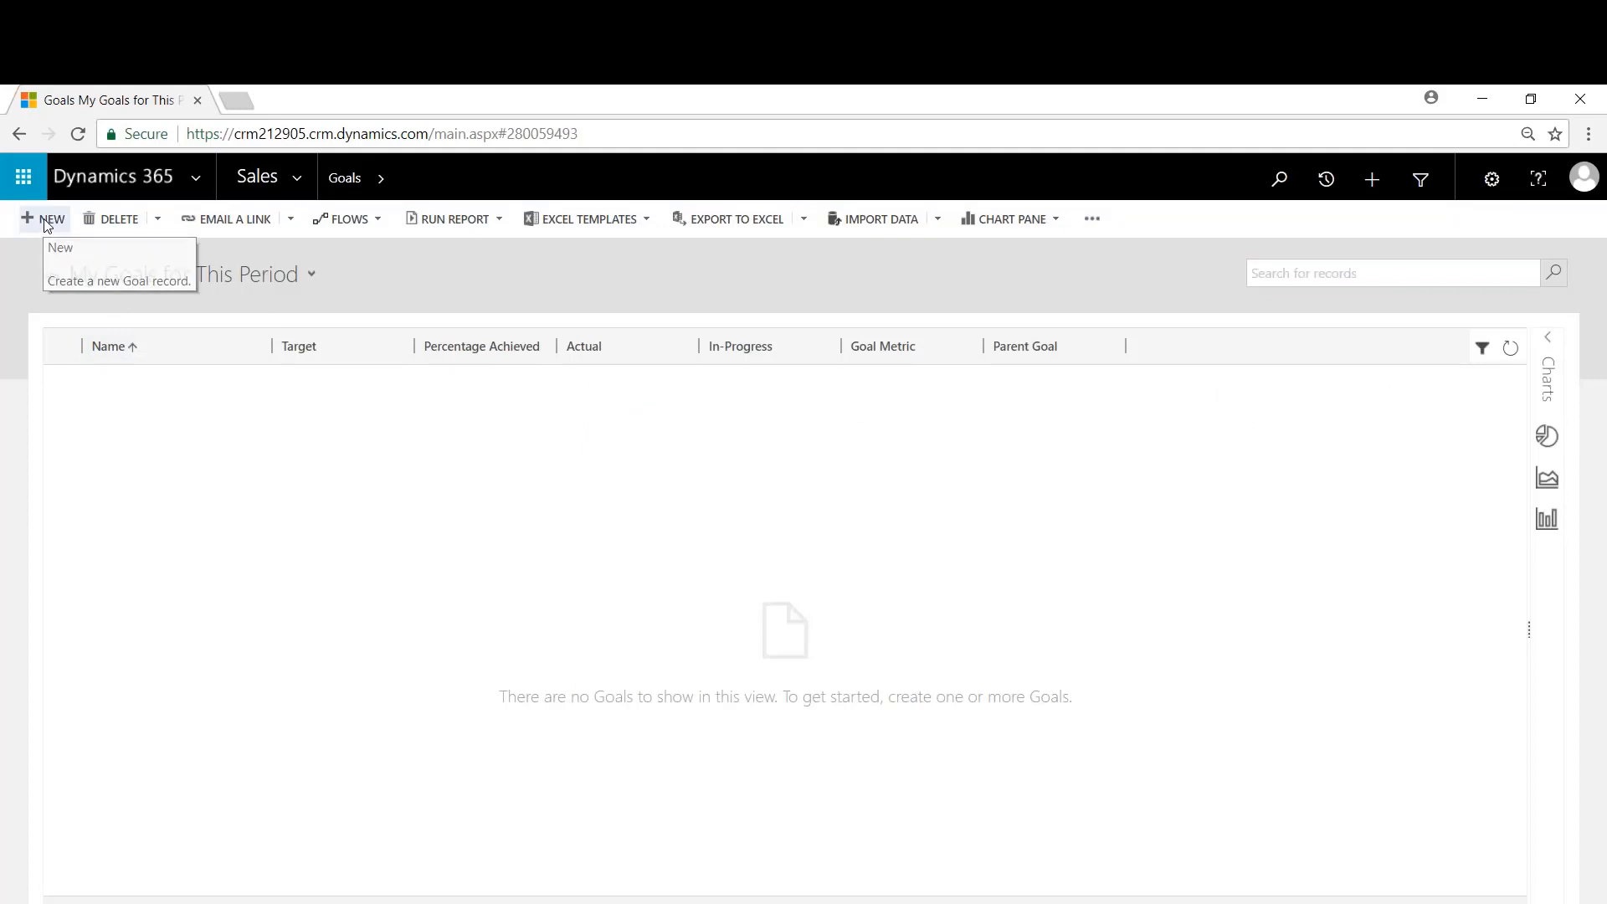
{"action": "left_click", "coordinate": [44, 218]}
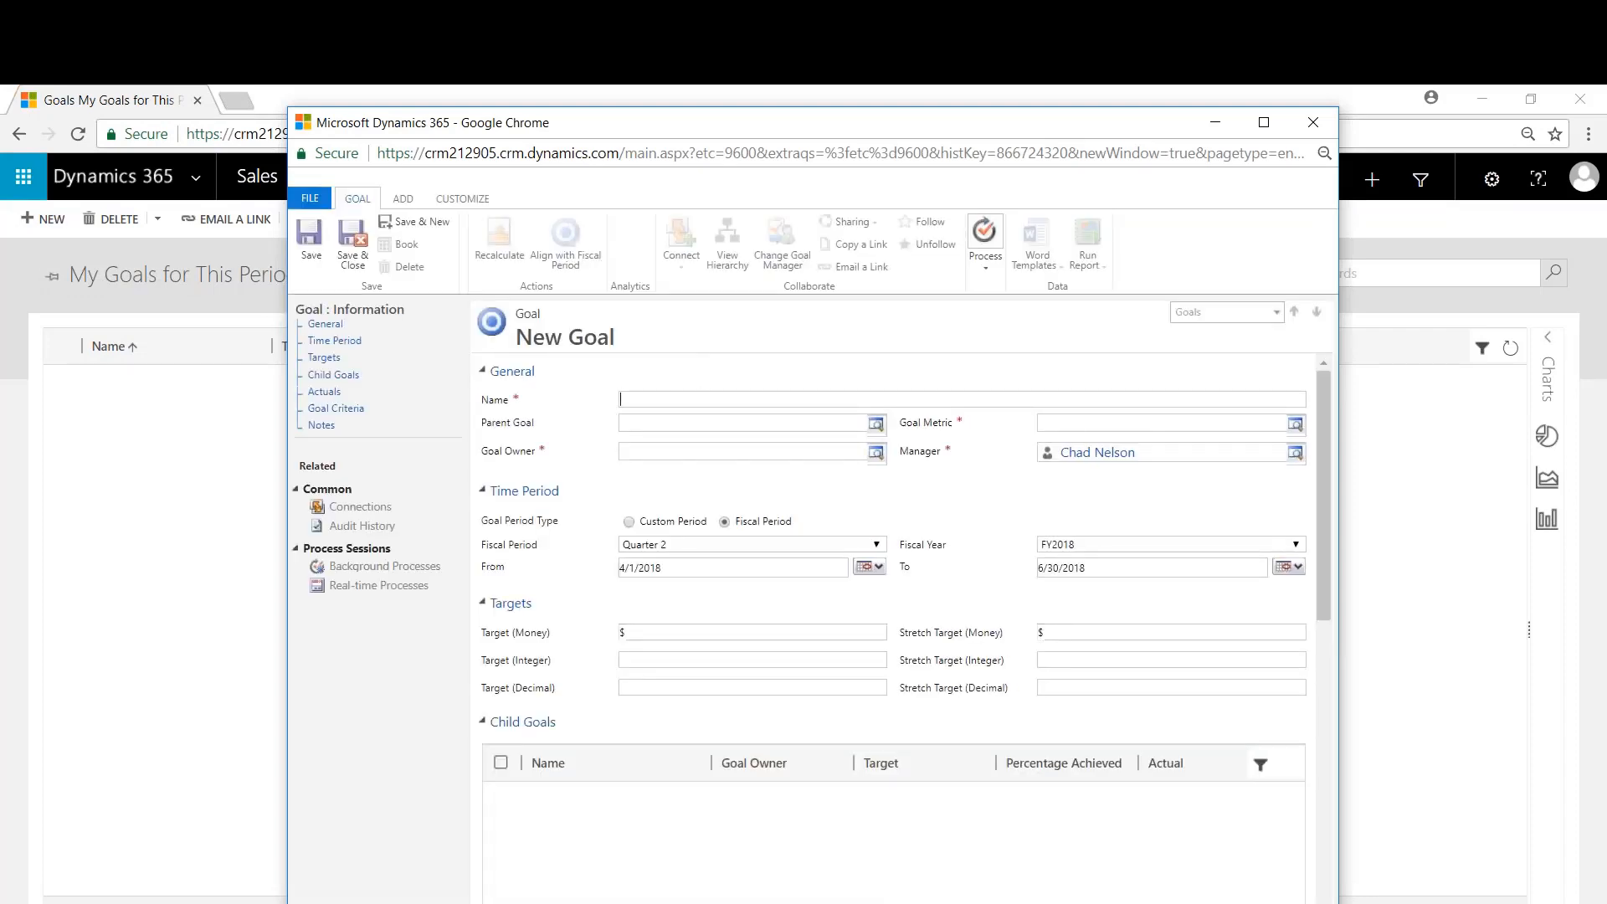
{"action": "type", "text": "Summer"}
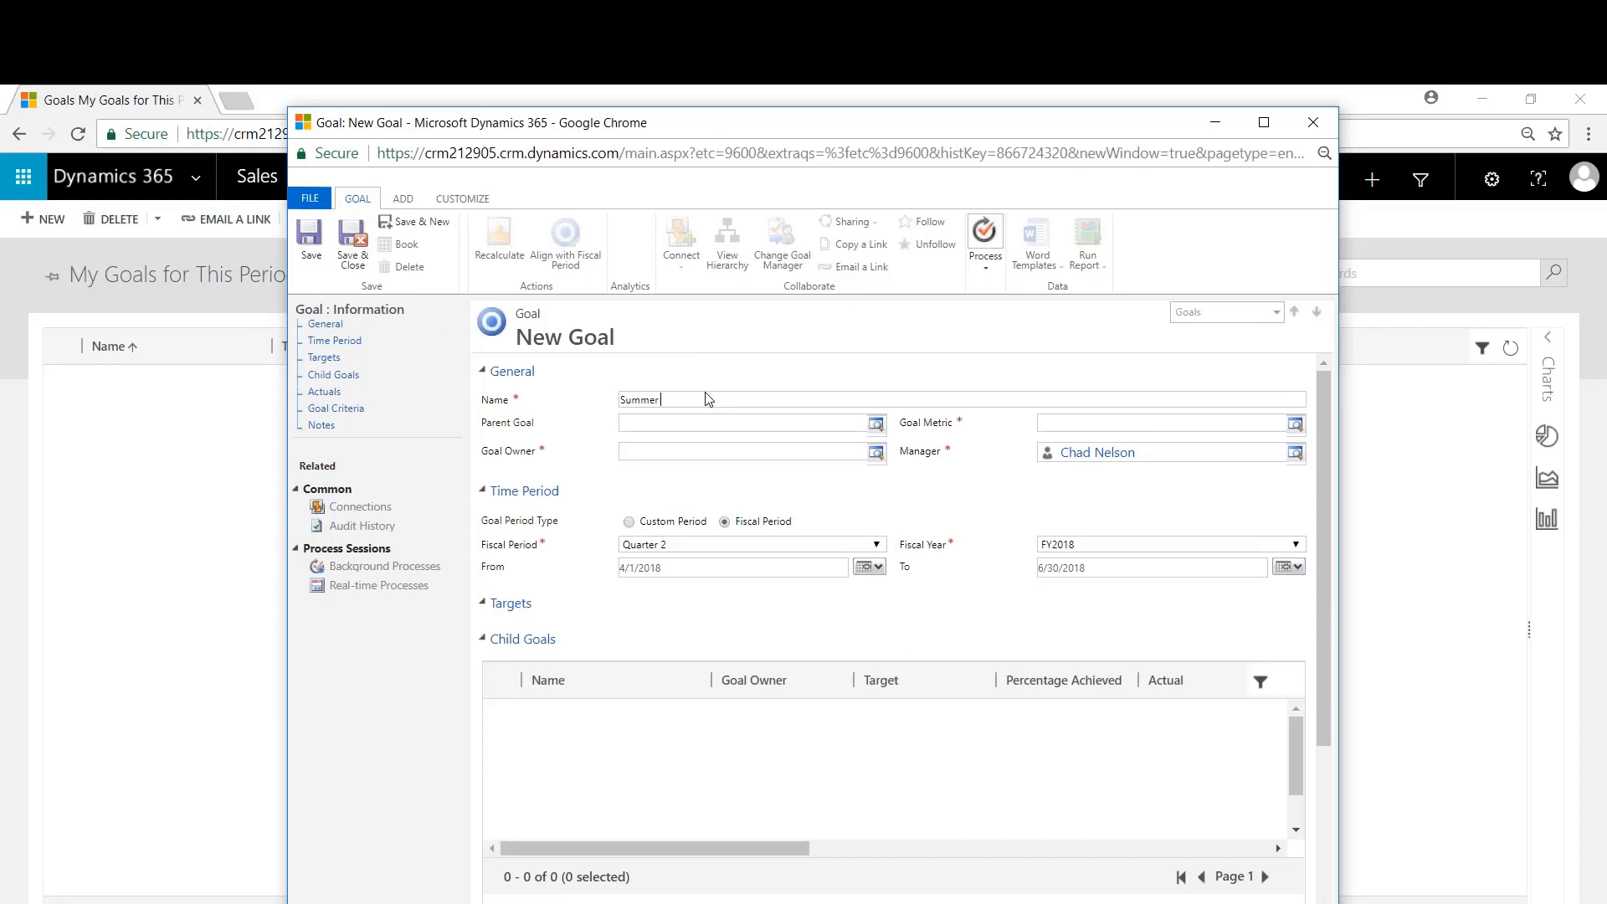
{"action": "type", "text": "of Getting Paid"}
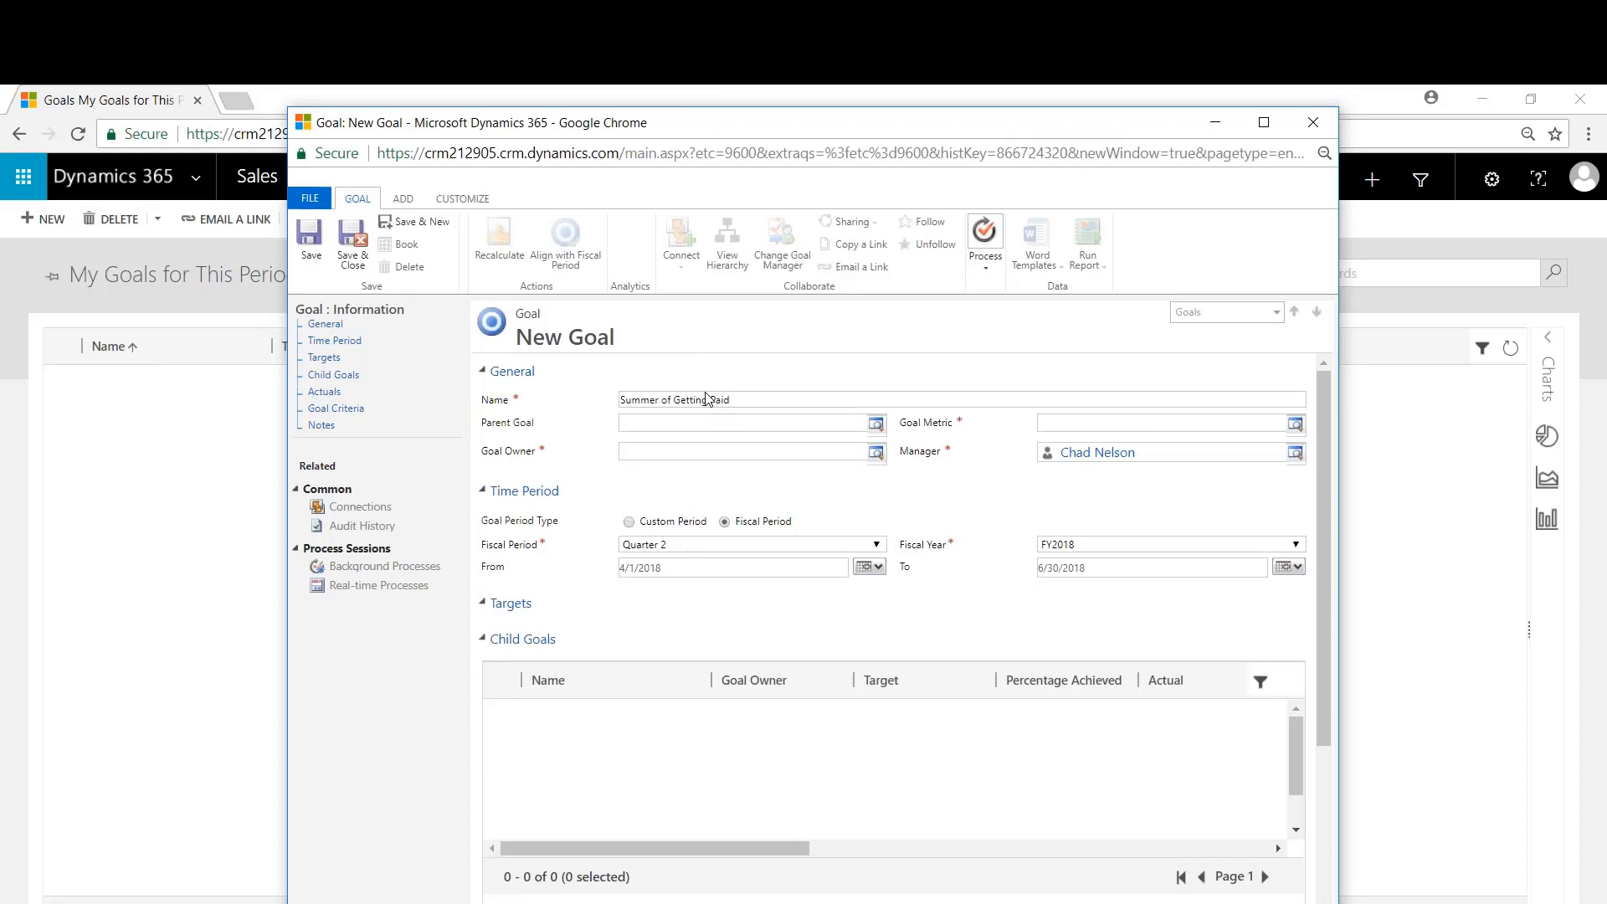
{"action": "left_click", "coordinate": [743, 450]}
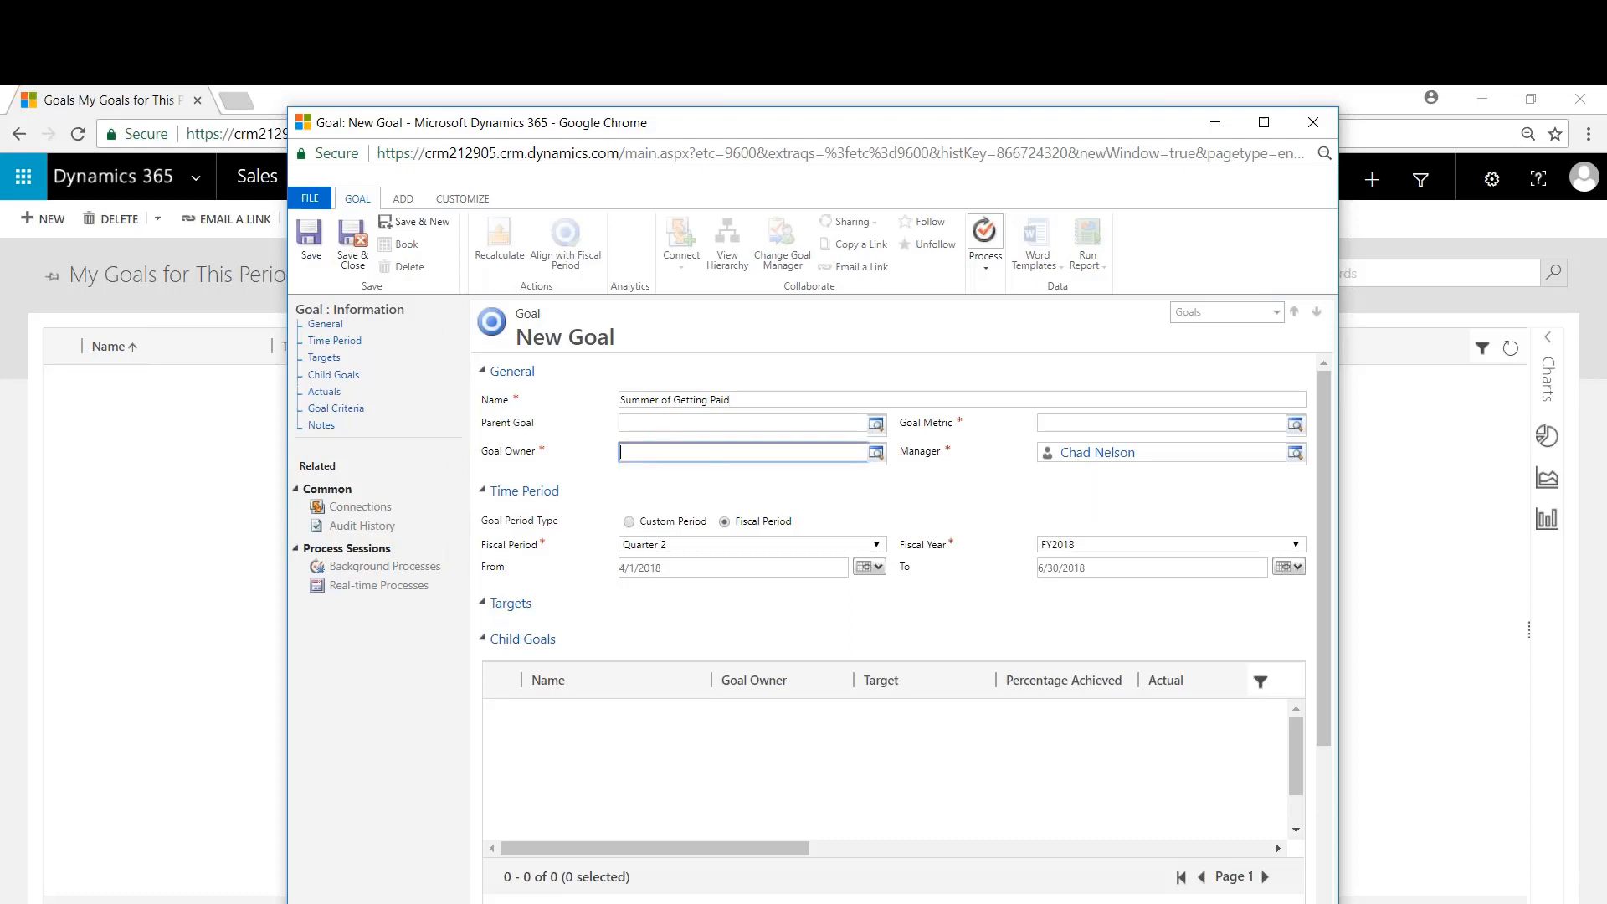
{"action": "type", "text": "Chad"}
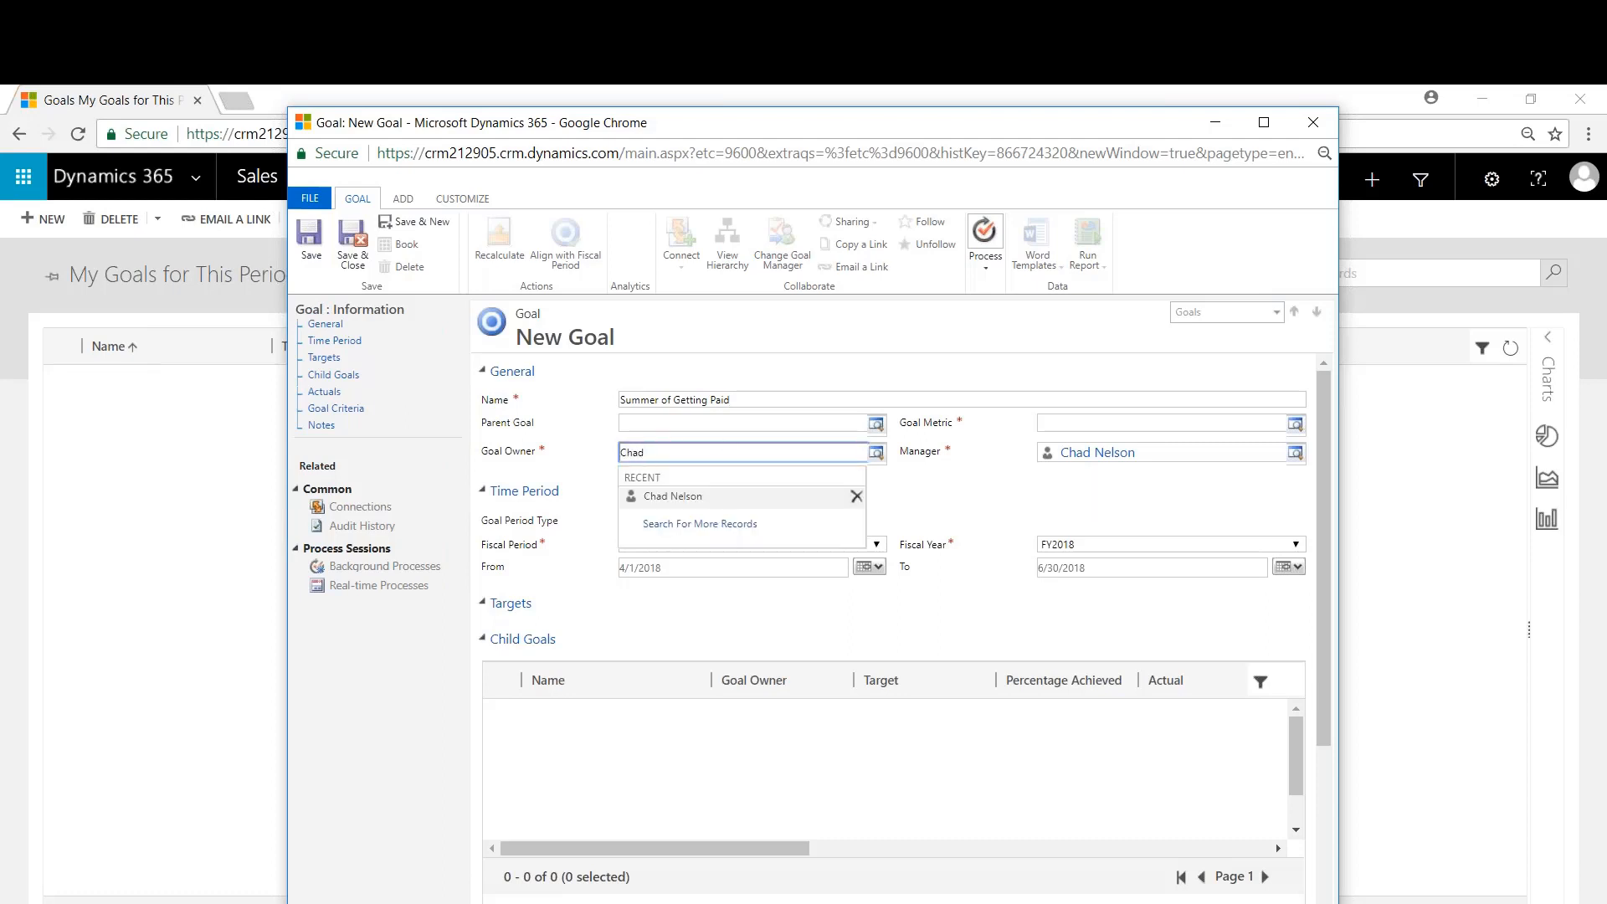
{"action": "left_click", "coordinate": [674, 495]}
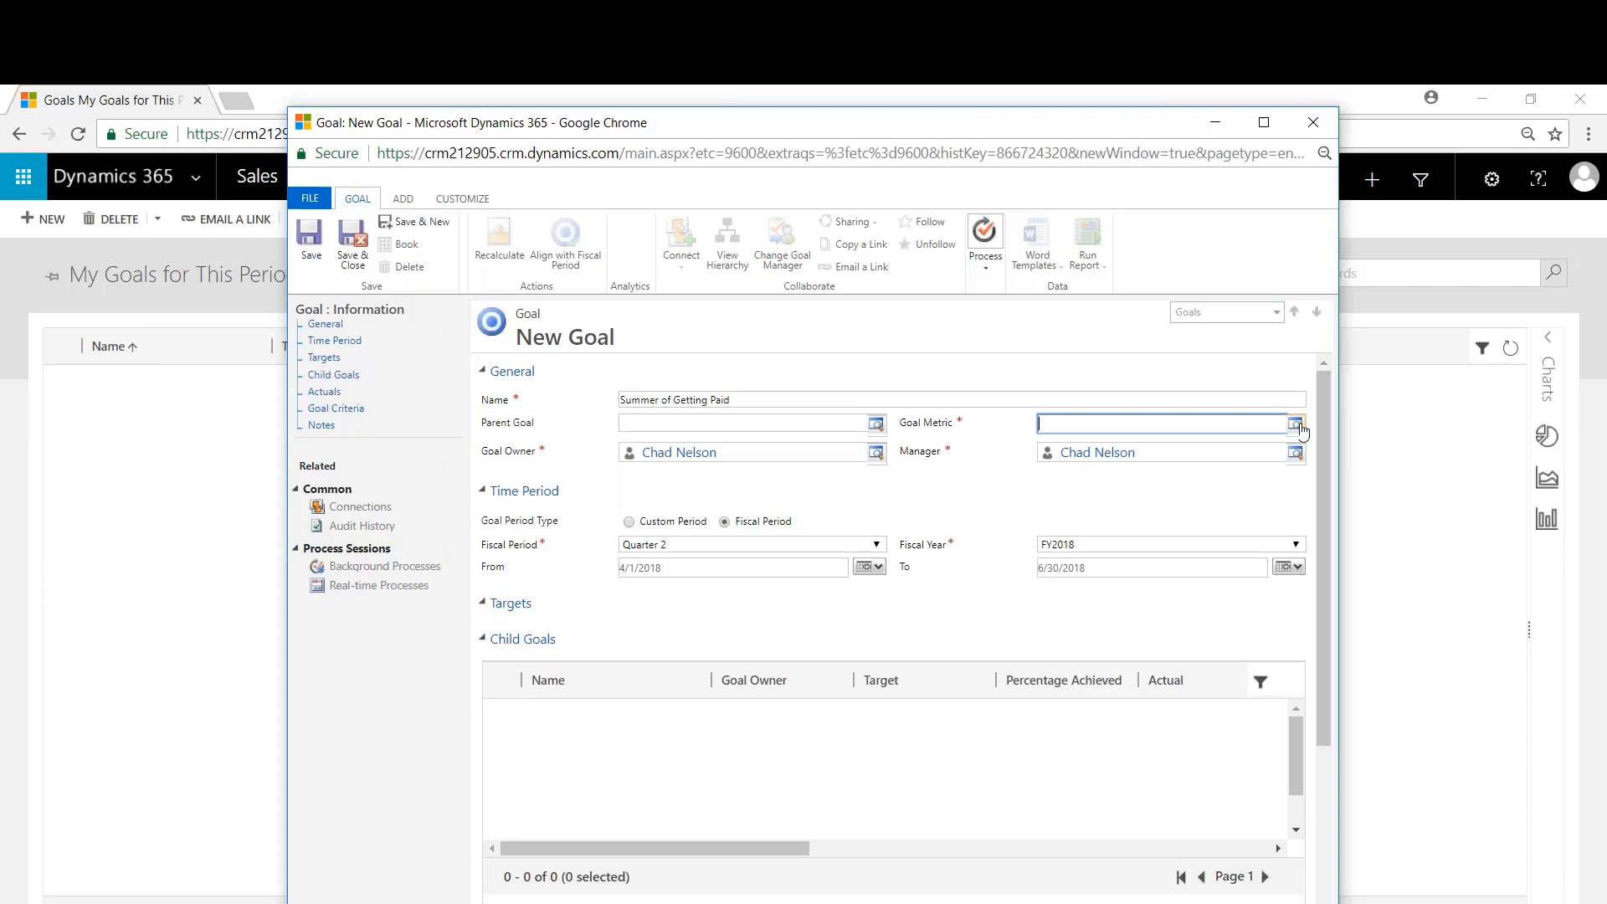
{"action": "left_click", "coordinate": [1298, 424]}
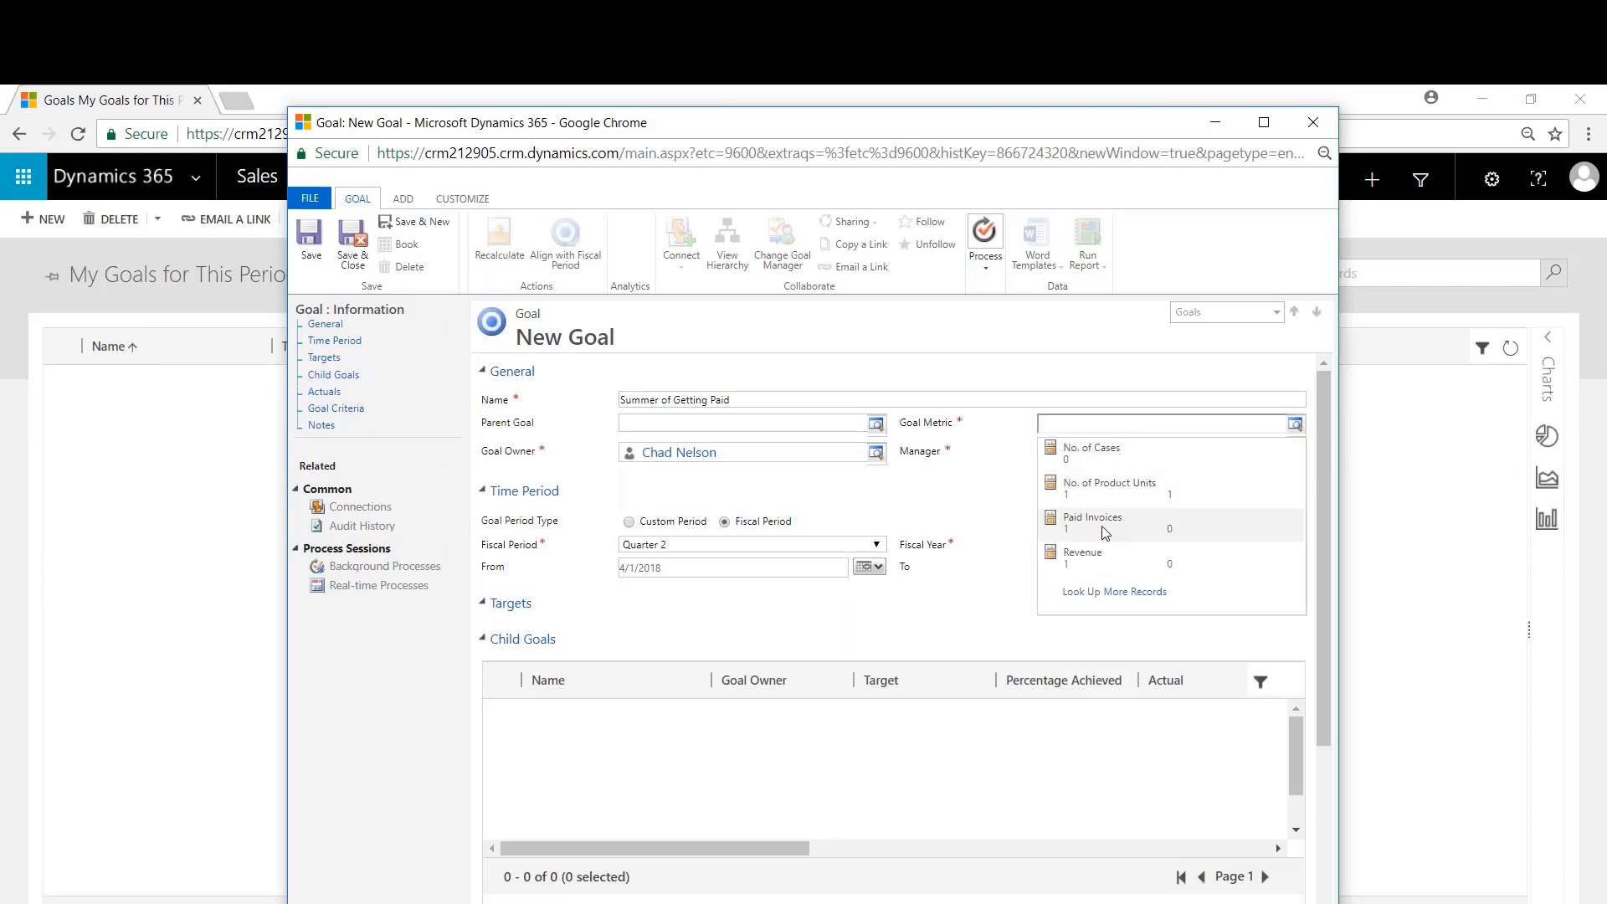
{"action": "left_click", "coordinate": [1092, 522]}
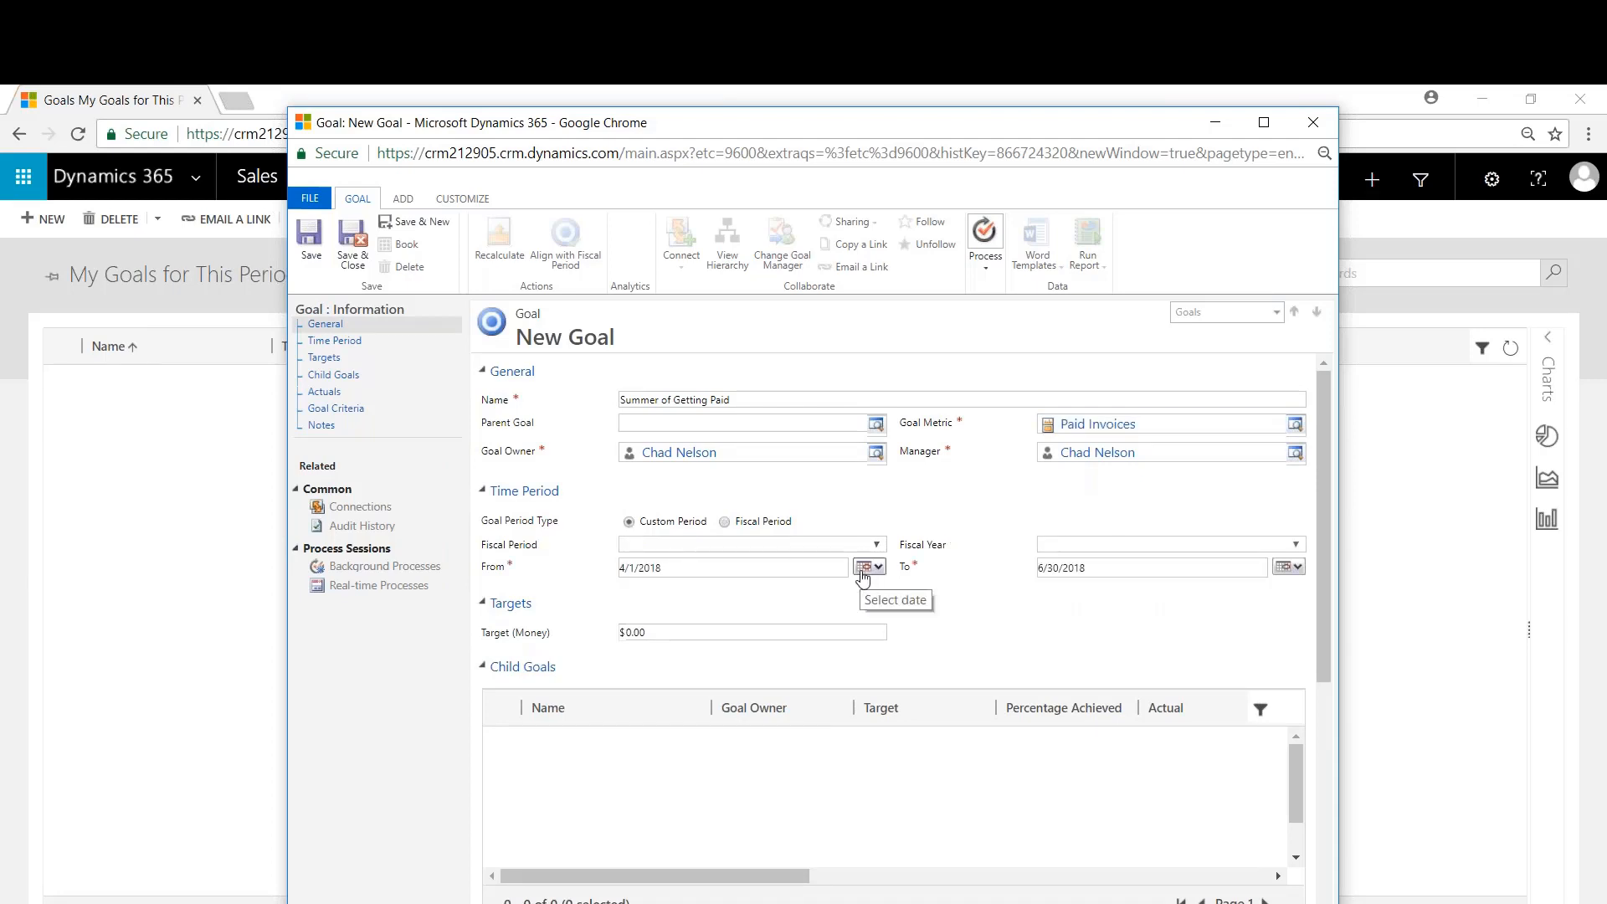
- Set the custom period 6/1/2018 to 8/31/2018 with a $5,000,000.00 target
{"action": "left_click", "coordinate": [866, 567]}
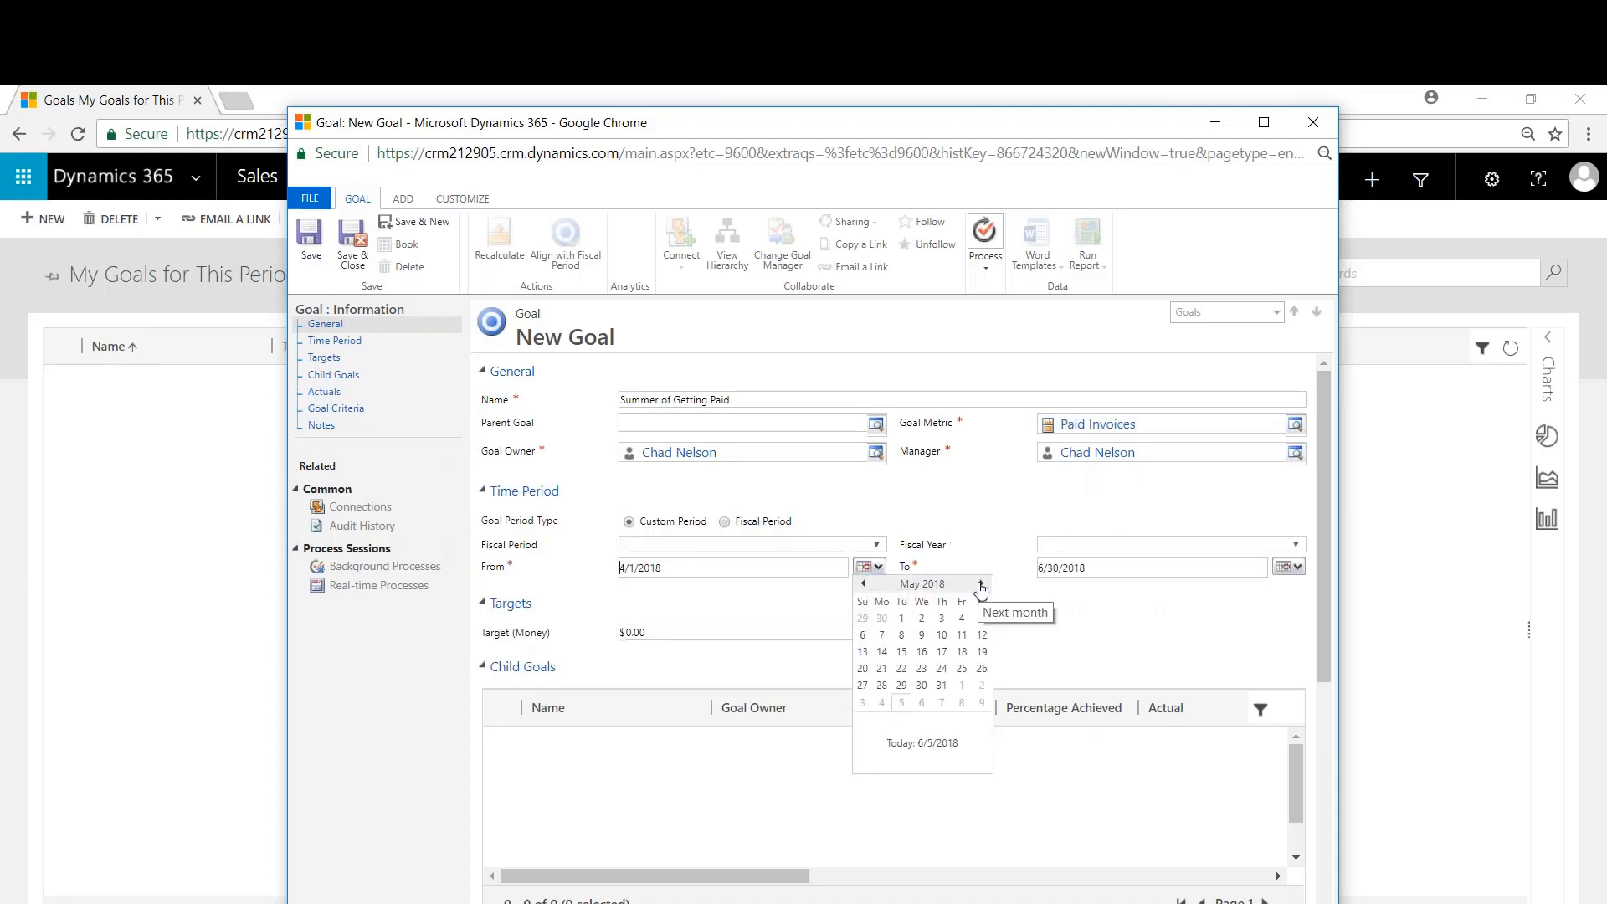
{"action": "left_click", "coordinate": [979, 584]}
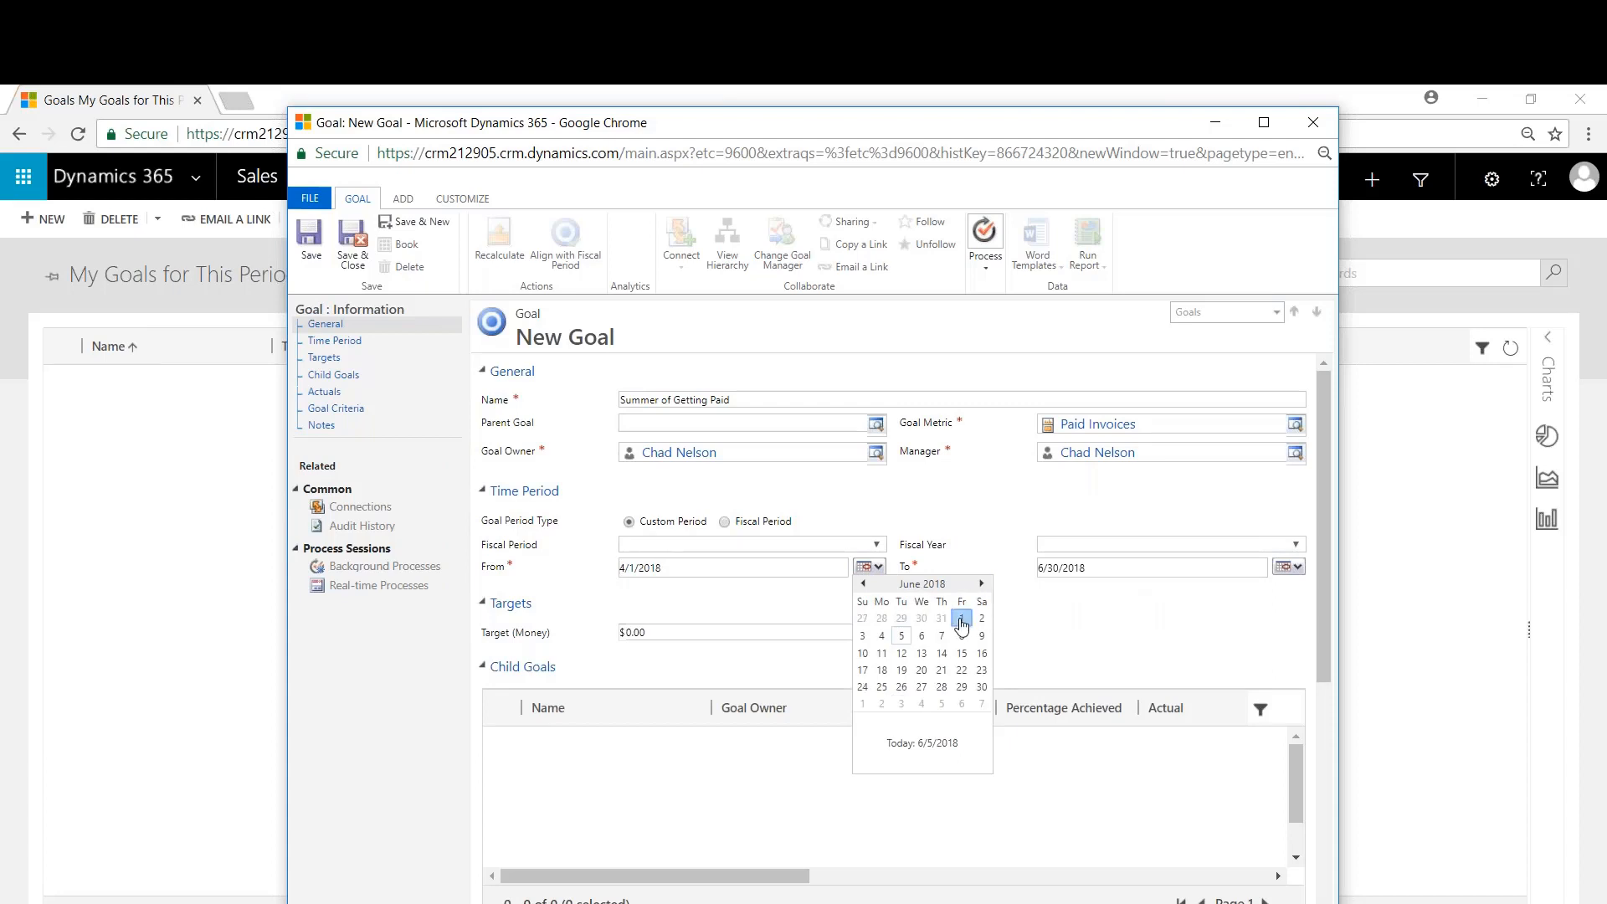
{"action": "left_click", "coordinate": [961, 618]}
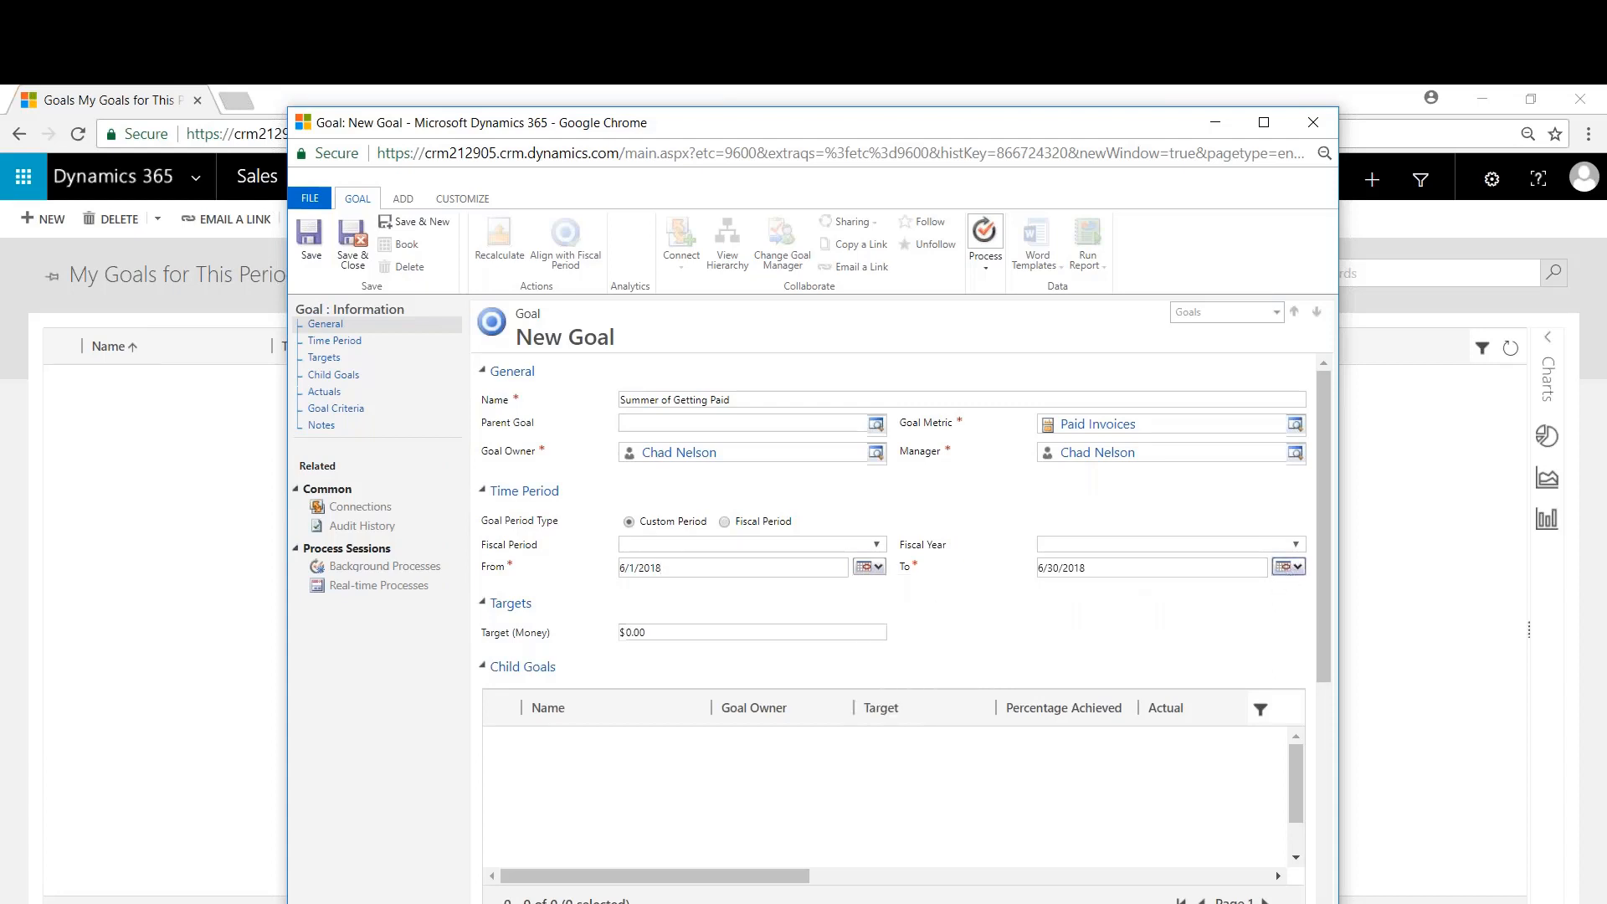
{"action": "left_click", "coordinate": [1299, 567]}
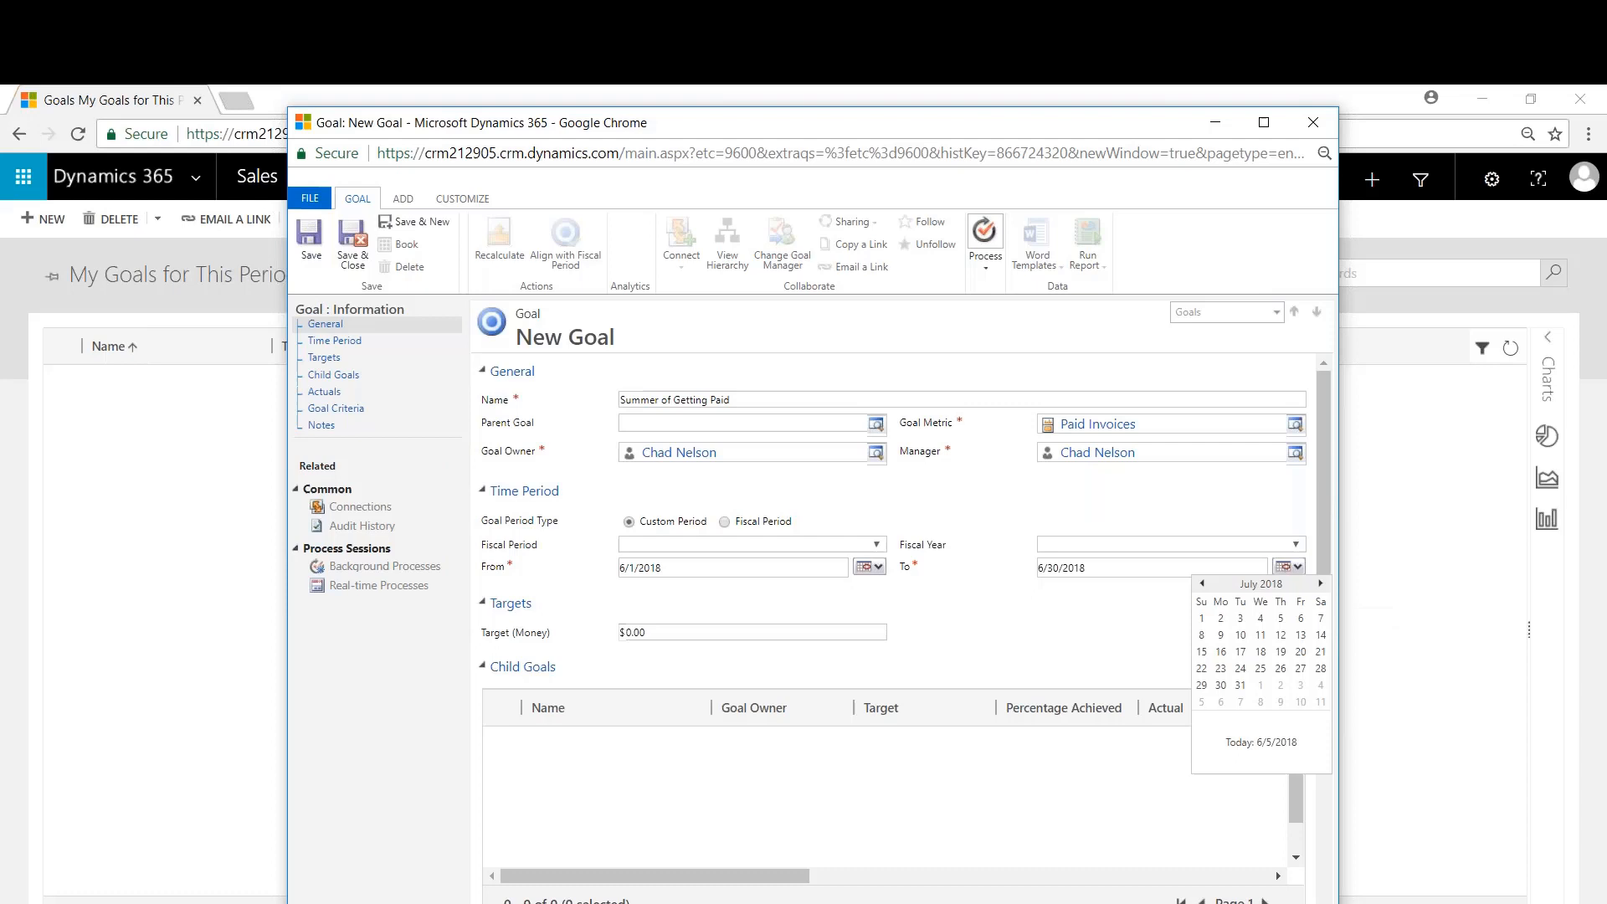
{"action": "left_click", "coordinate": [1322, 583]}
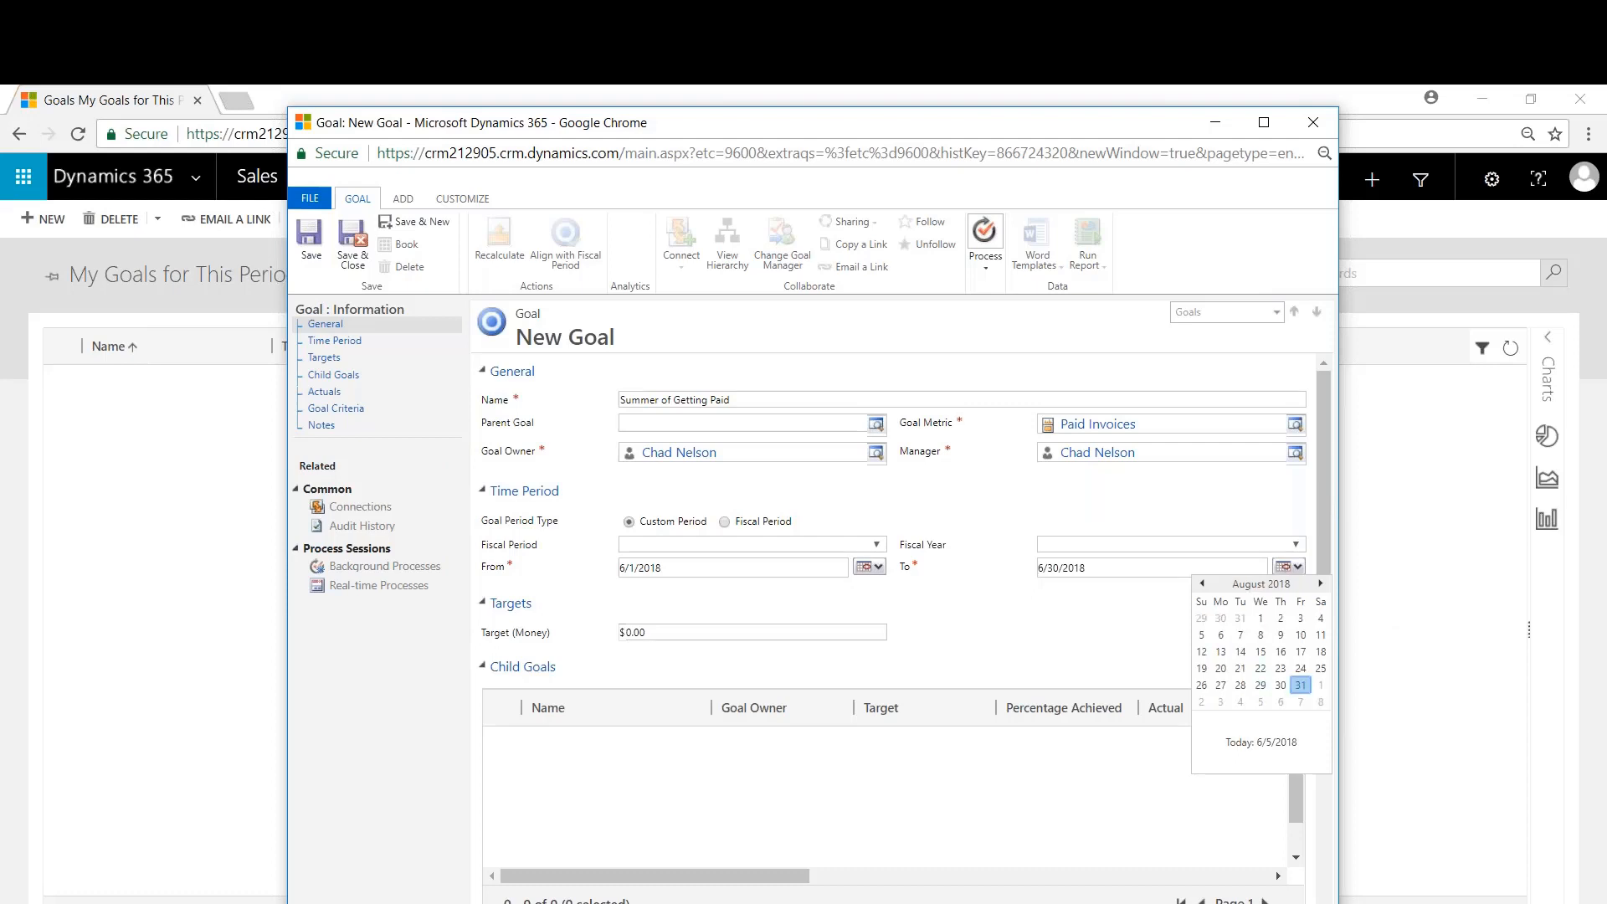
{"action": "left_click", "coordinate": [1299, 685]}
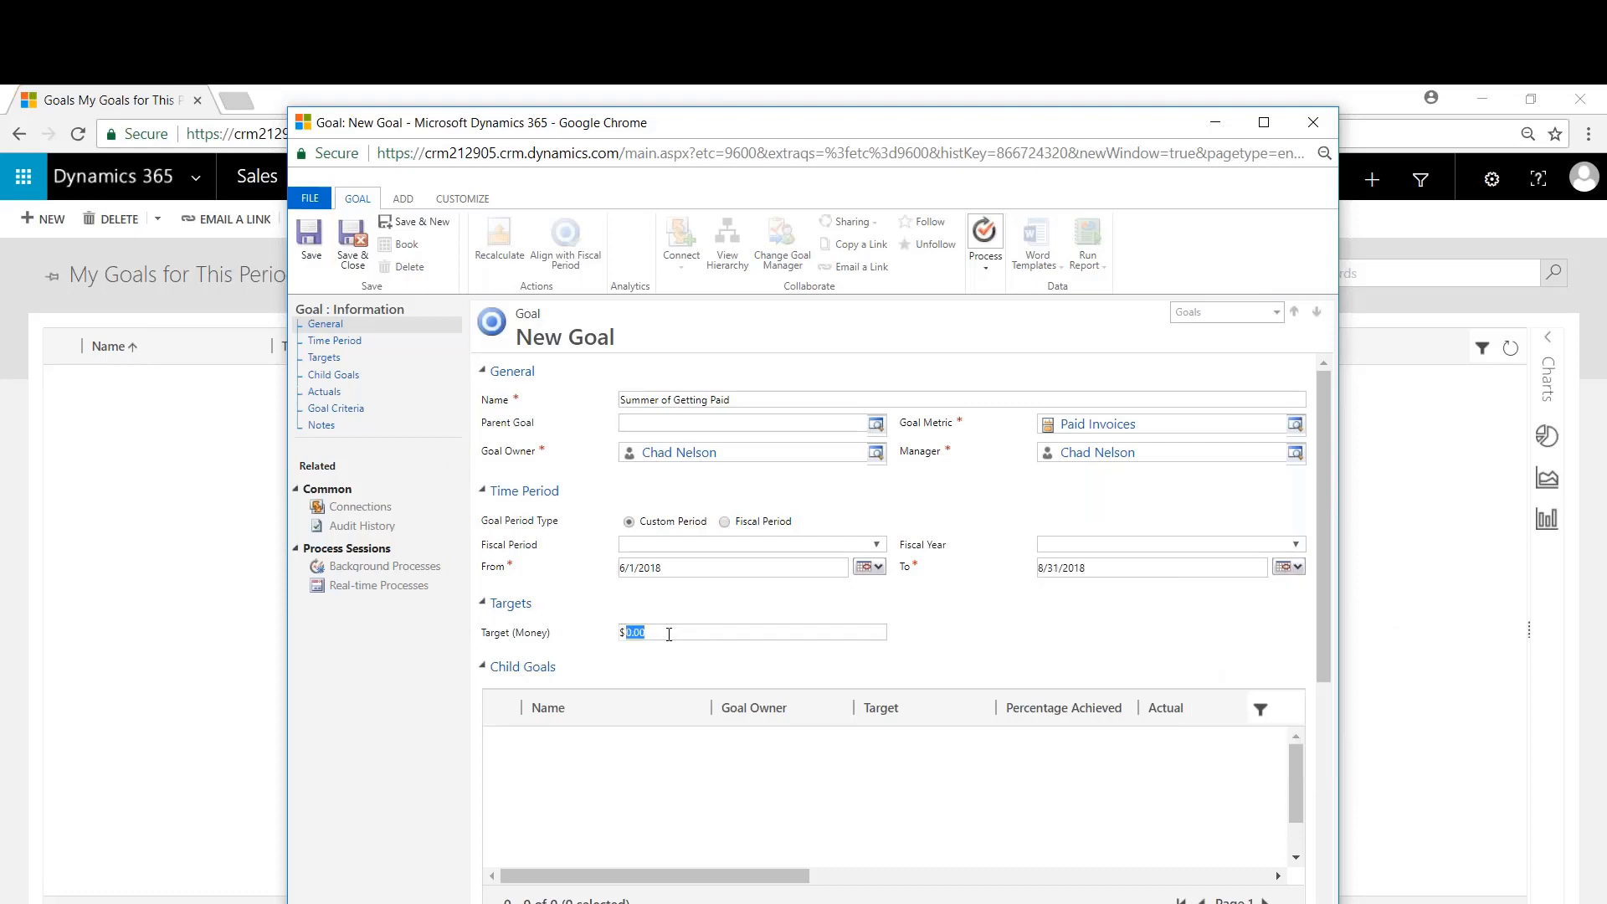
{"action": "type", "text": "5"}
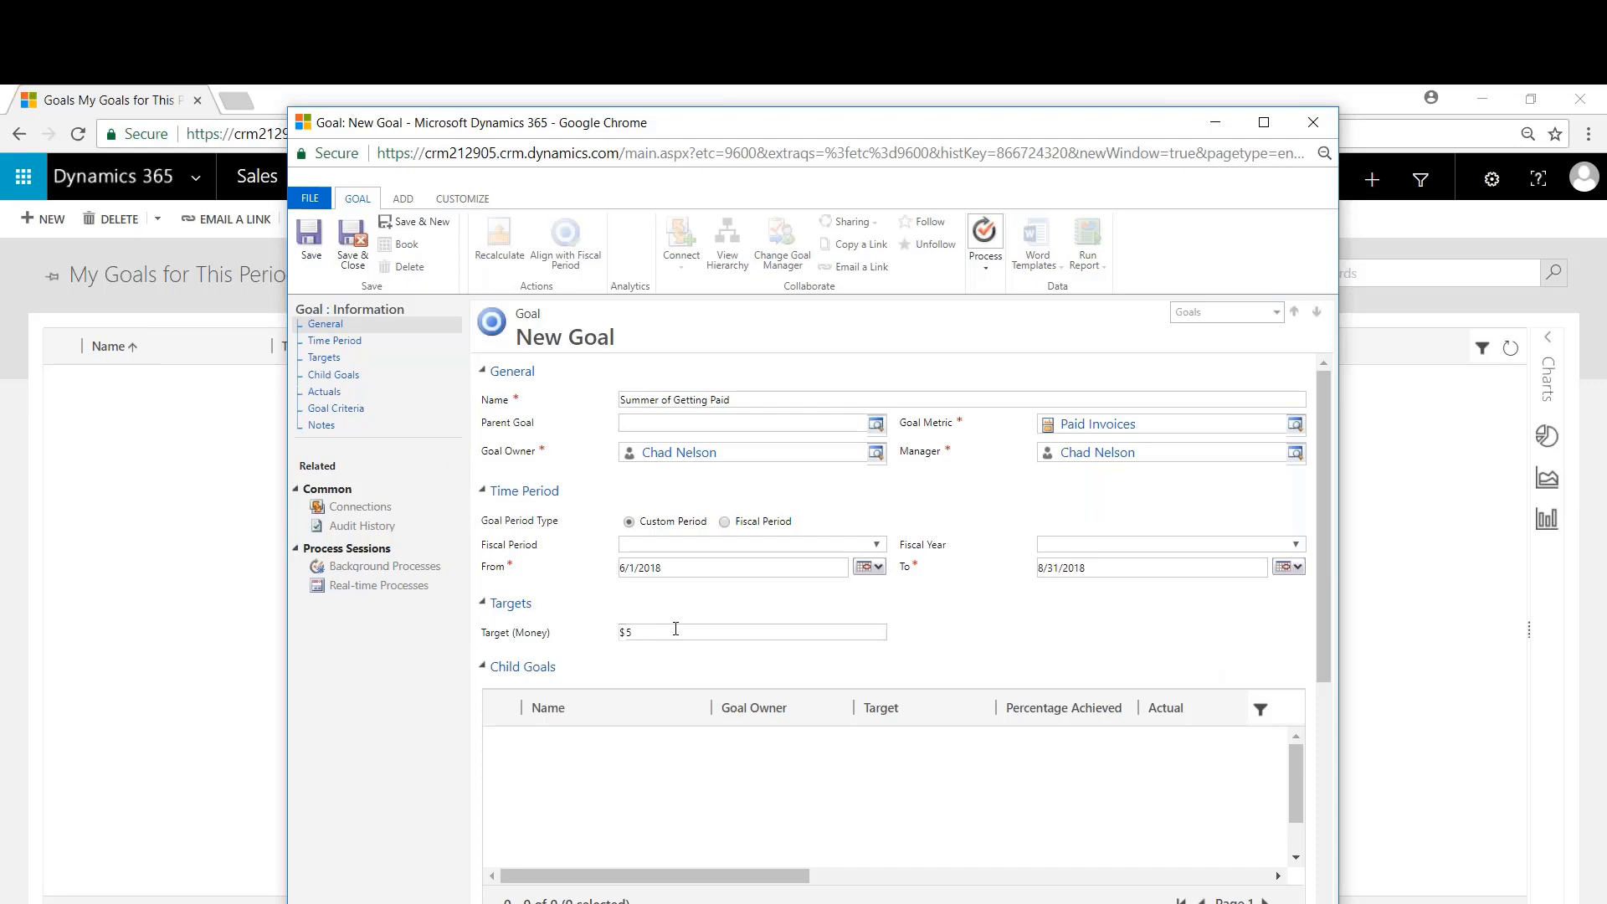
{"action": "type", "text": "0000"}
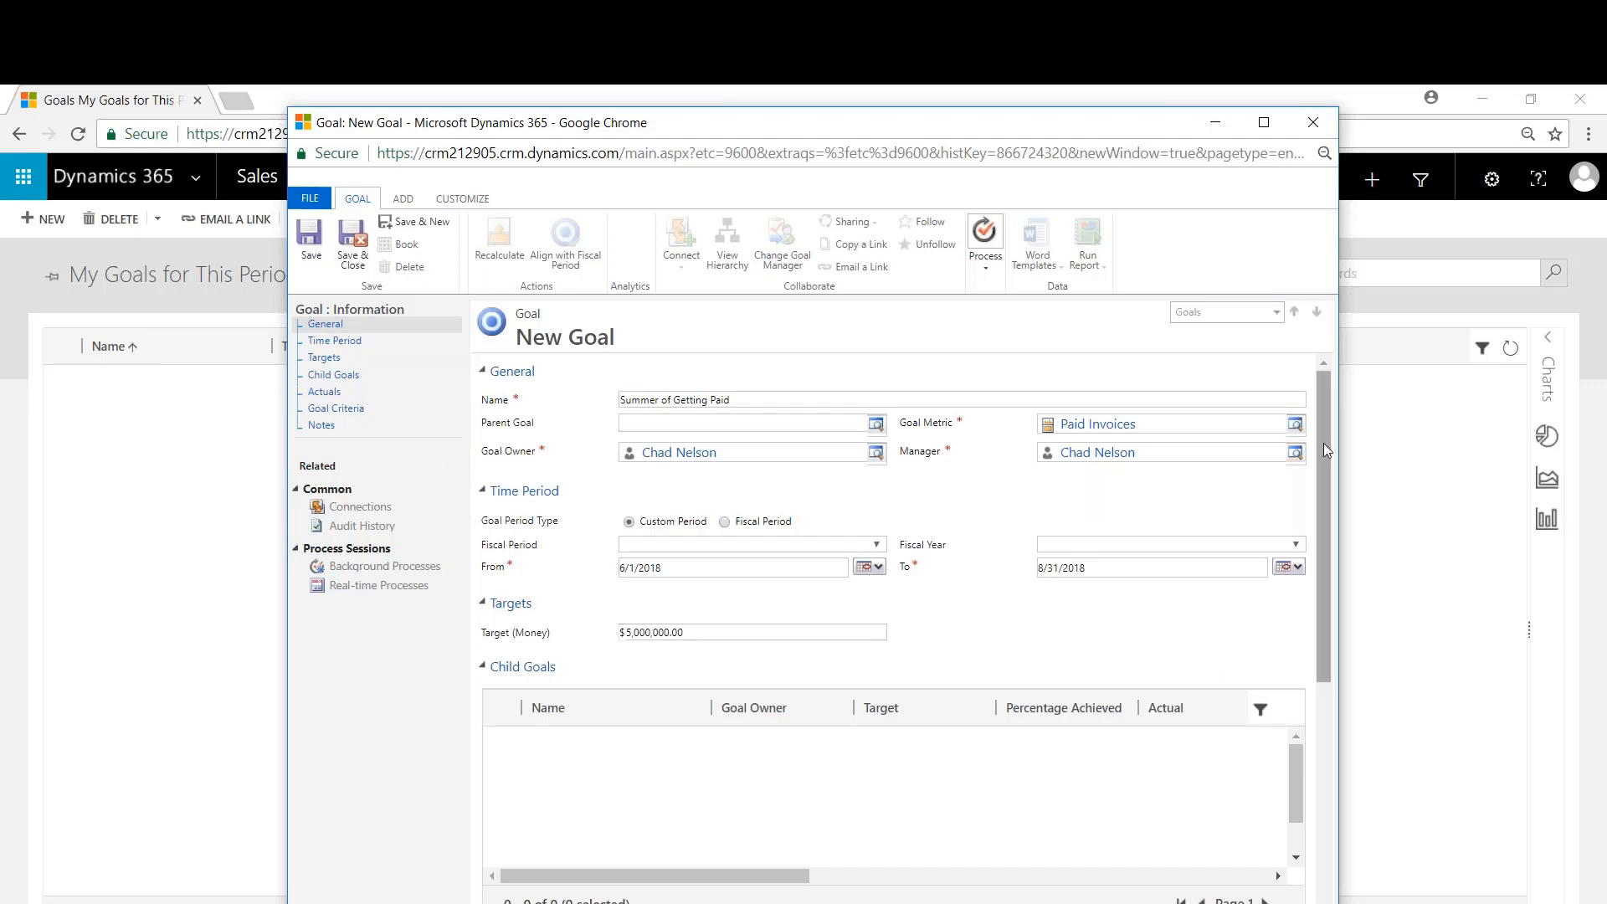
- Save the Summer of Getting Paid goal record
{"action": "scroll", "scroll_direction": "down", "scroll_amount": 3}
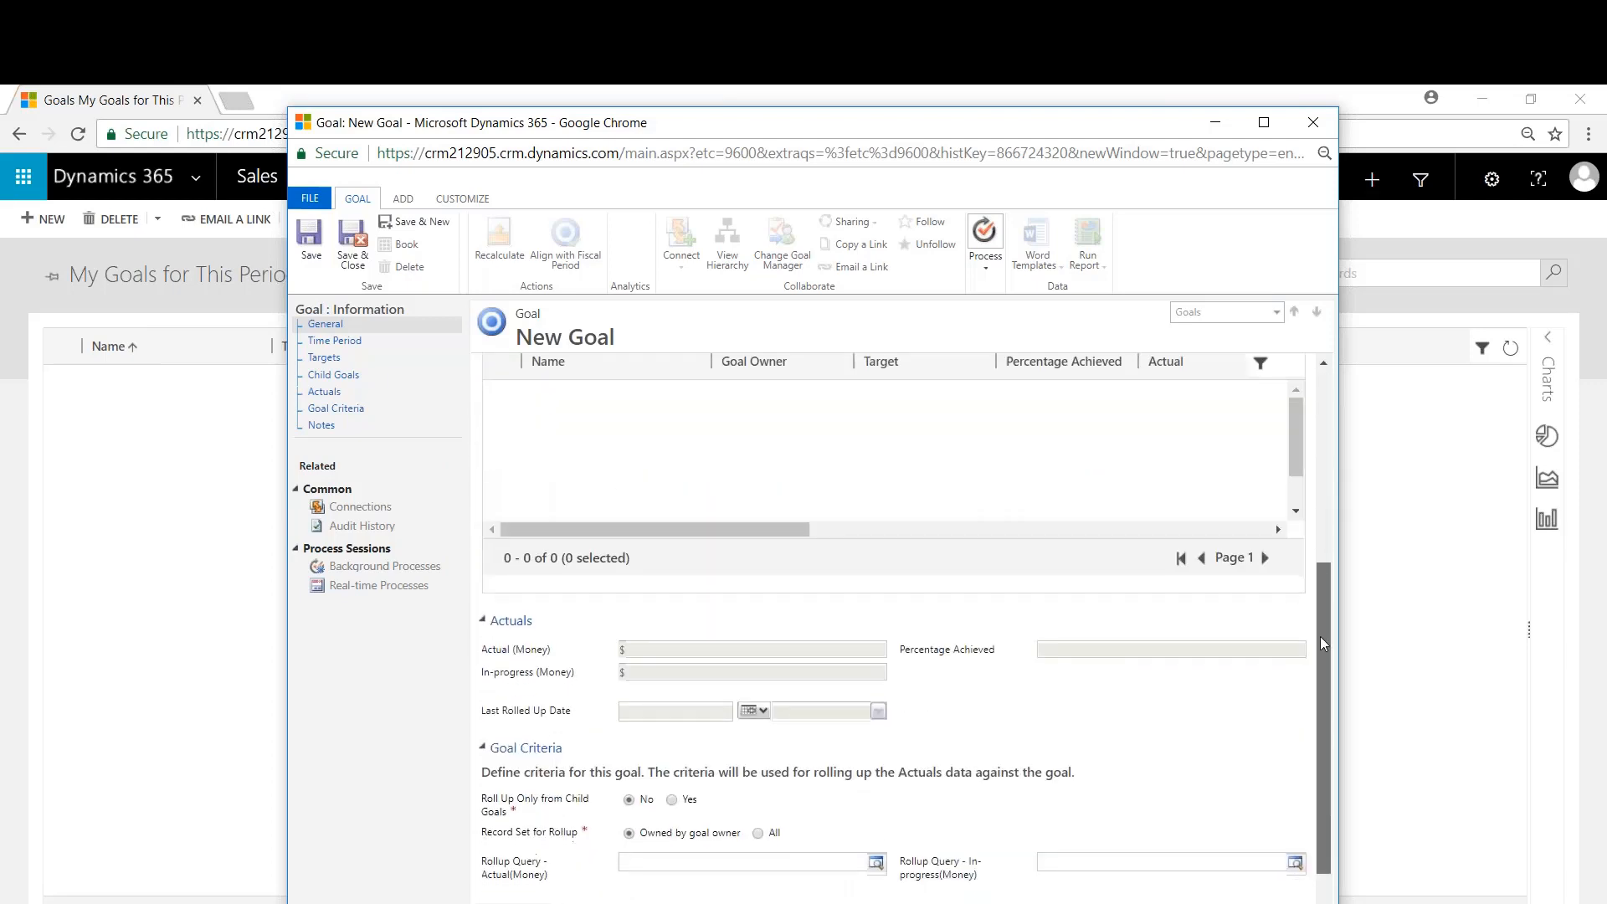
{"action": "scroll", "scroll_direction": "down", "scroll_amount": 3}
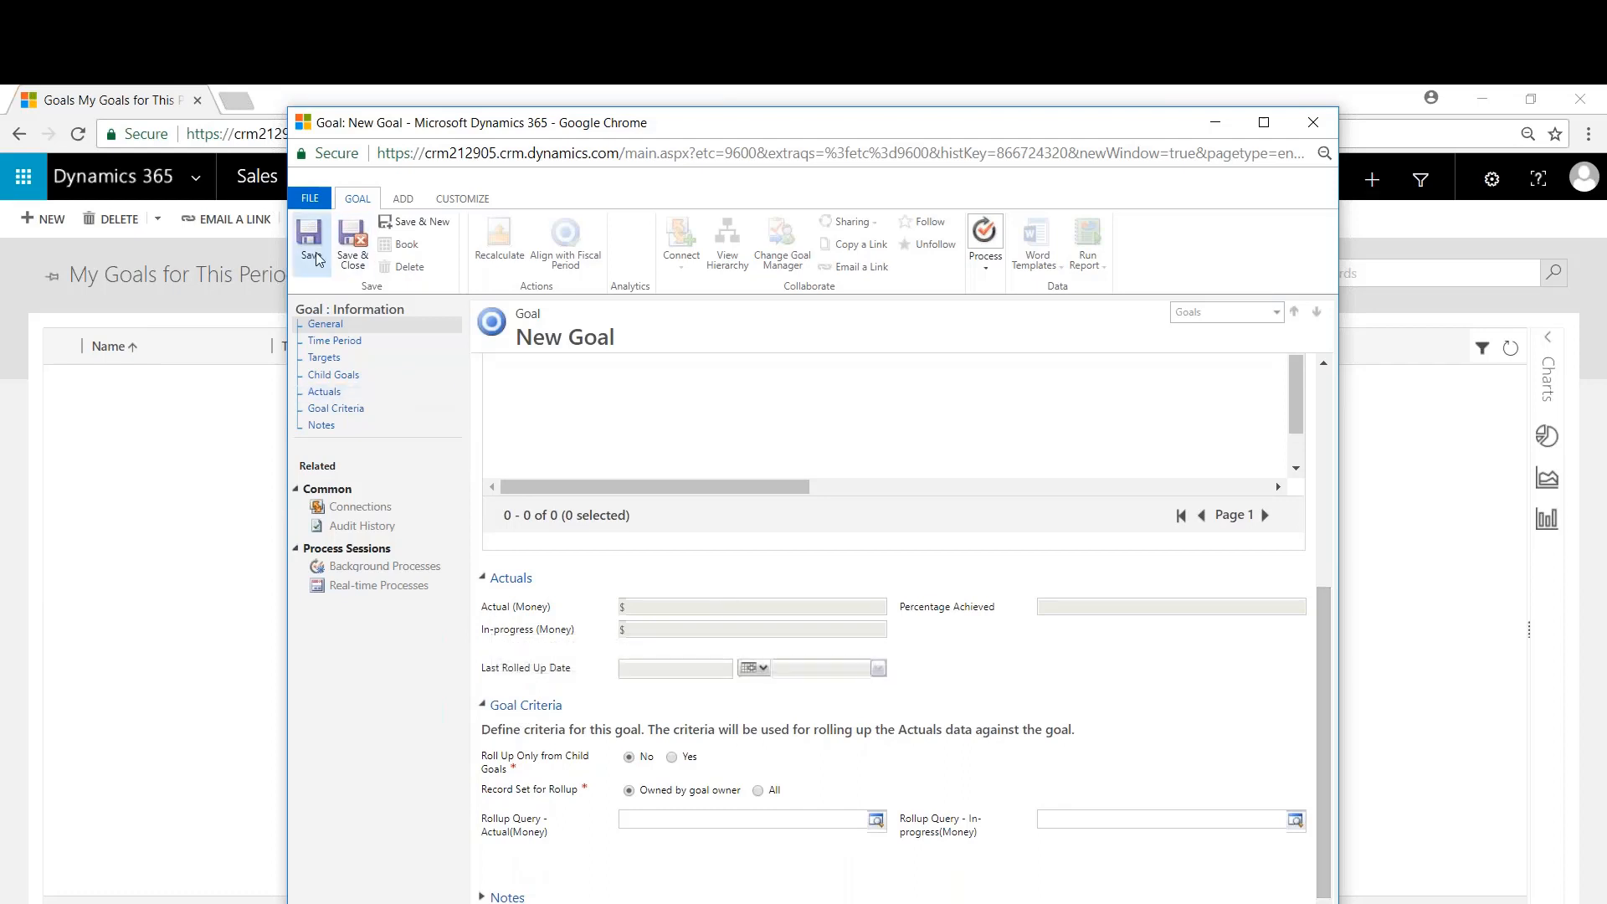
{"action": "left_click", "coordinate": [308, 243]}
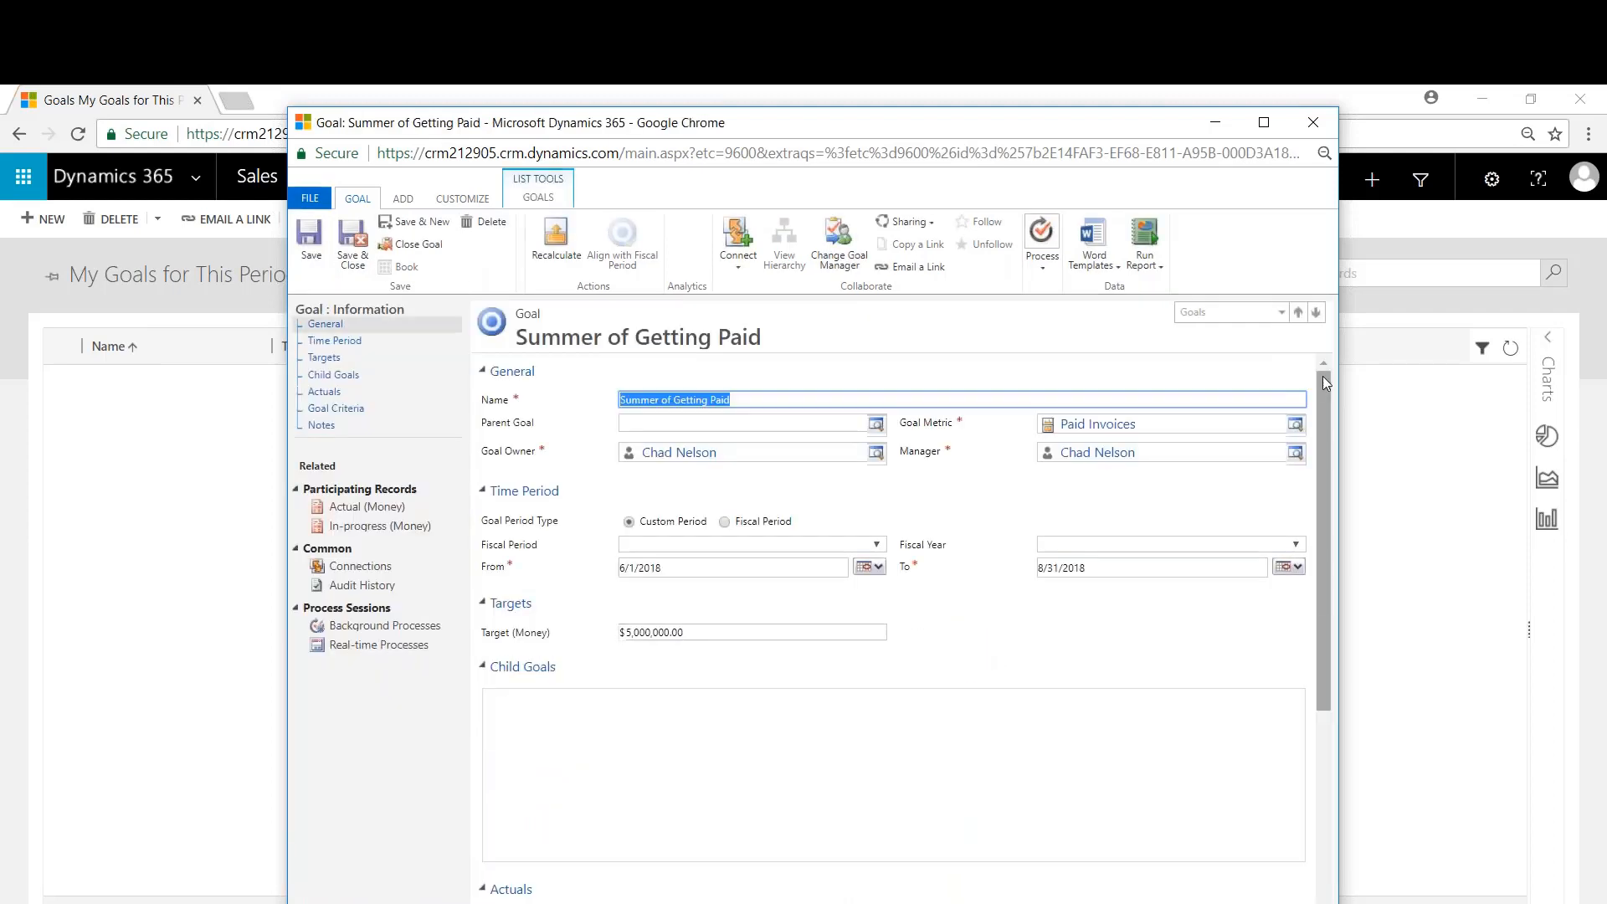
- Recalculate the goal's actuals: $2,290,948.75 actual, $184,000.00 in progress, 46% achieved
{"action": "scroll", "scroll_direction": "down", "scroll_amount": 3}
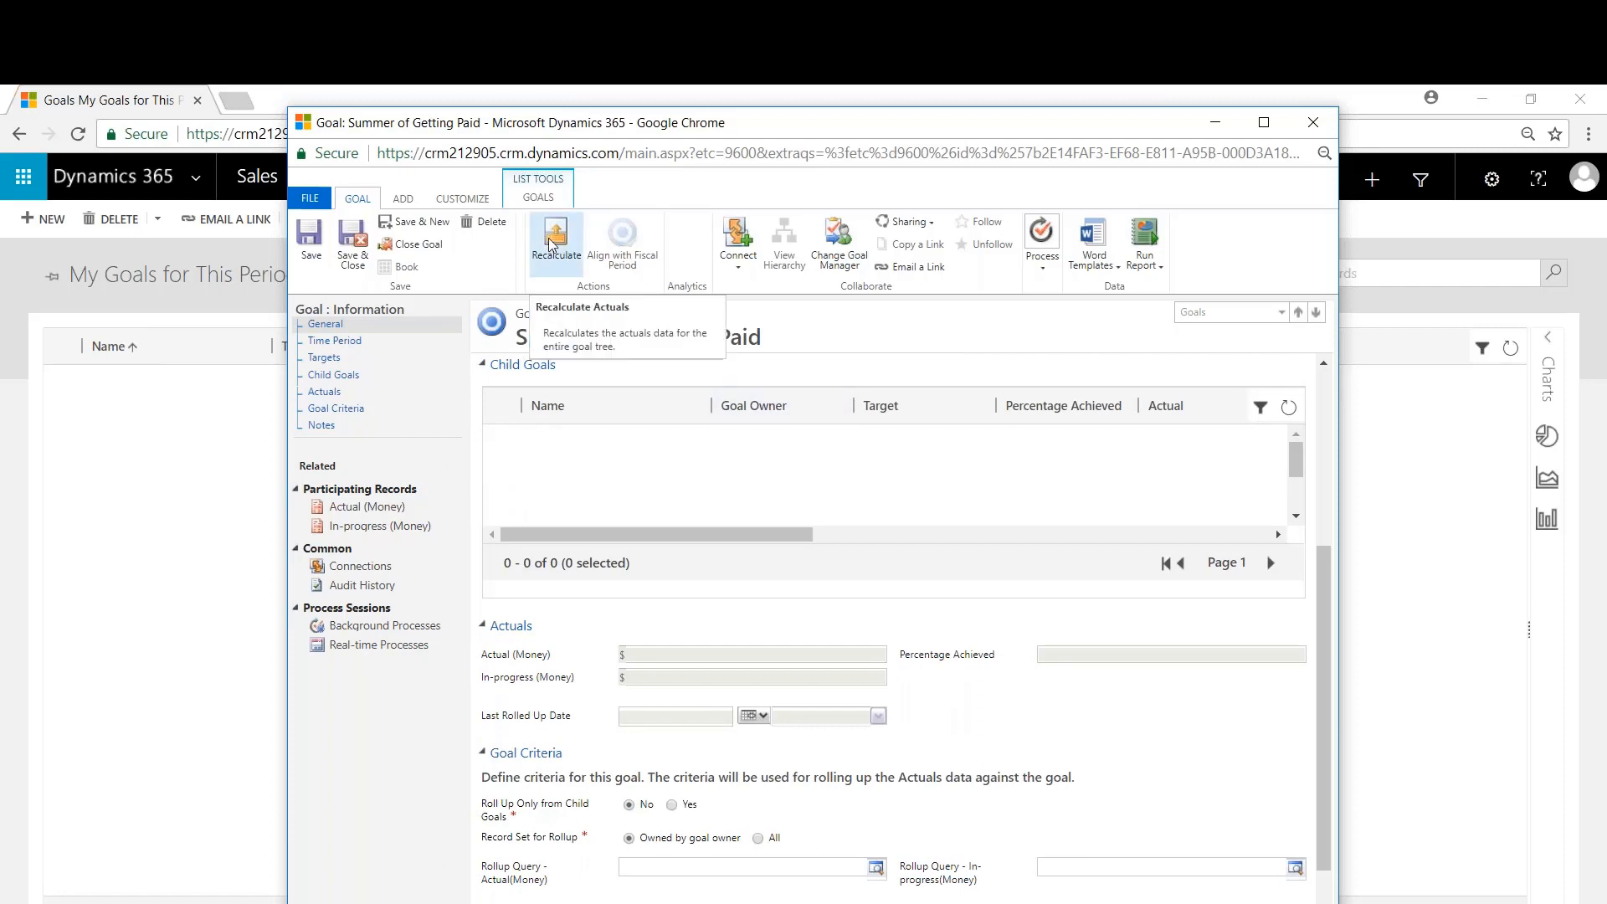
{"action": "left_click", "coordinate": [554, 243]}
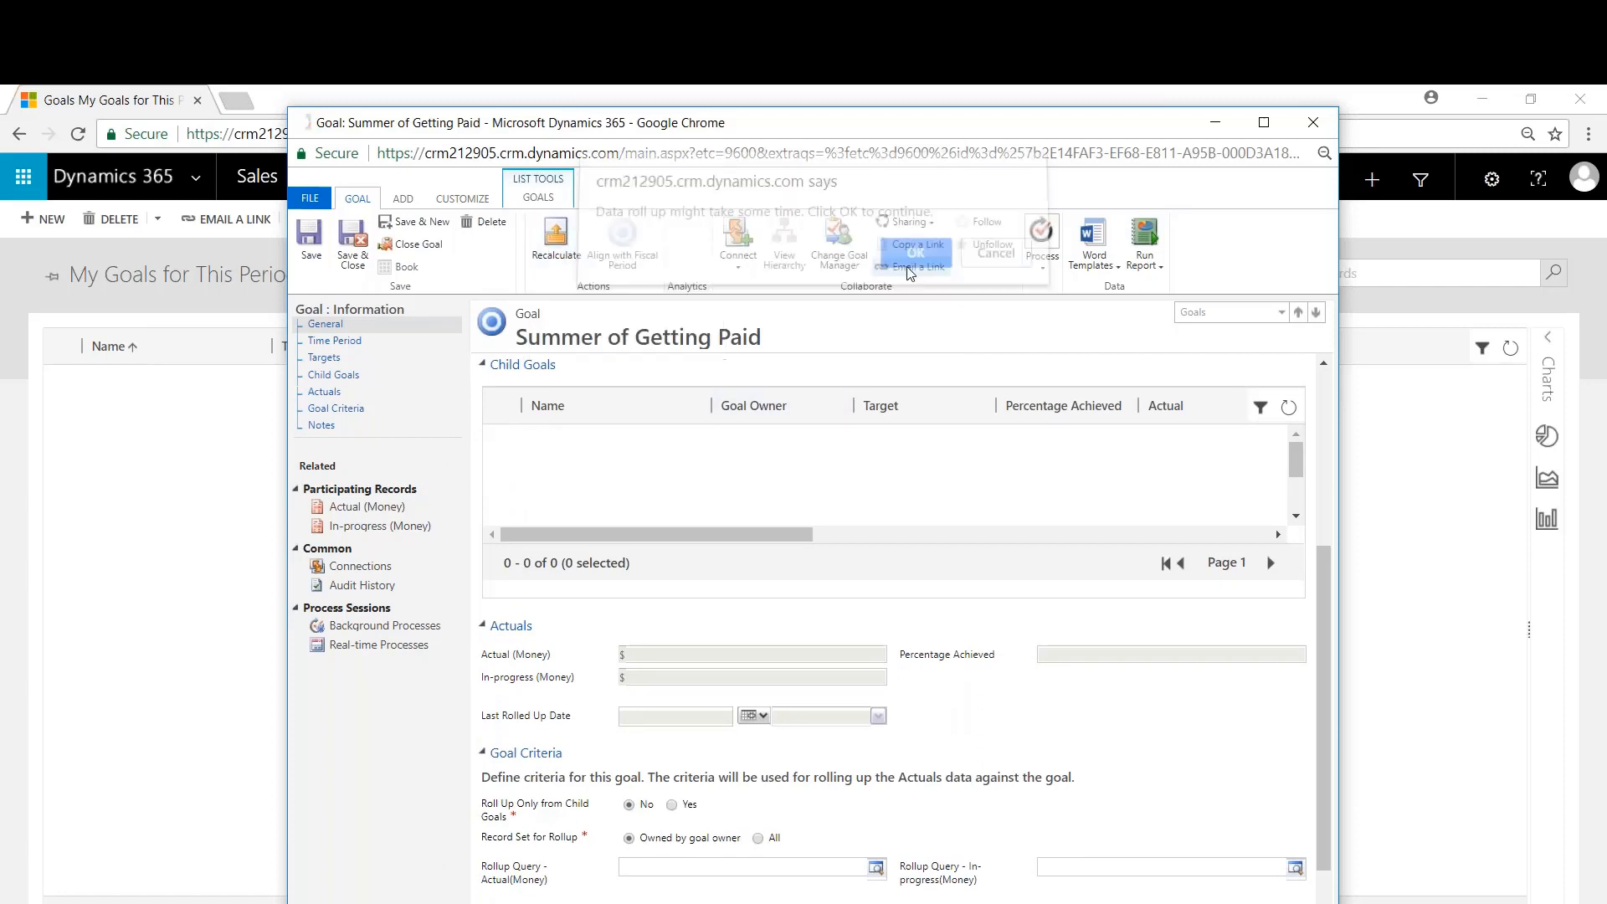
{"action": "left_click", "coordinate": [916, 253]}
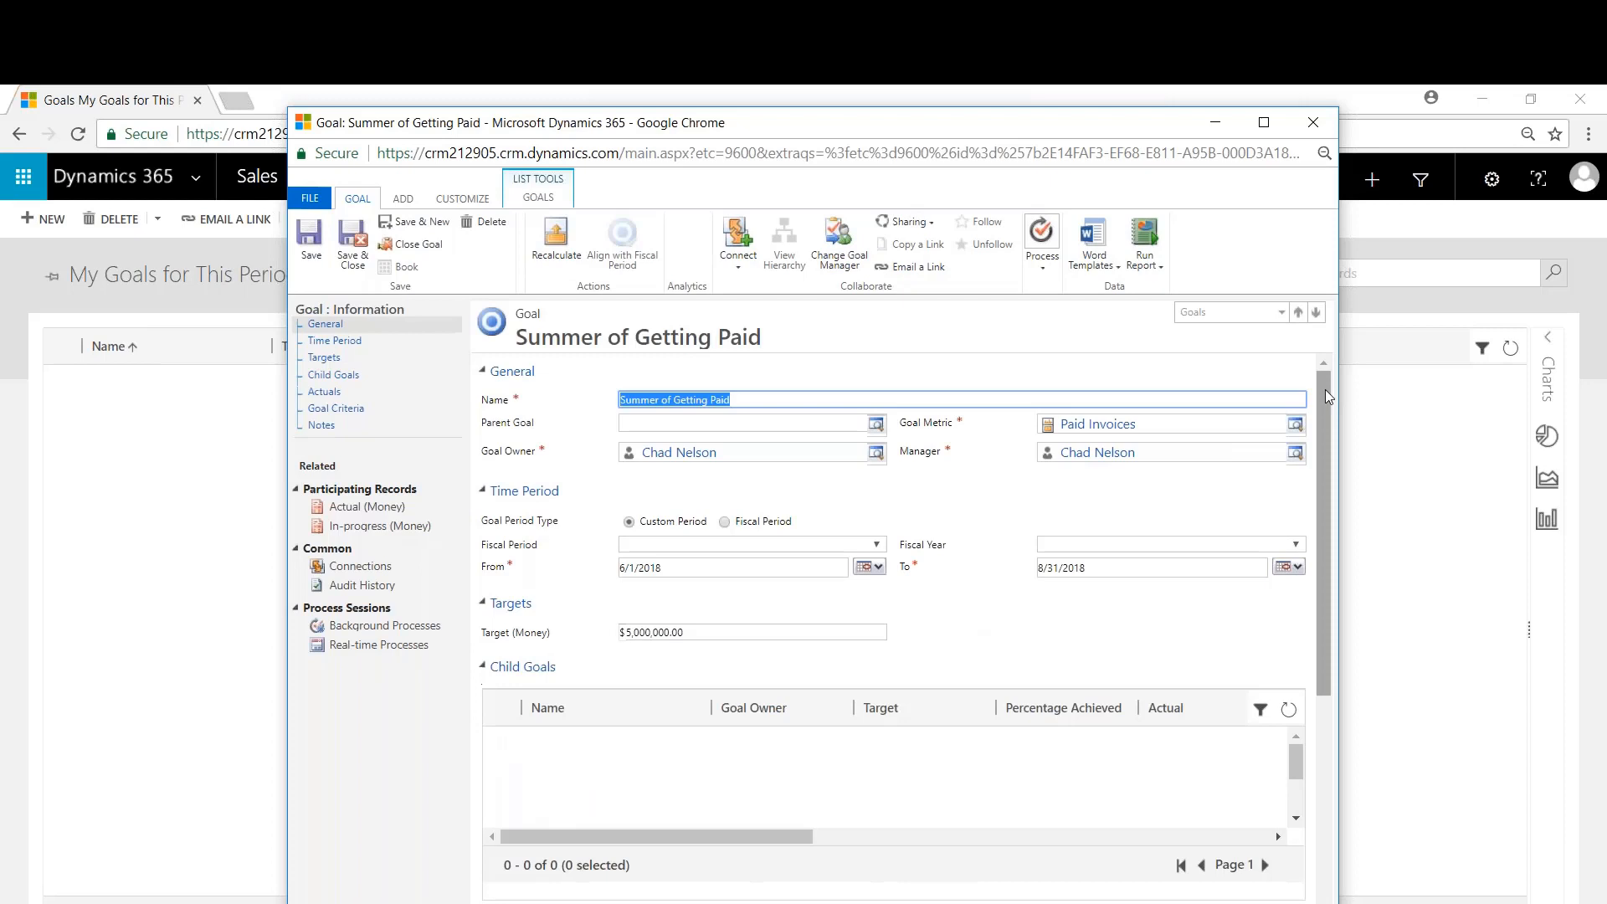
{"action": "scroll", "scroll_direction": "down", "scroll_amount": 3}
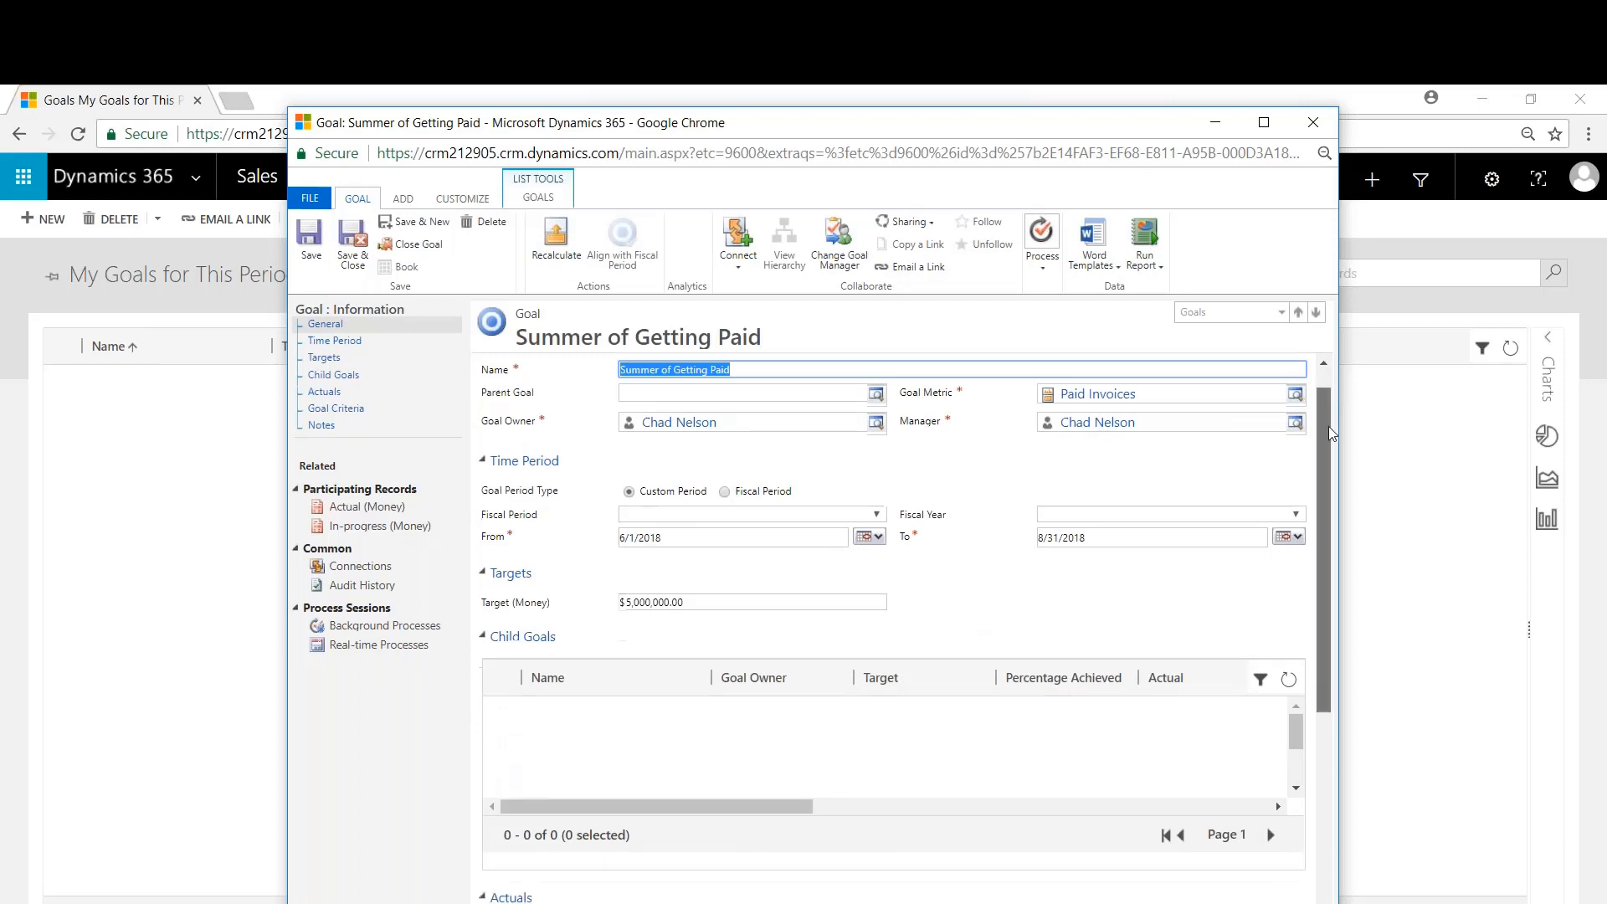
{"action": "scroll", "scroll_direction": "down", "scroll_amount": 3}
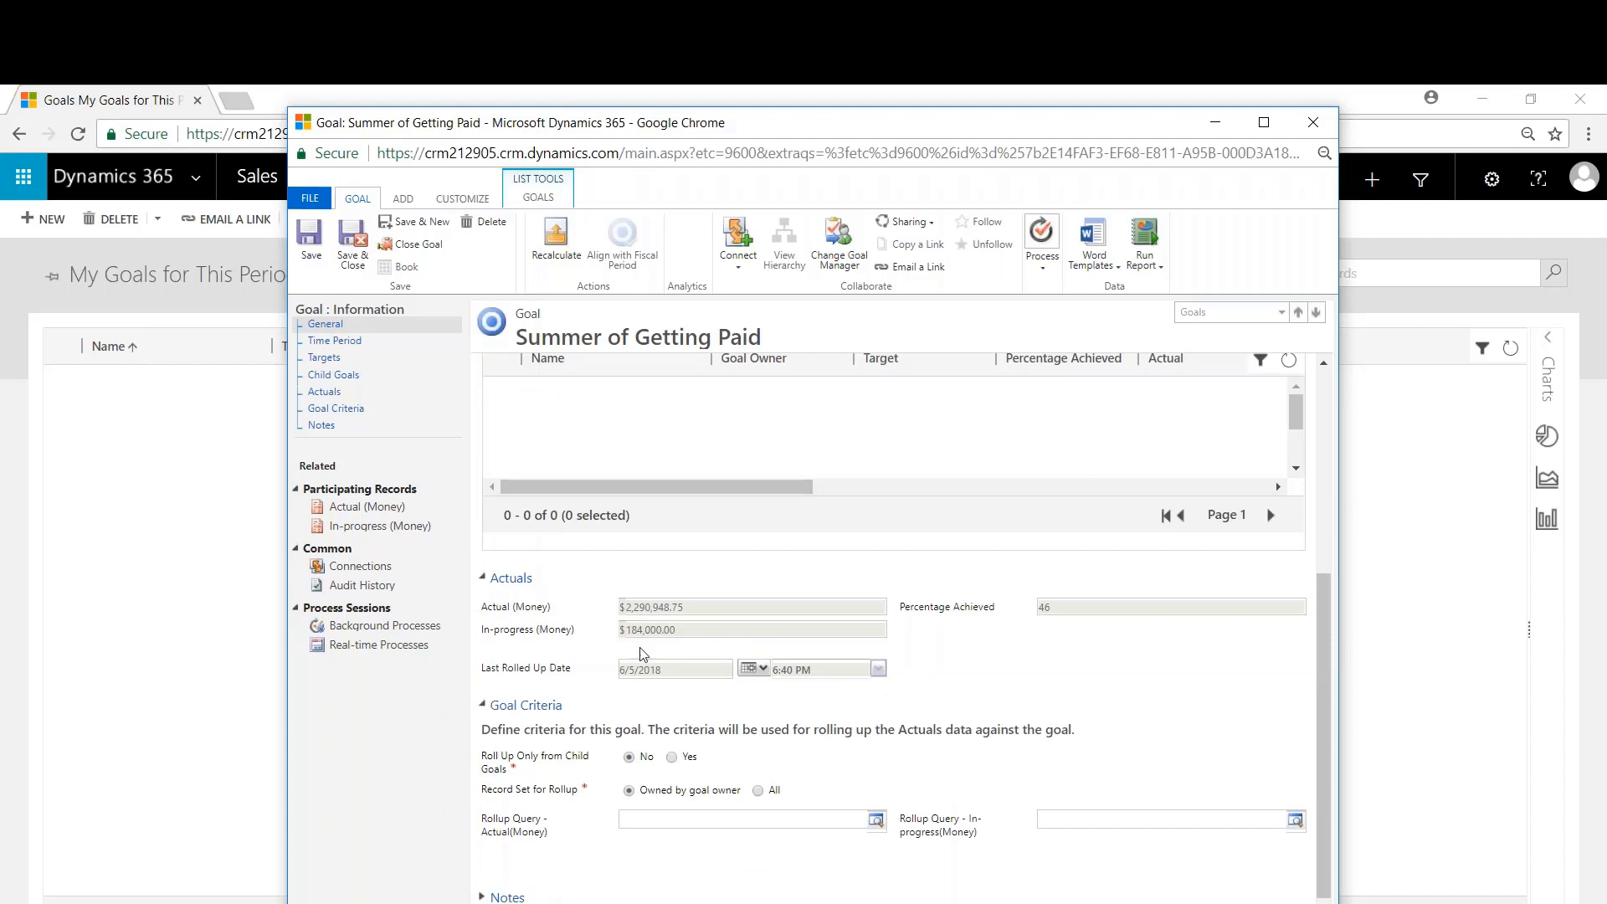
{"action": "mouse_move", "coordinate": [994, 614]}
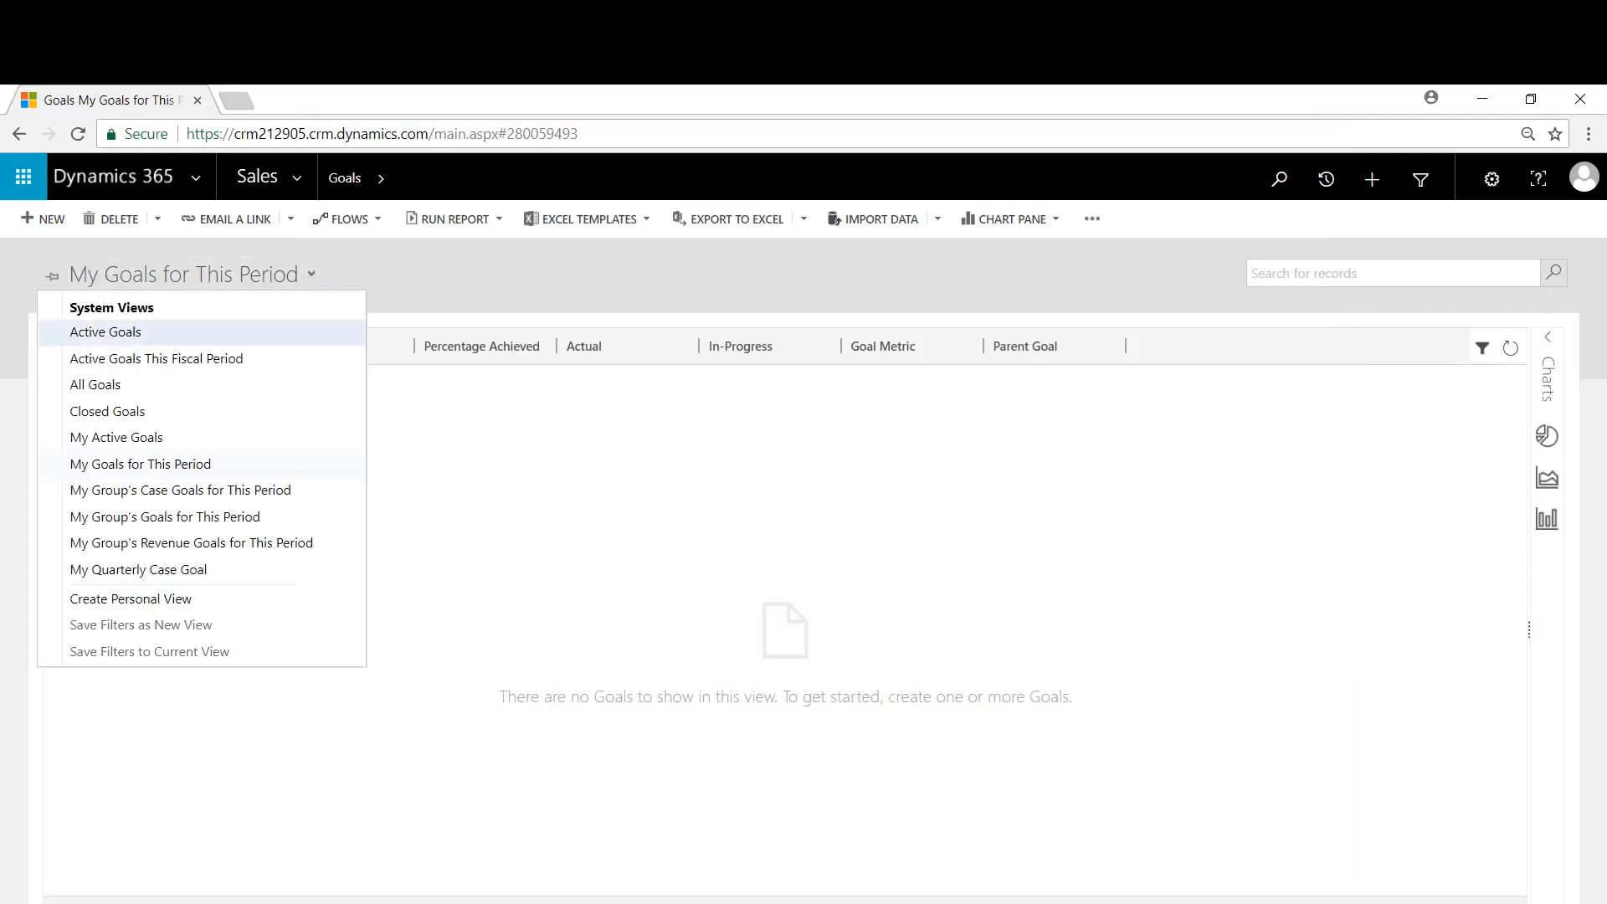
- Show the Active Goals list with Summer of Getting Paid at $5,000,000.00 target and 46% achieved
{"action": "left_click", "coordinate": [104, 332]}
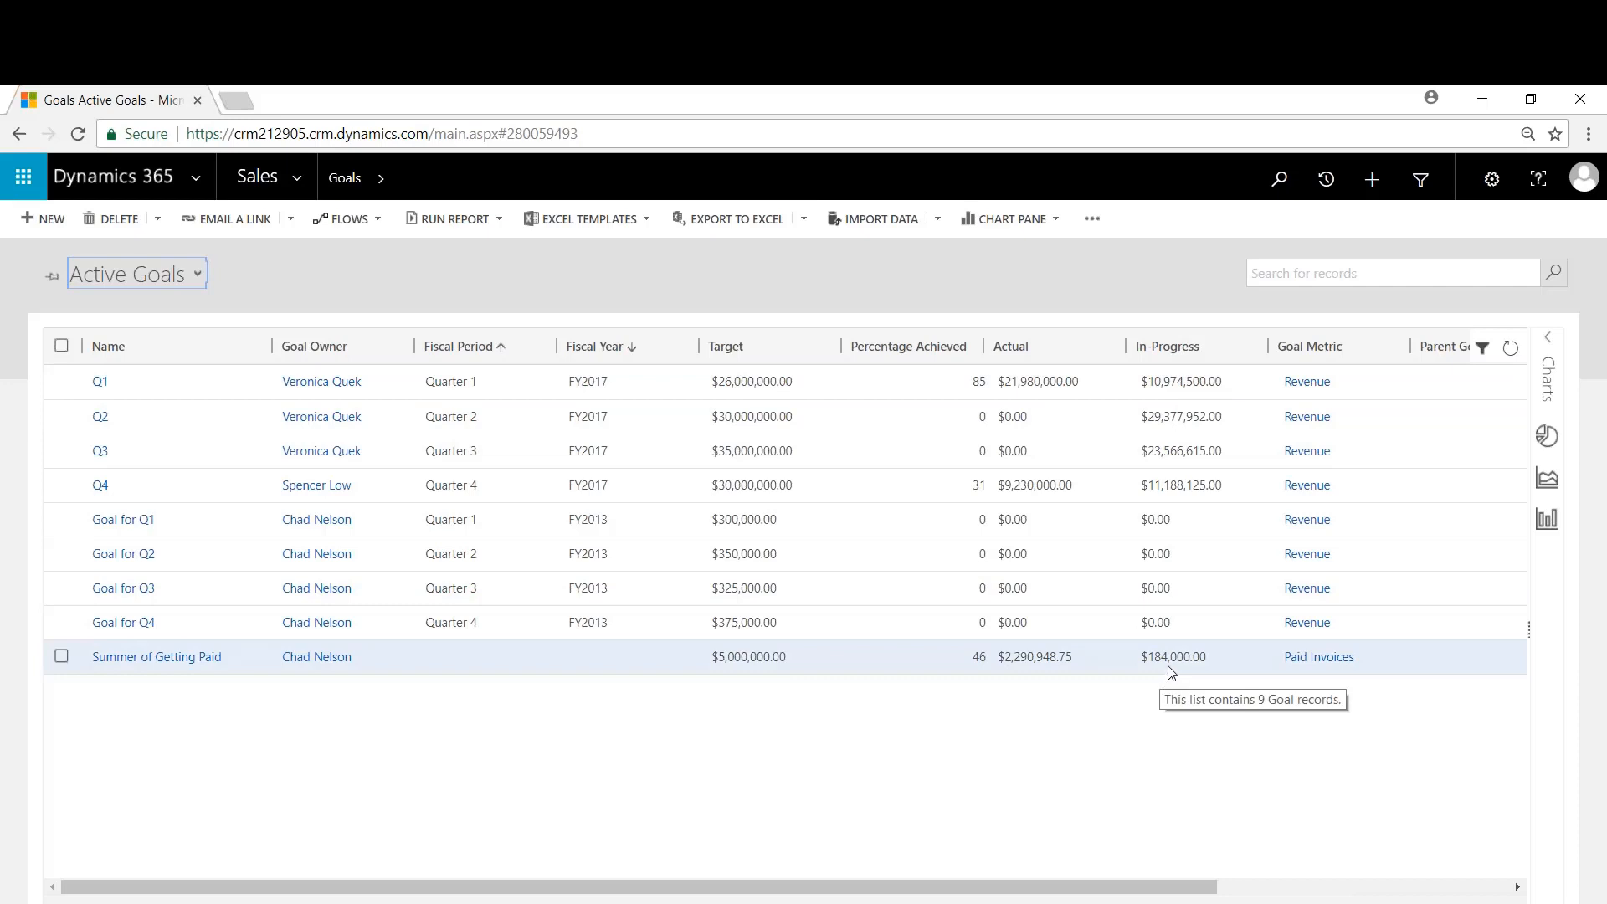
{"action": "mouse_move", "coordinate": [956, 667]}
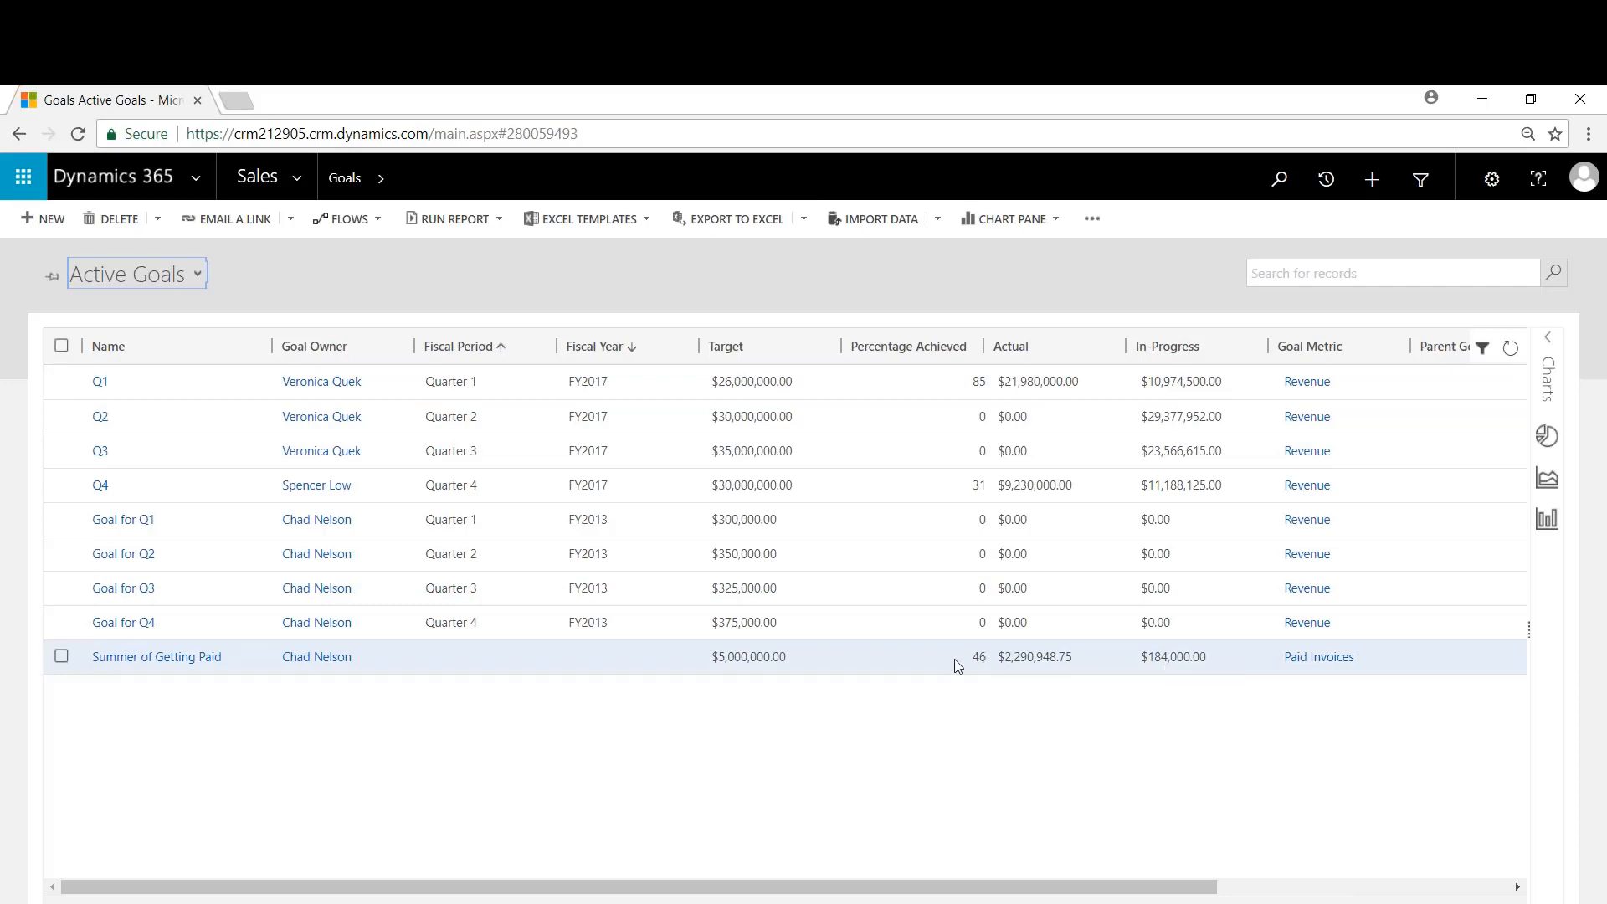